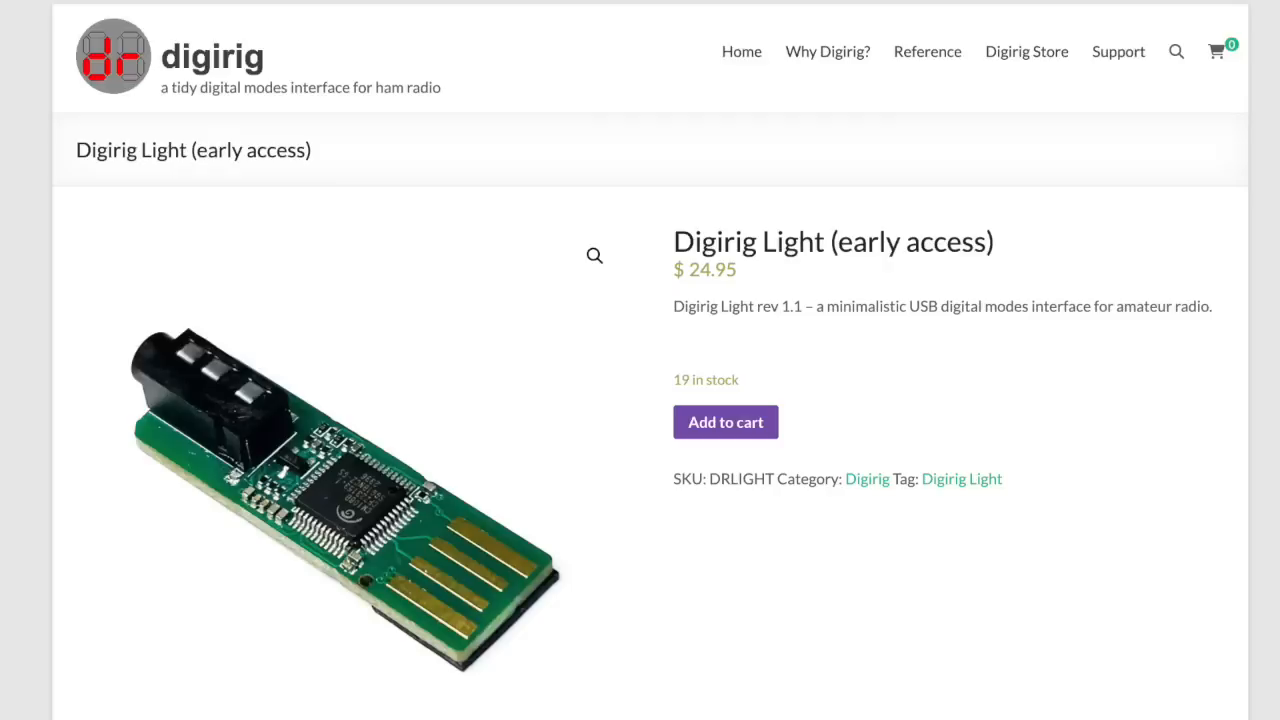
Step: Scroll to the EA5HVK VARA Modem download listing
scroll("down", 3)
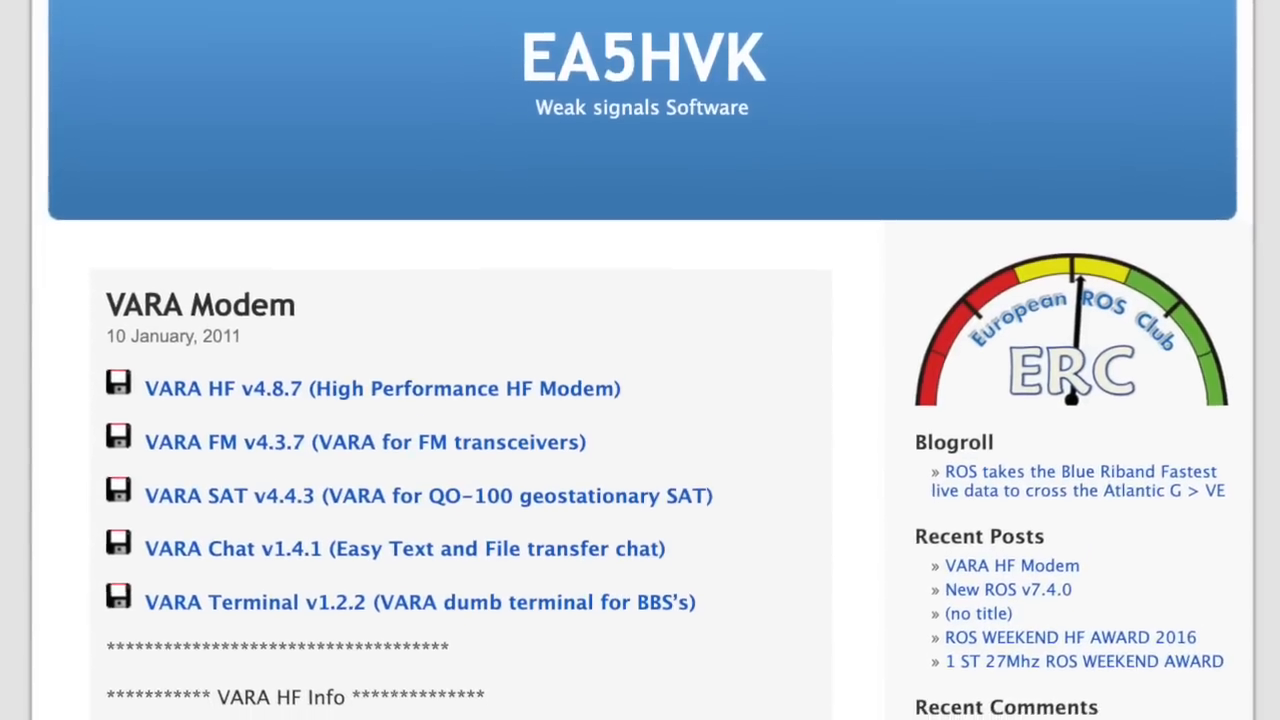
Step: Scroll the Start search results showing Device Manager as best match
scroll("down", 3)
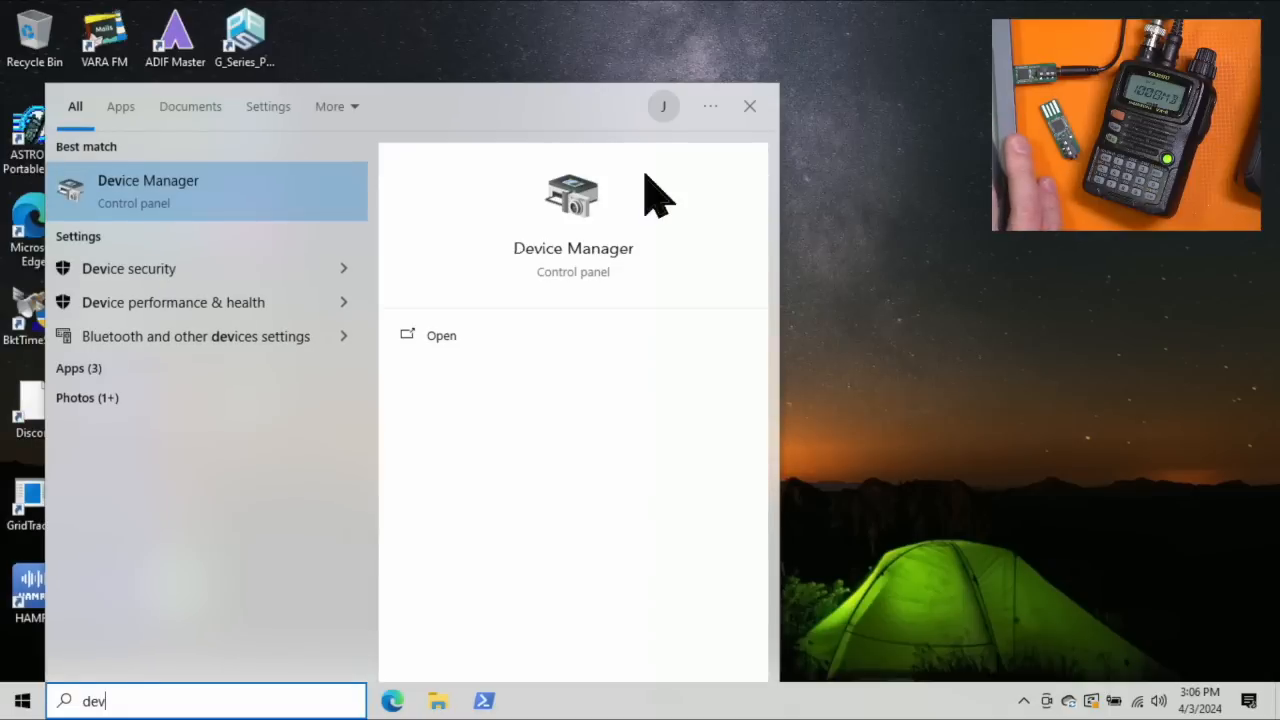
Step: Launch Device Manager, collapse Network adapters and expand Audio inputs and outputs
left_click(148, 190)
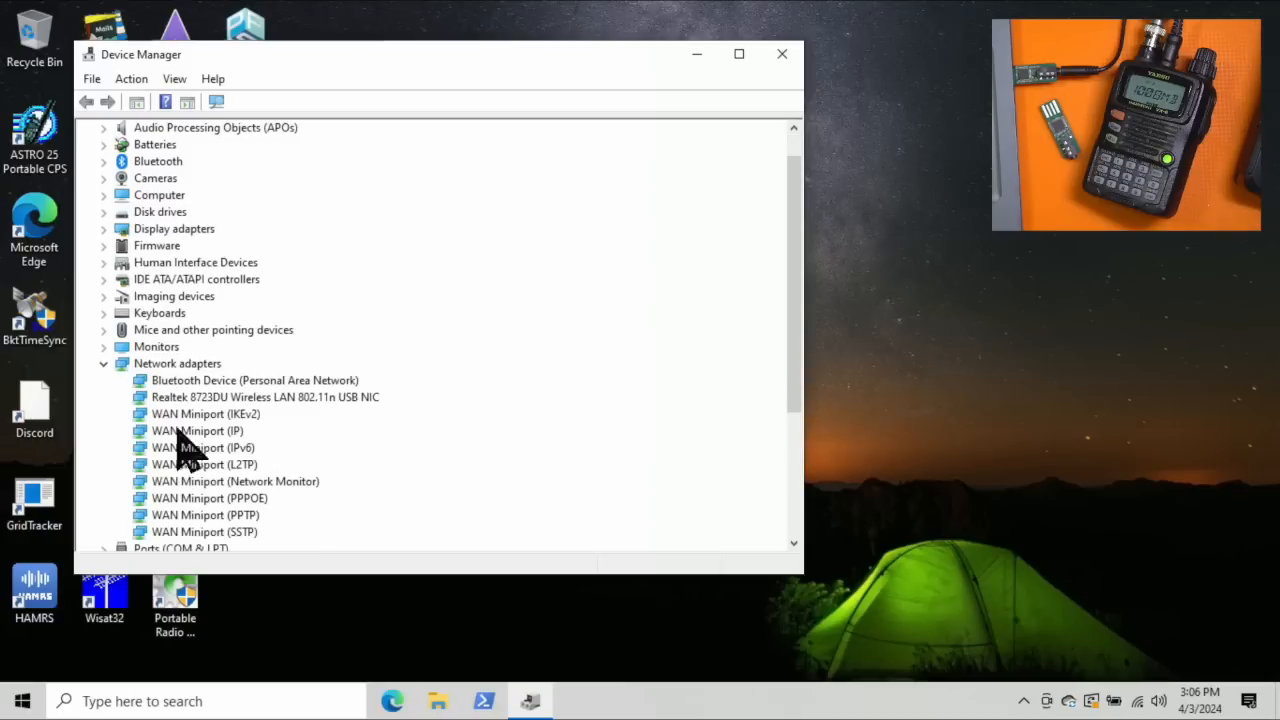
mouse_move(116, 390)
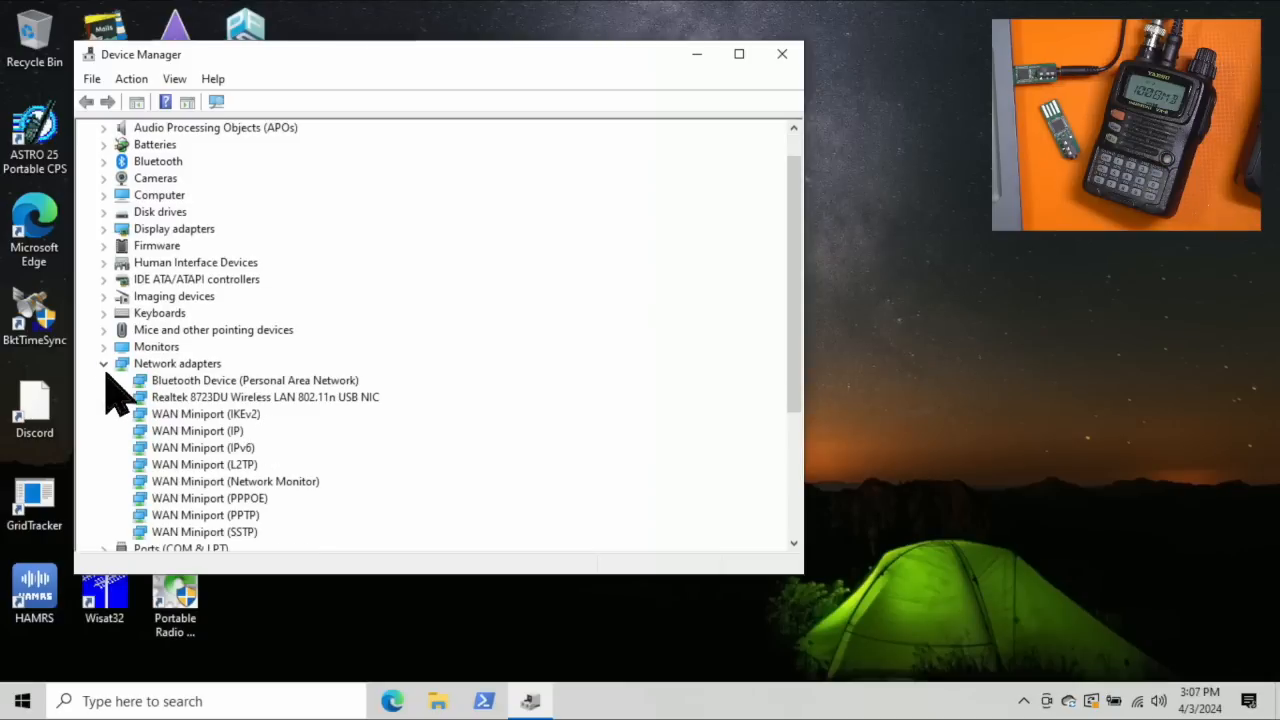
left_click(104, 364)
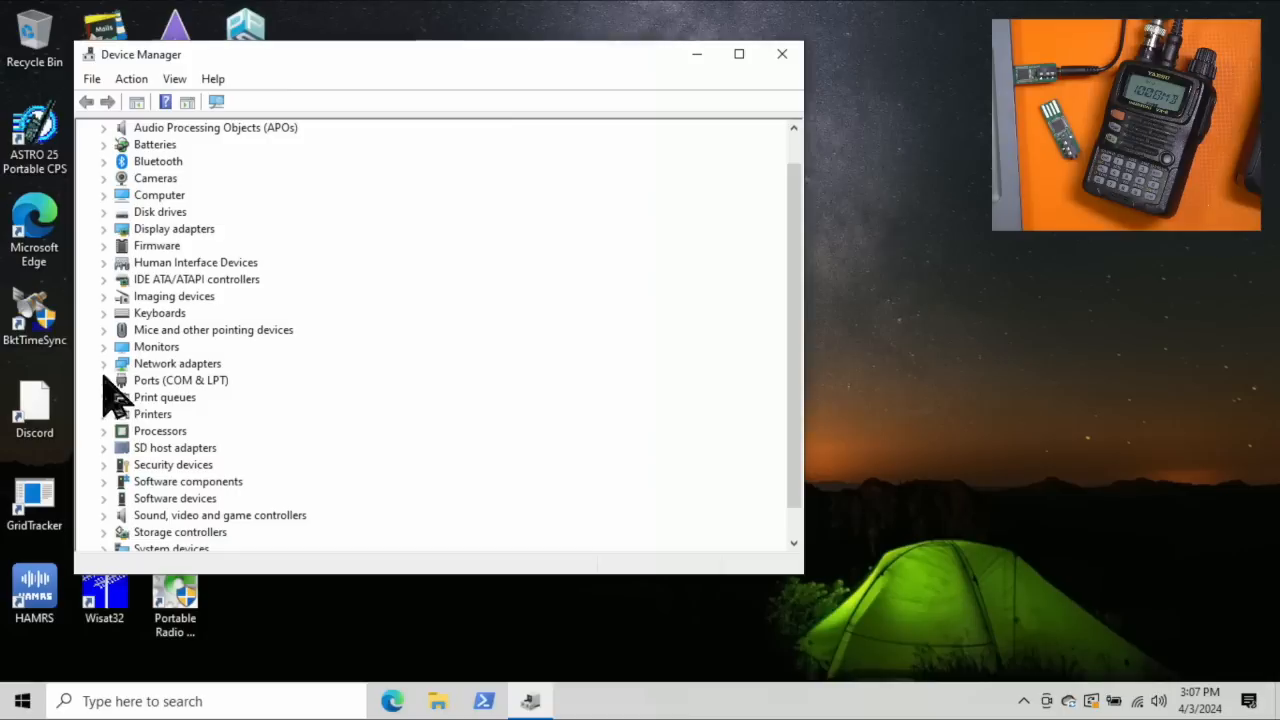
mouse_move(118, 408)
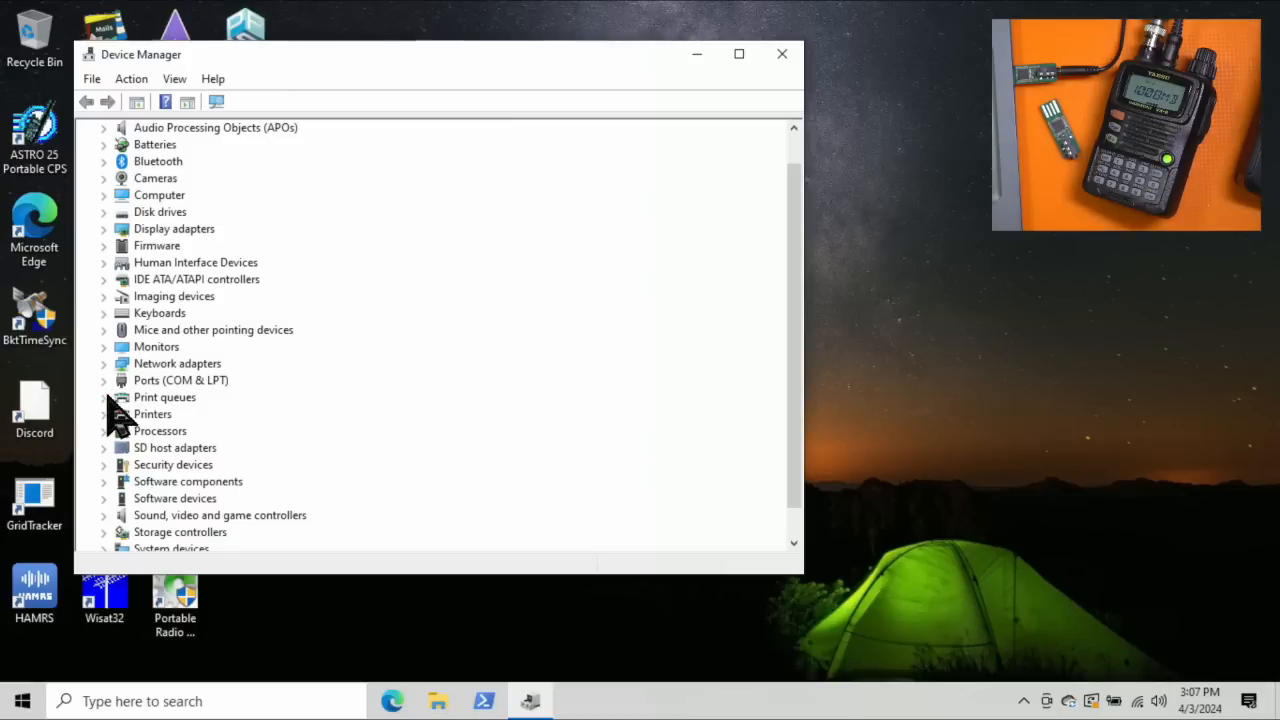
left_click(104, 380)
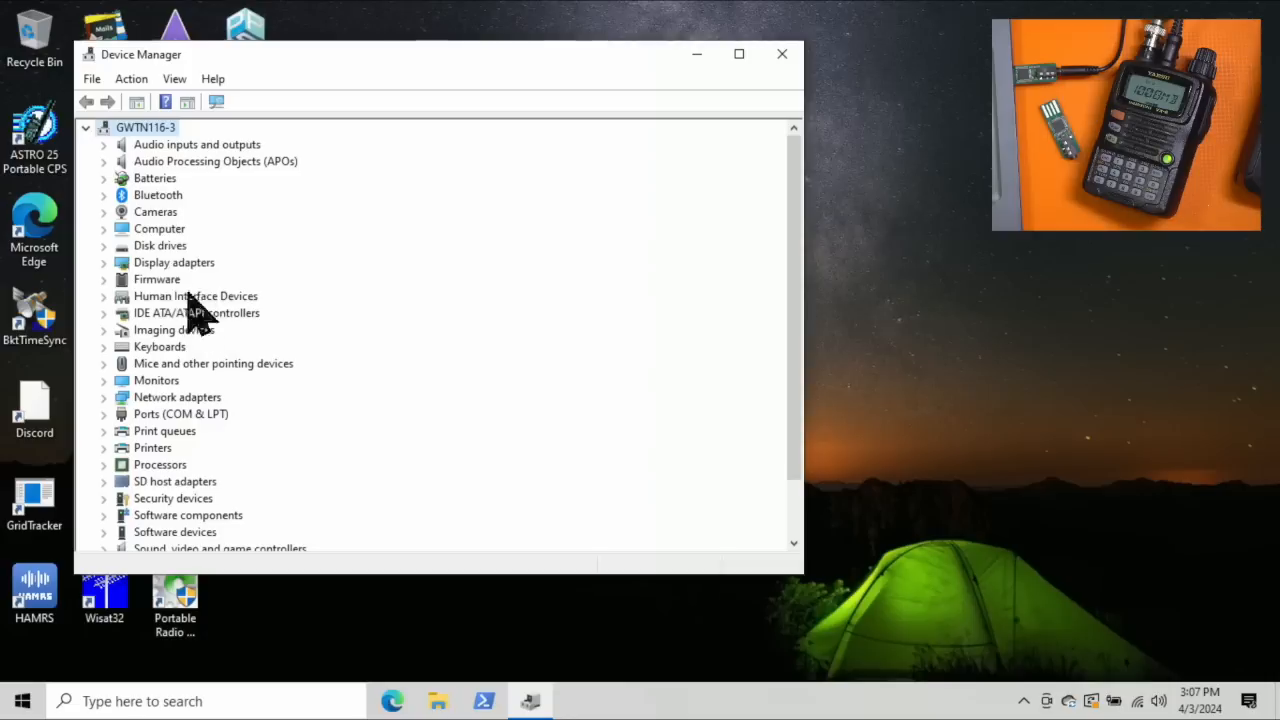
mouse_move(108, 164)
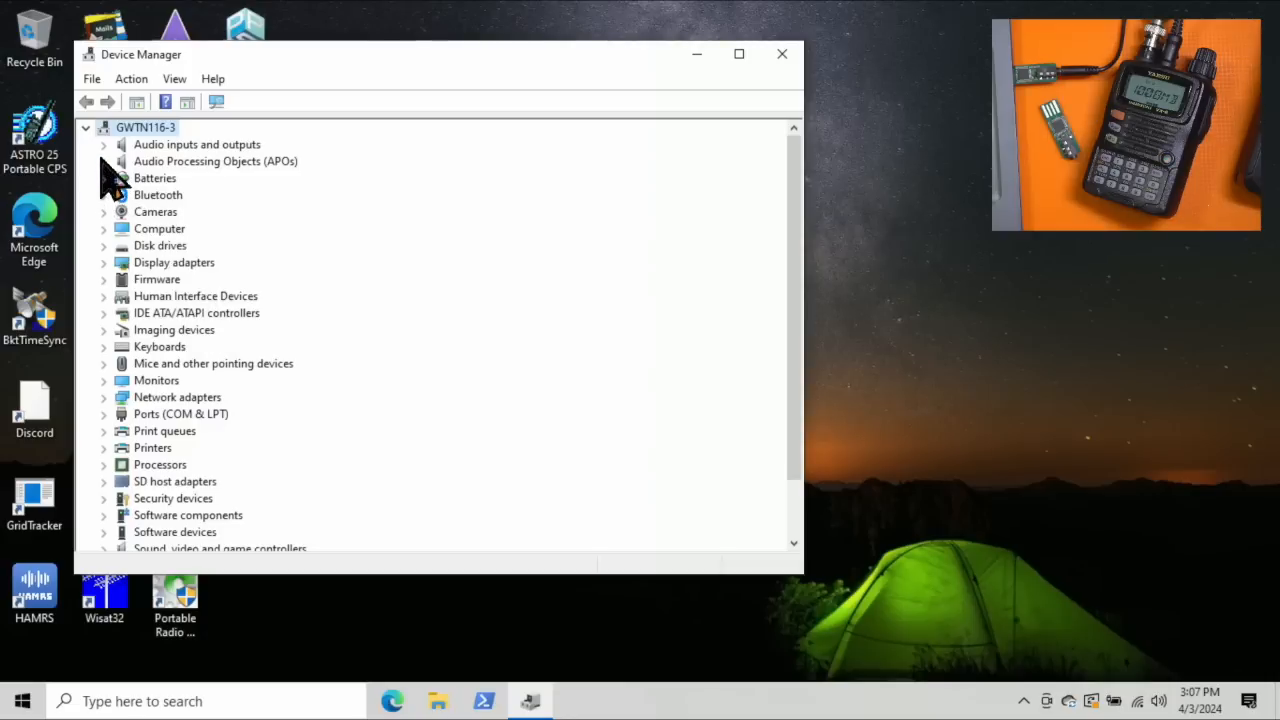
left_click(104, 144)
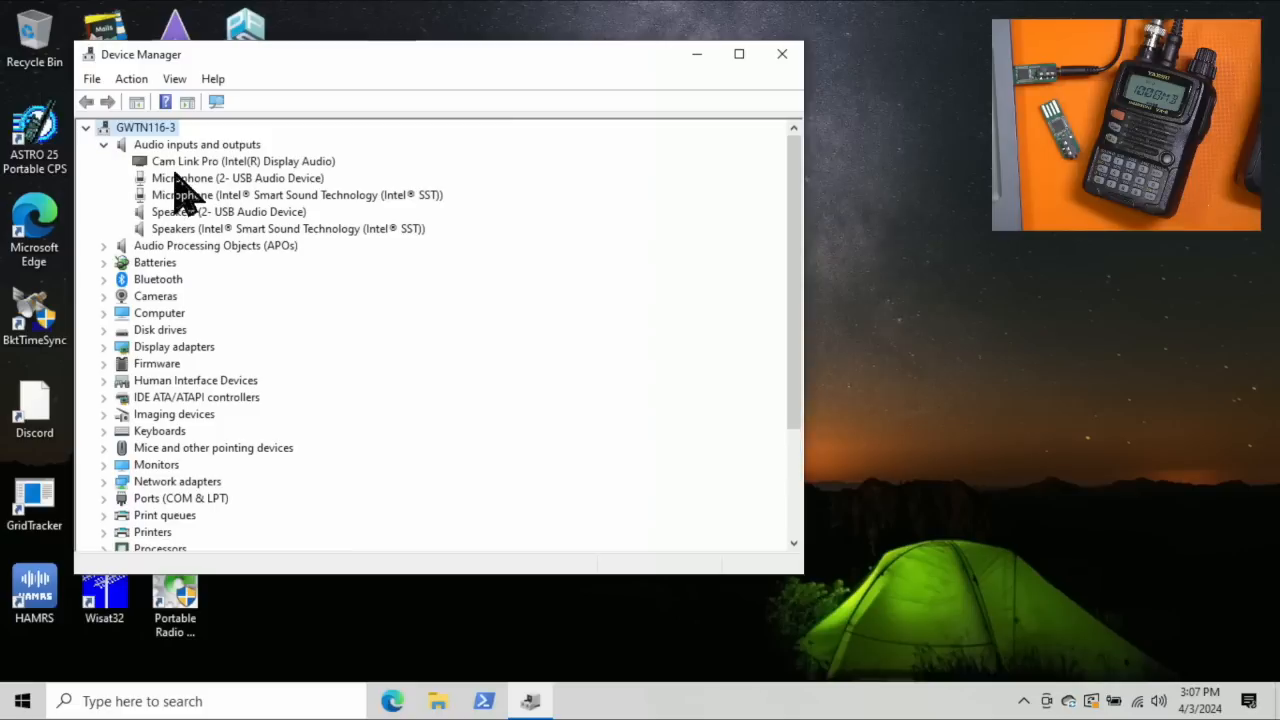
mouse_move(300, 224)
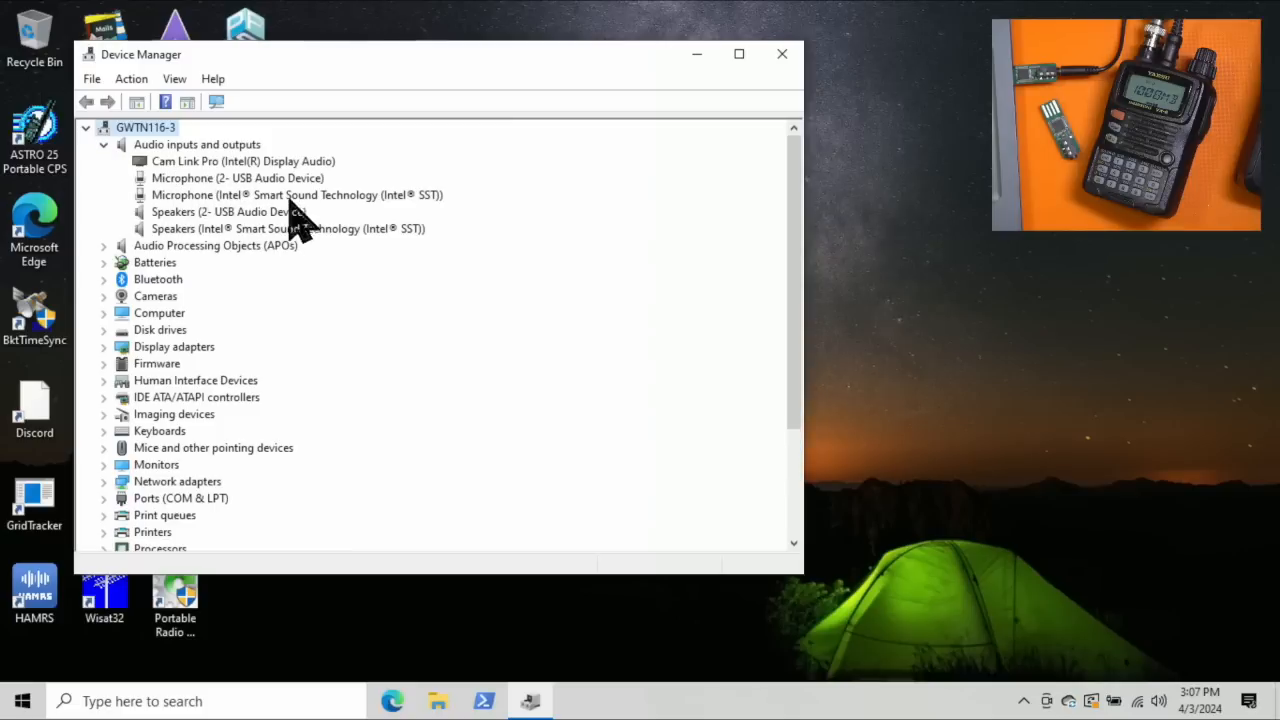
Step: Highlight the USB Audio Device microphone and speakers entries in the list
left_click(238, 176)
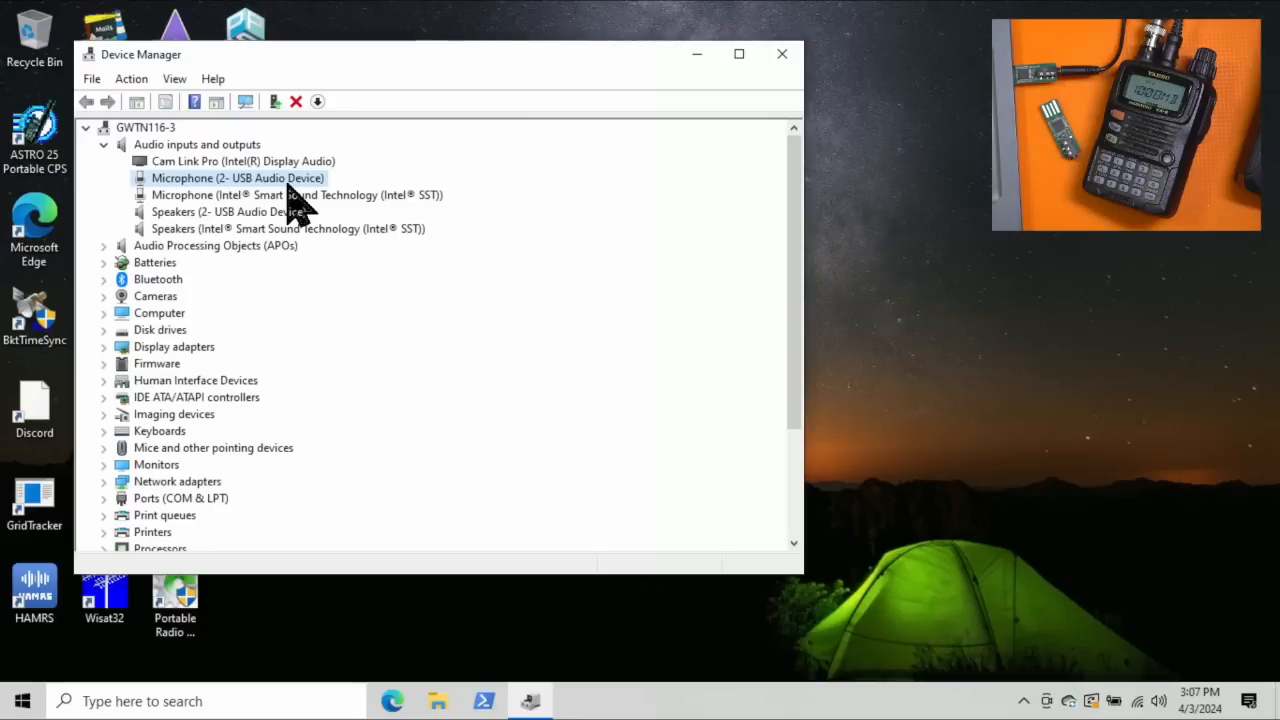
mouse_move(300, 240)
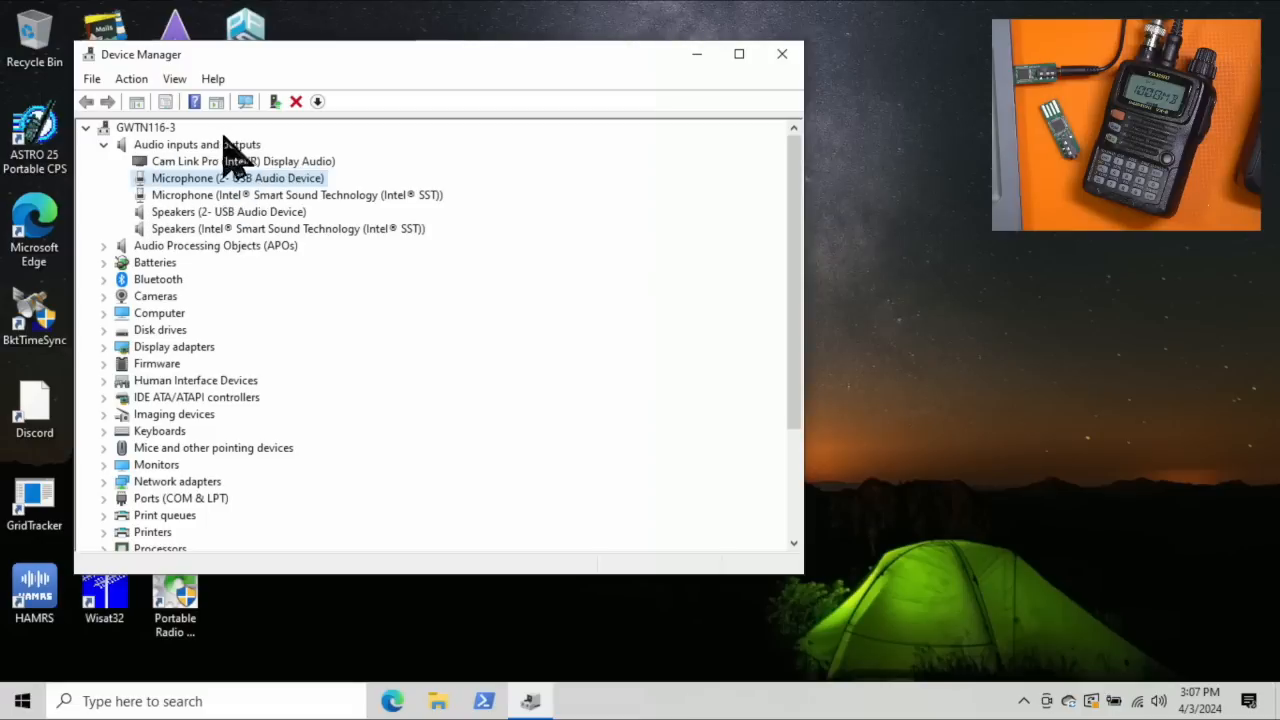
mouse_move(336, 244)
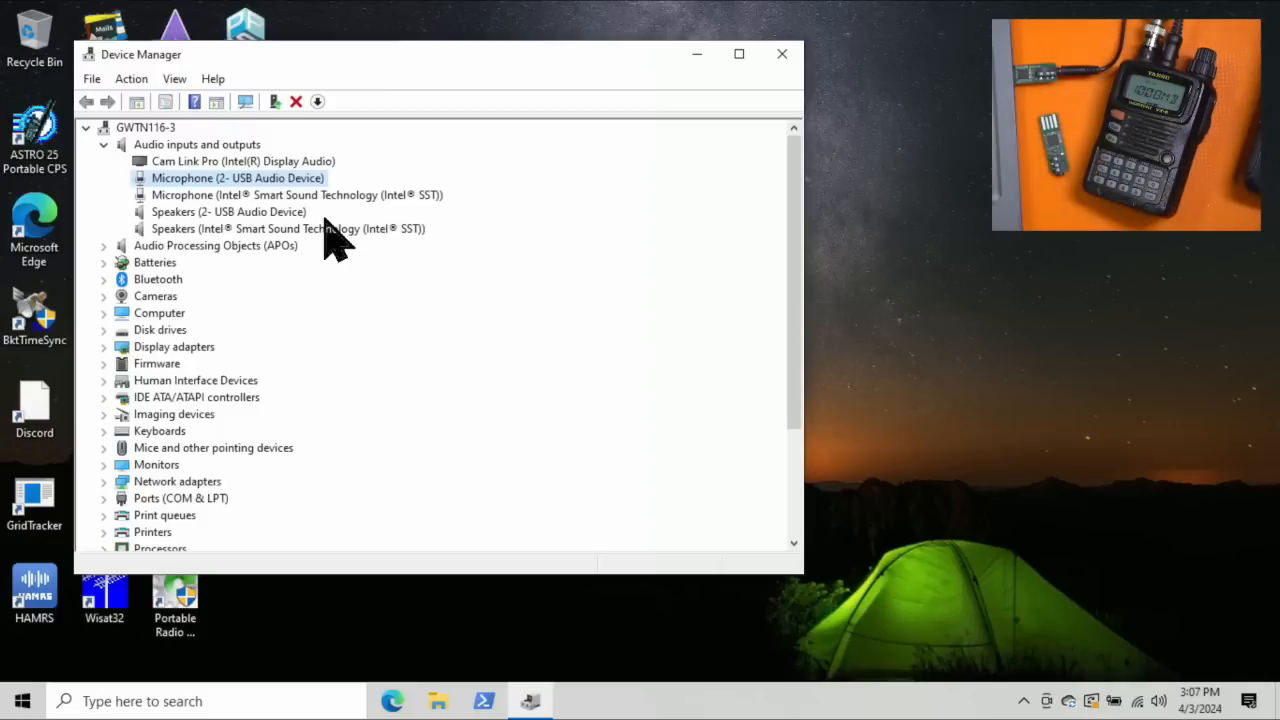
left_click(228, 212)
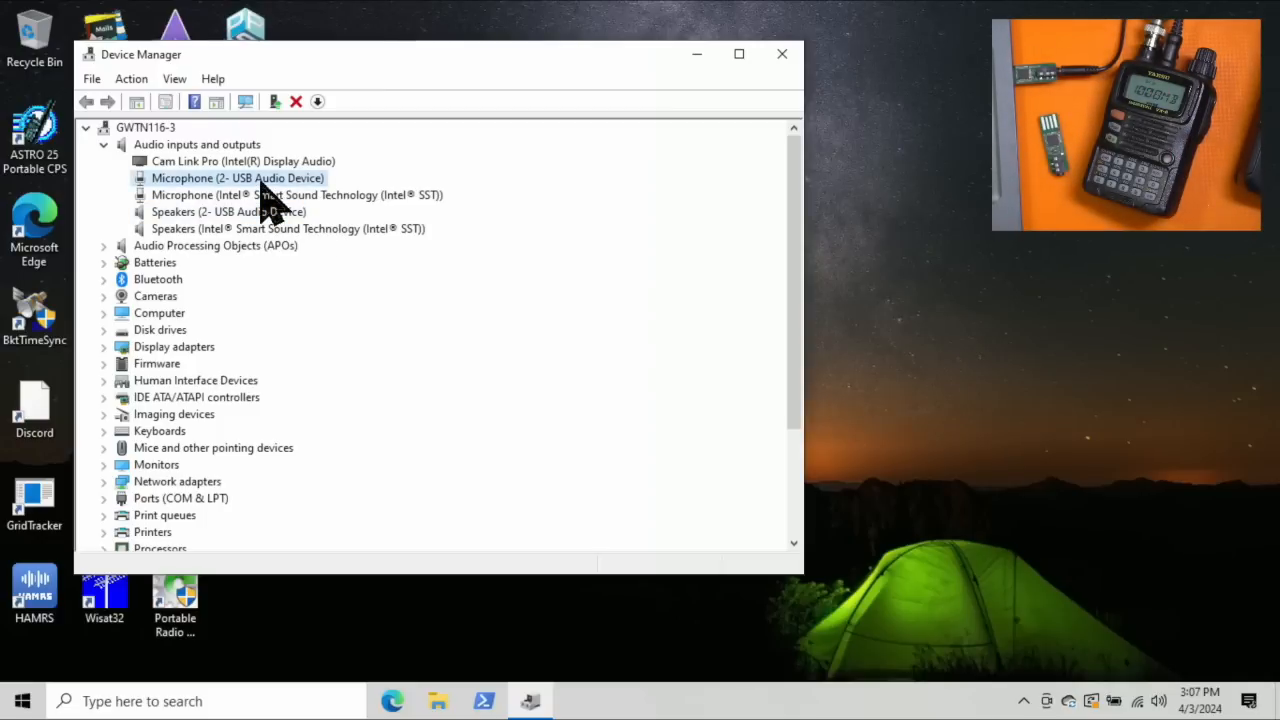
left_click(228, 212)
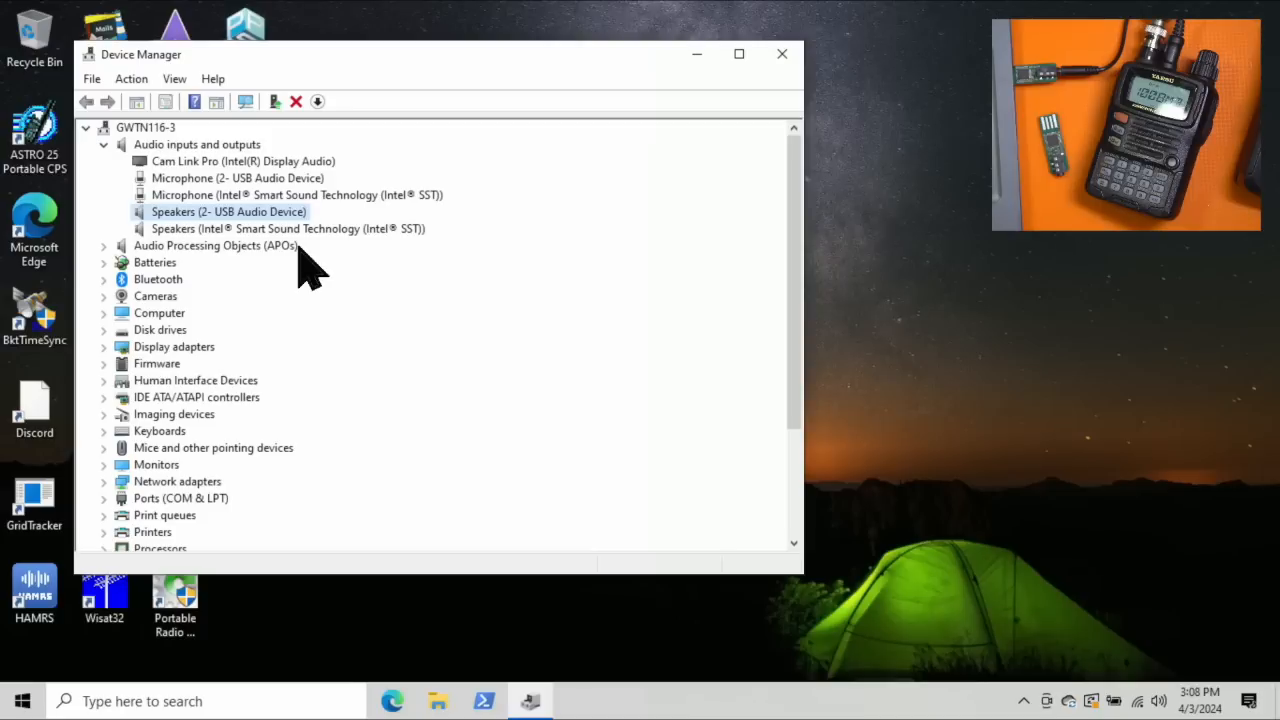
mouse_move(1124, 684)
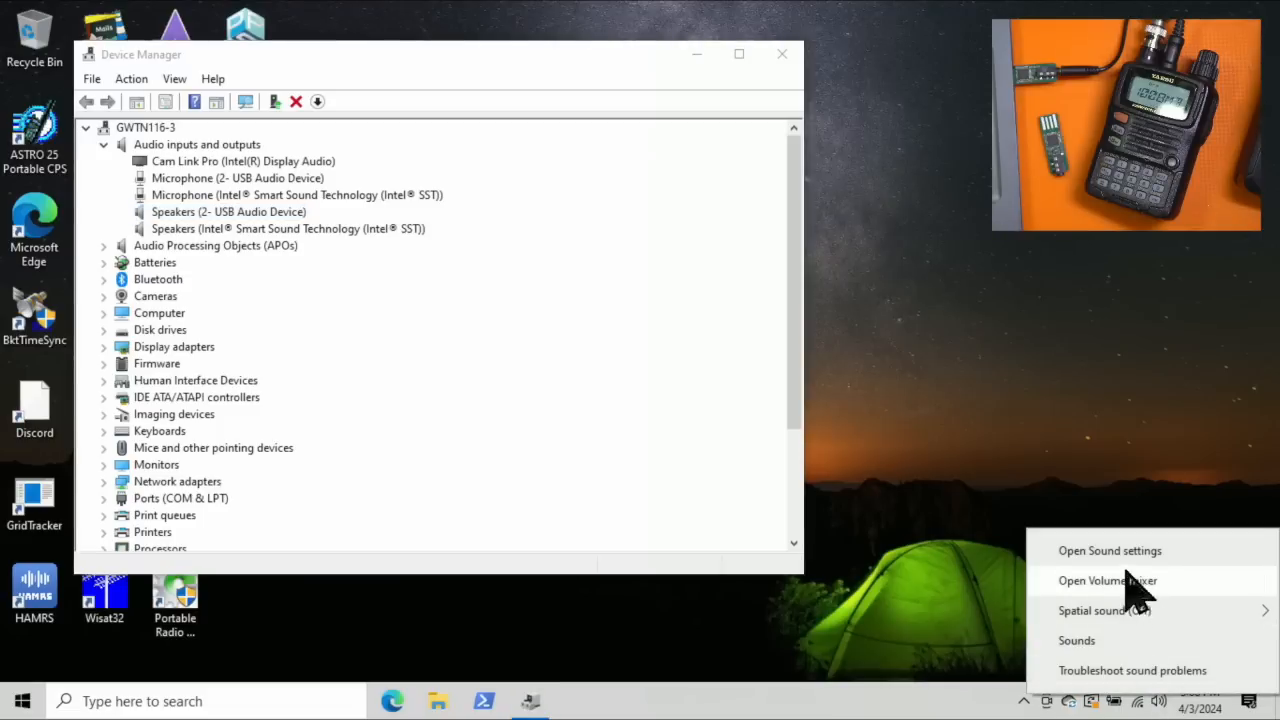
Step: Bring up the Sound settings and the USB speakers' detailed properties dialog
left_click(1110, 550)
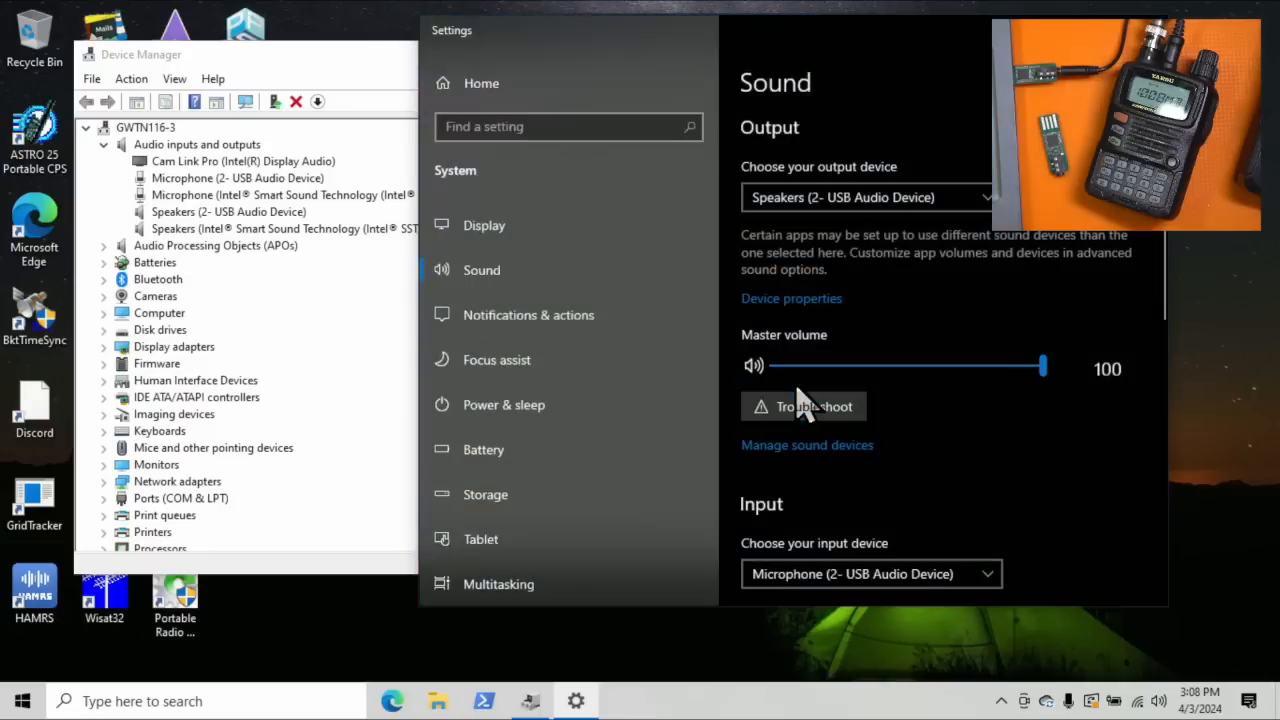
mouse_move(790, 298)
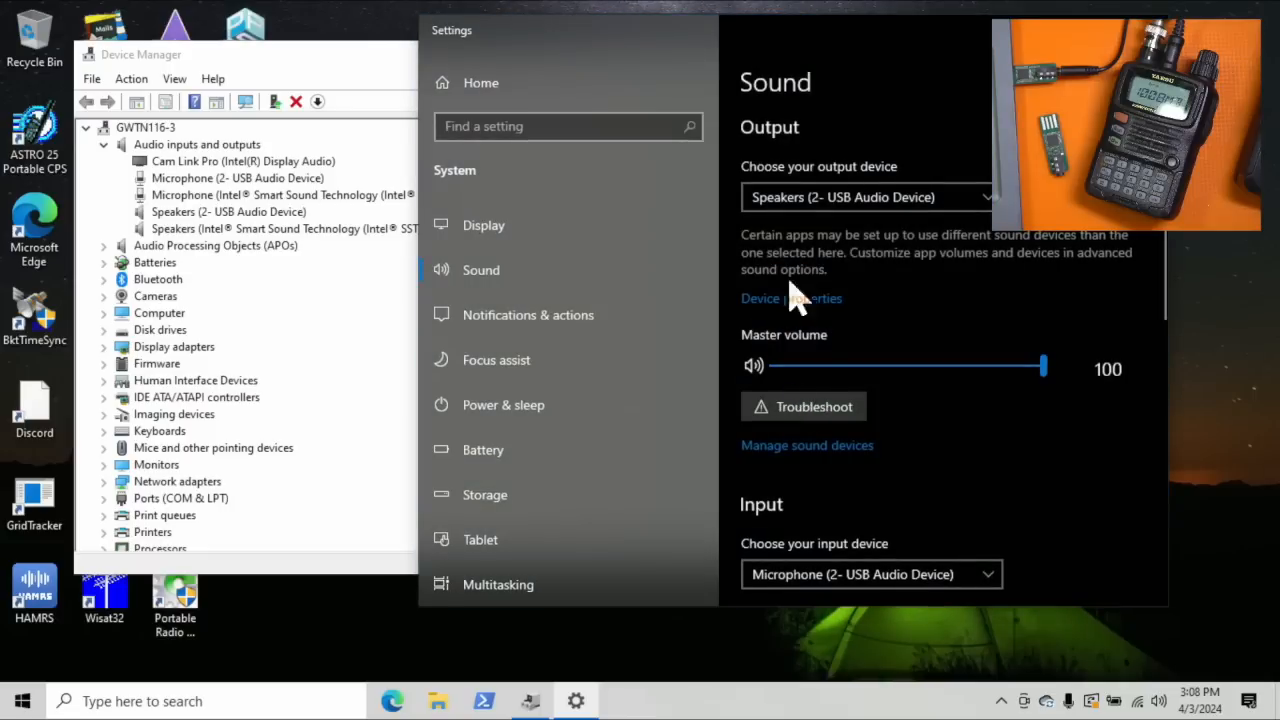
mouse_move(860, 190)
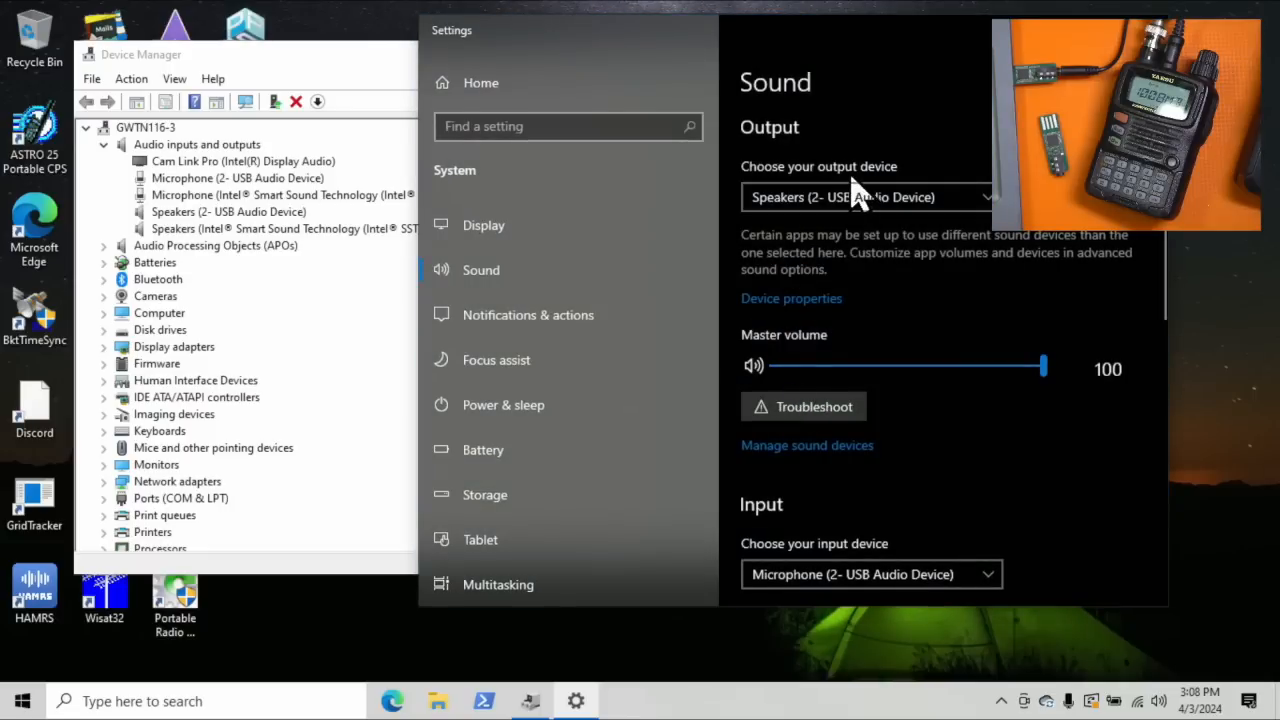
mouse_move(840, 530)
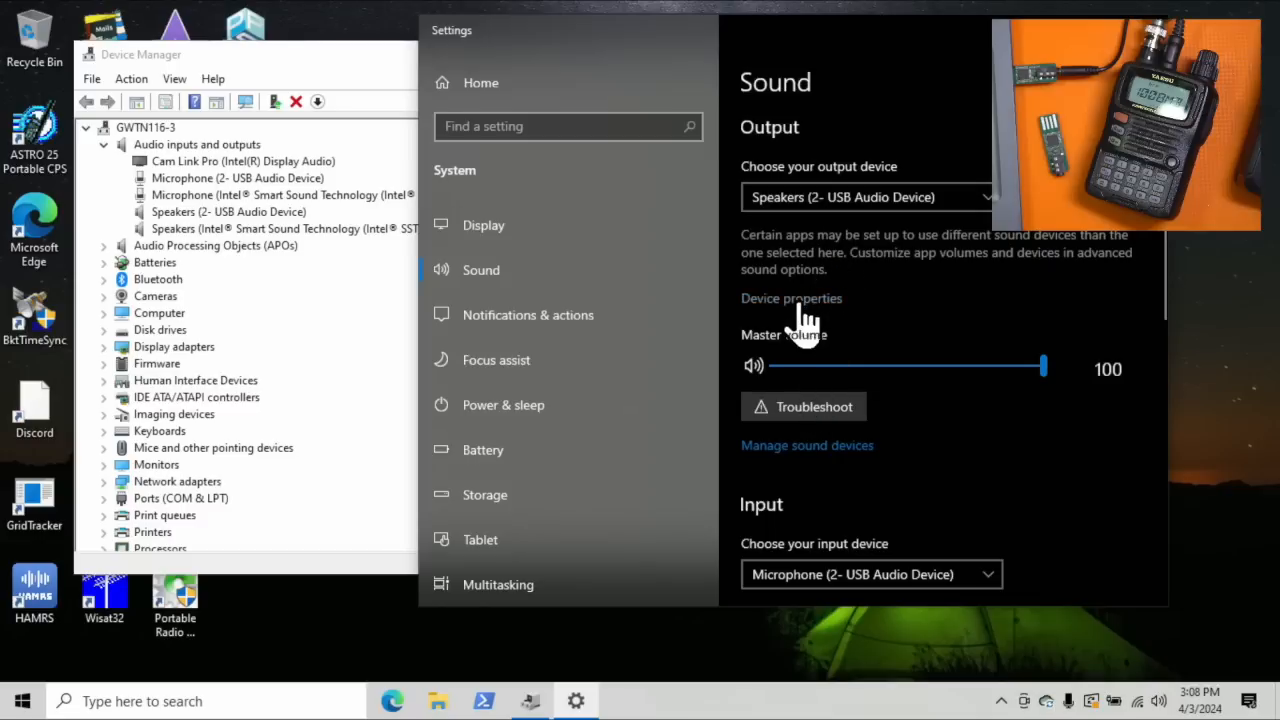
left_click(792, 298)
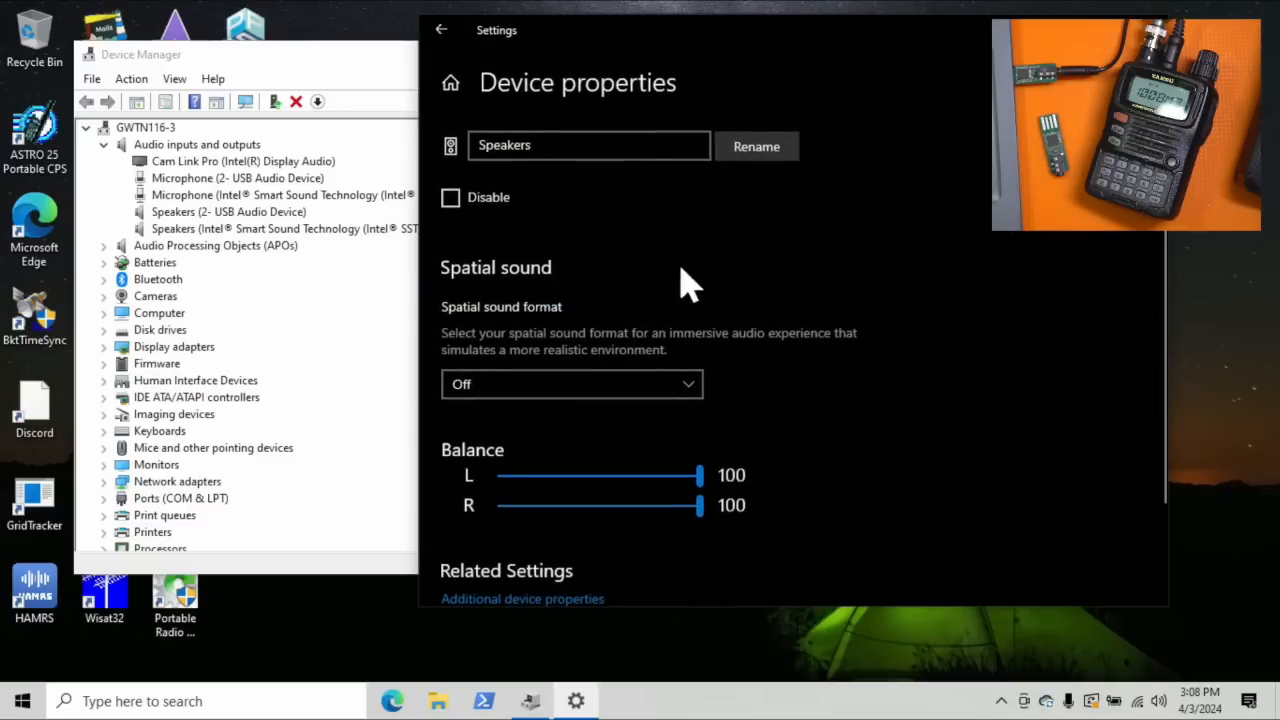
scroll("down", 3)
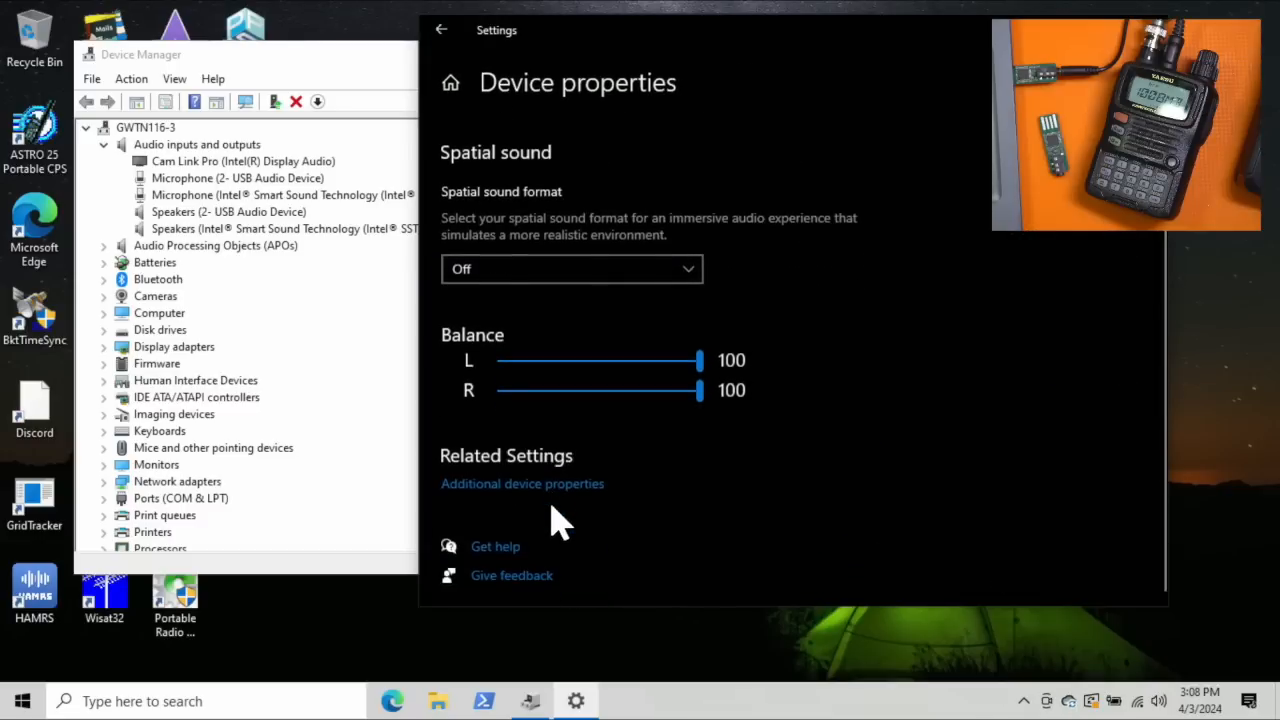
left_click(522, 482)
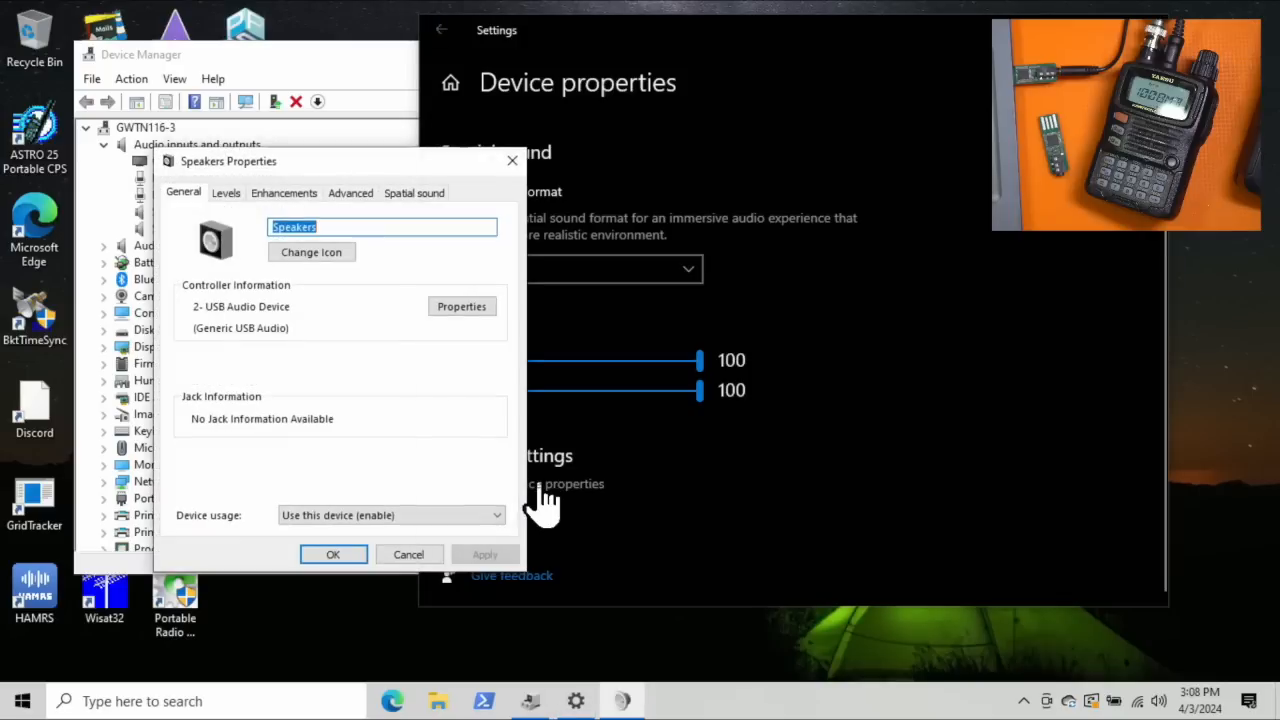
mouse_move(224, 256)
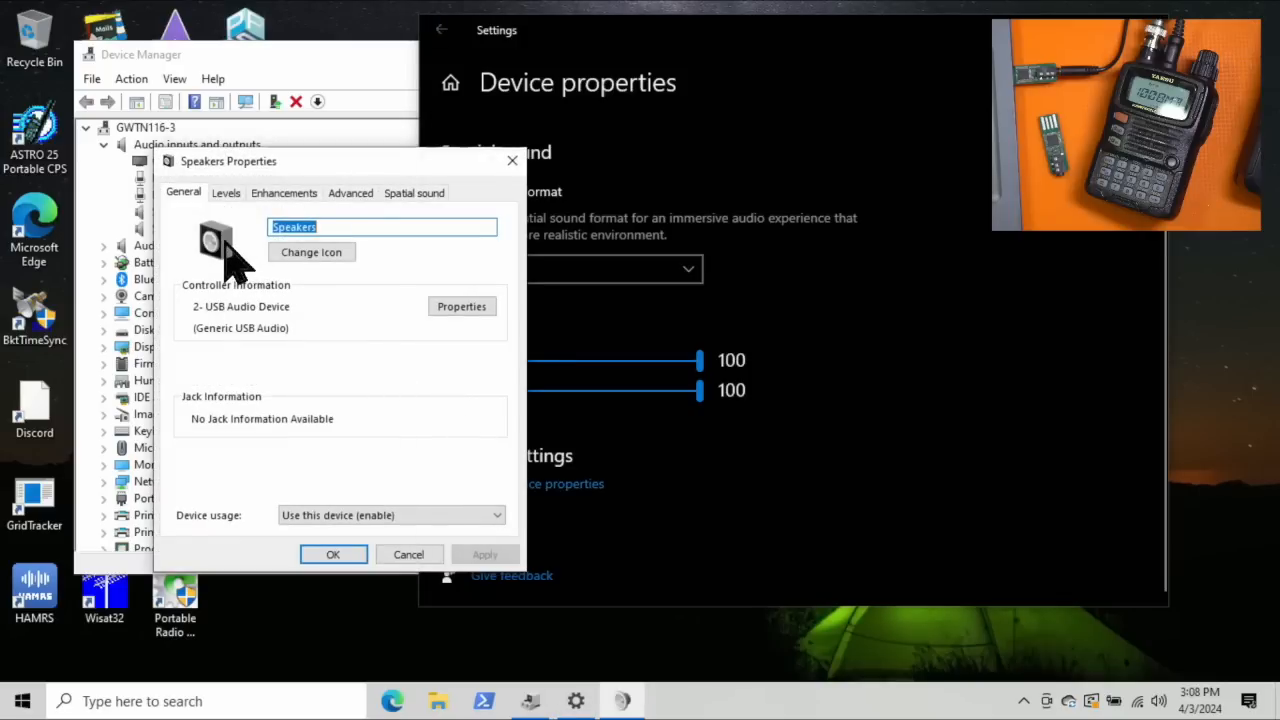
mouse_move(278, 260)
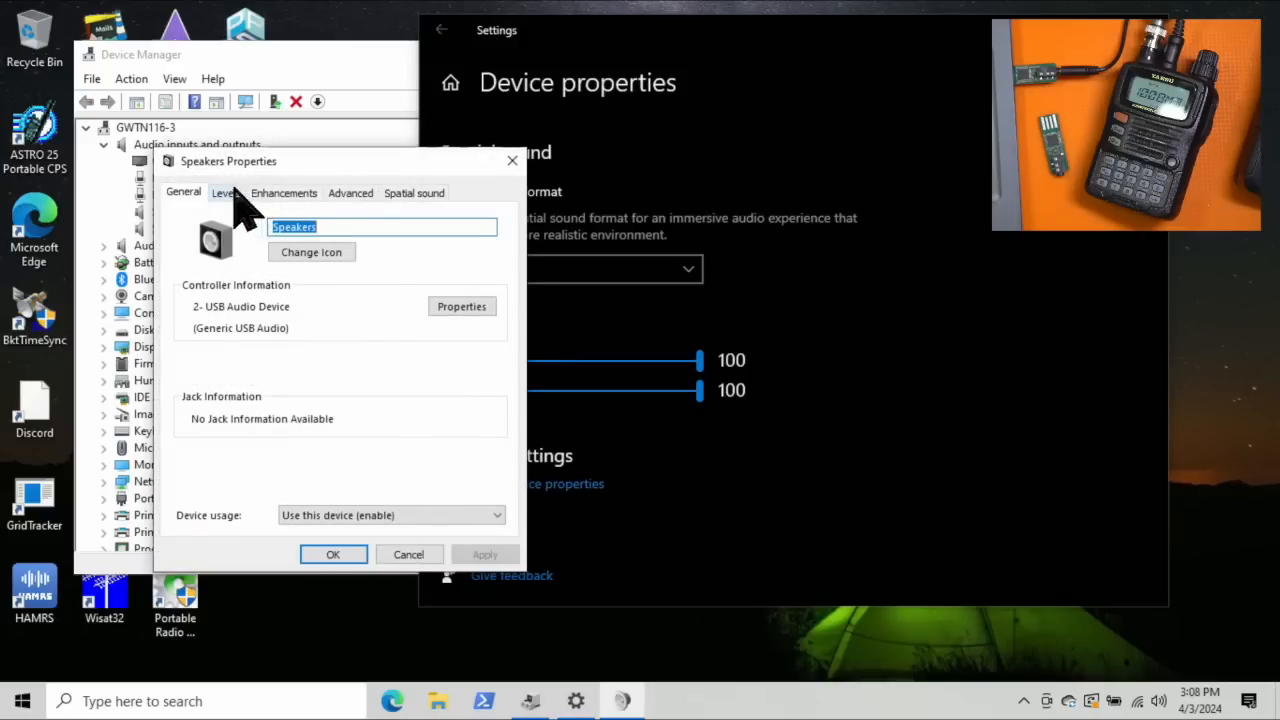
Step: Review the speaker's Levels, Enhancements, Advanced 16-bit 48000 Hz format and Spatial sound, then confirm
left_click(224, 192)
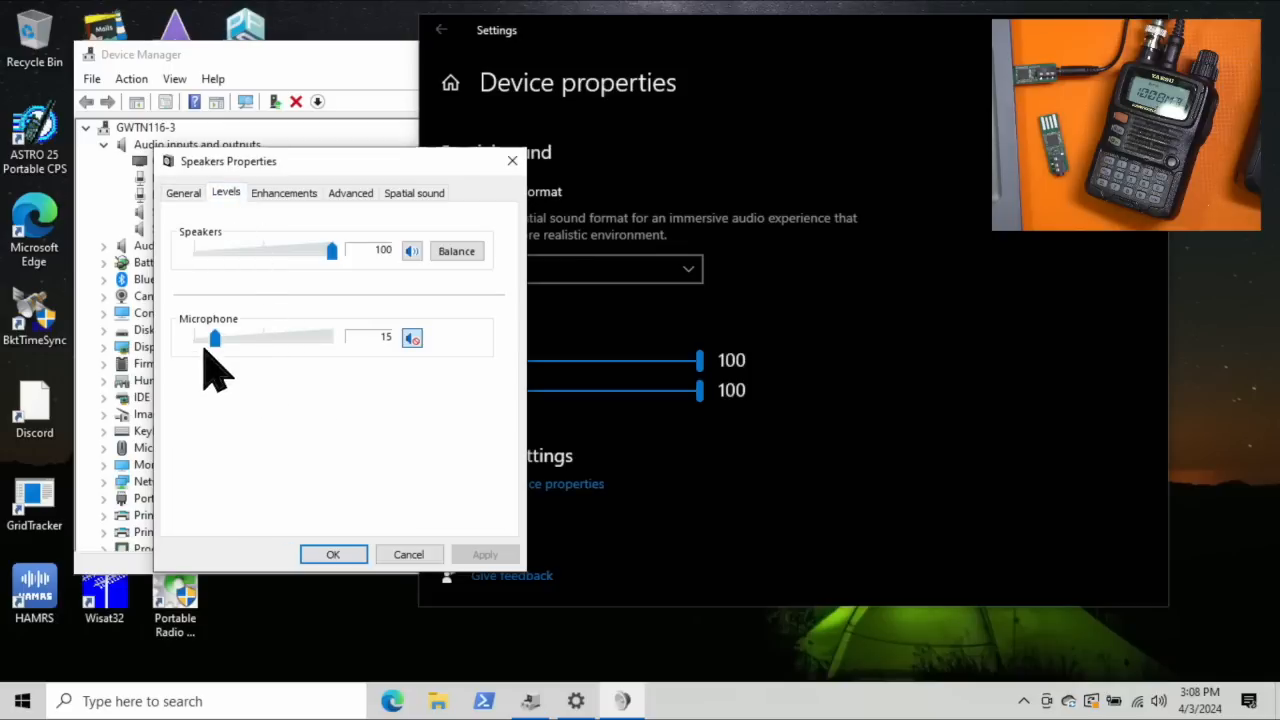
mouse_move(320, 290)
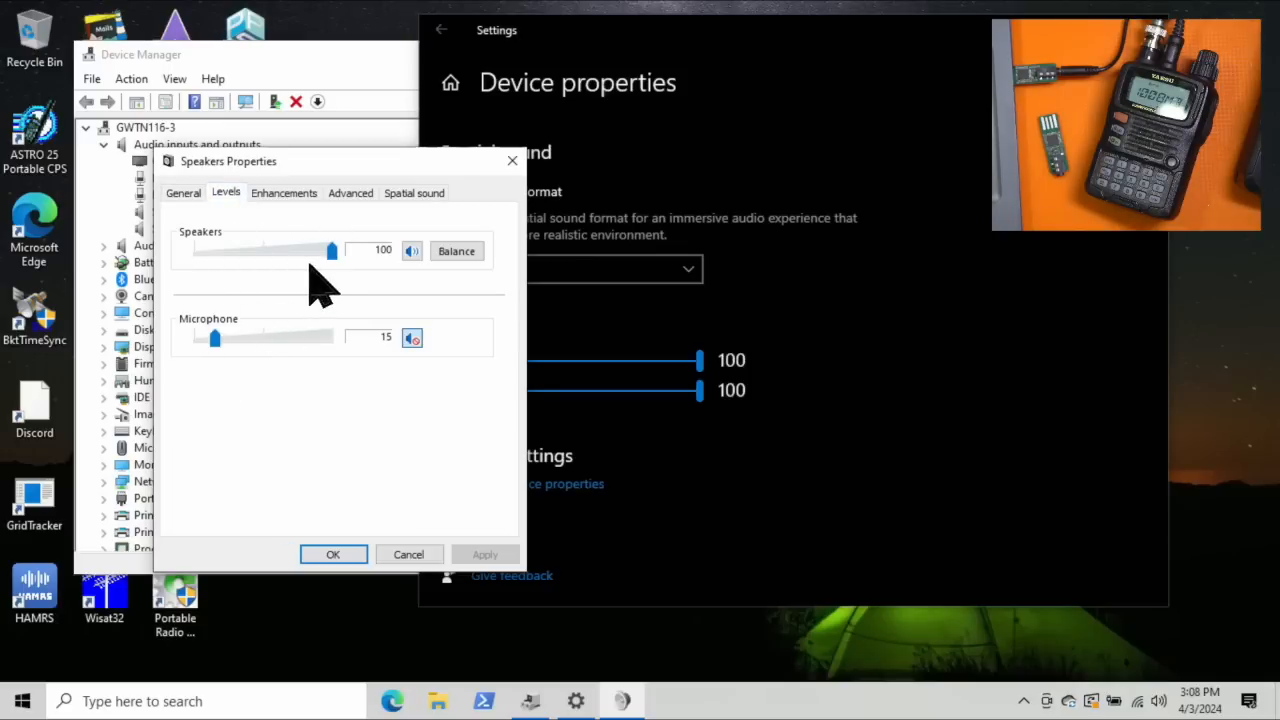
left_click(284, 192)
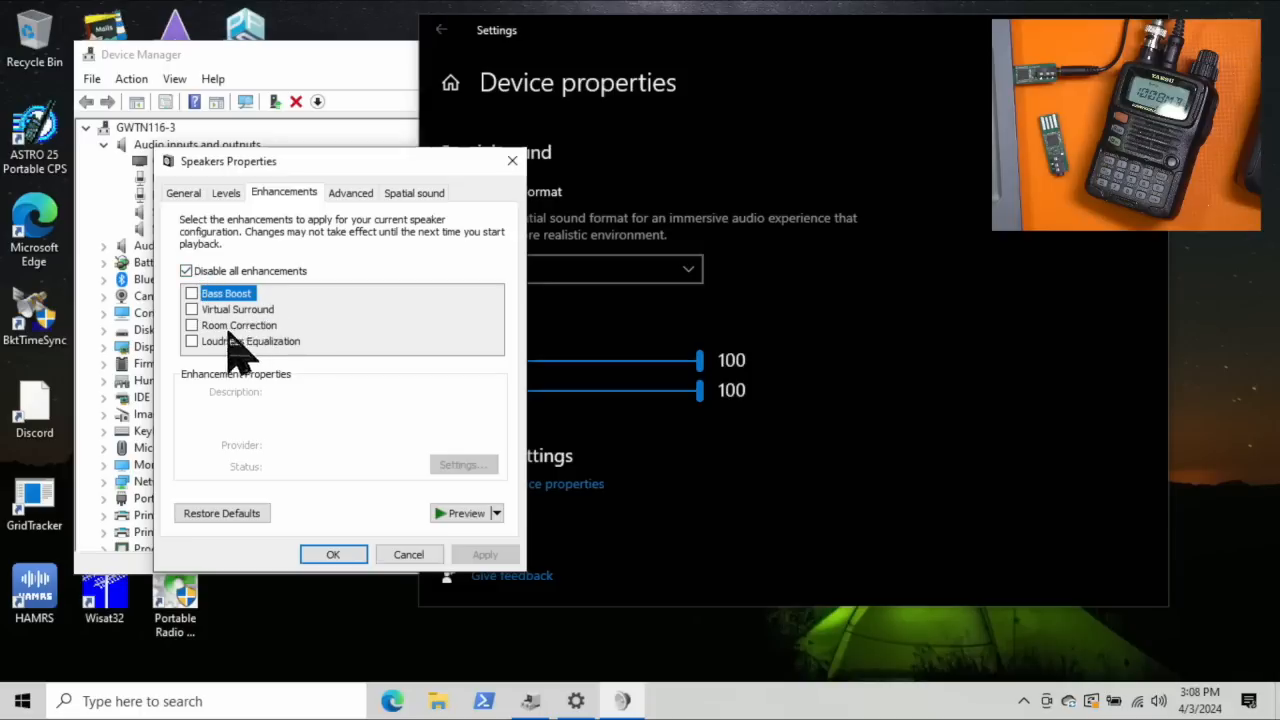
left_click(350, 192)
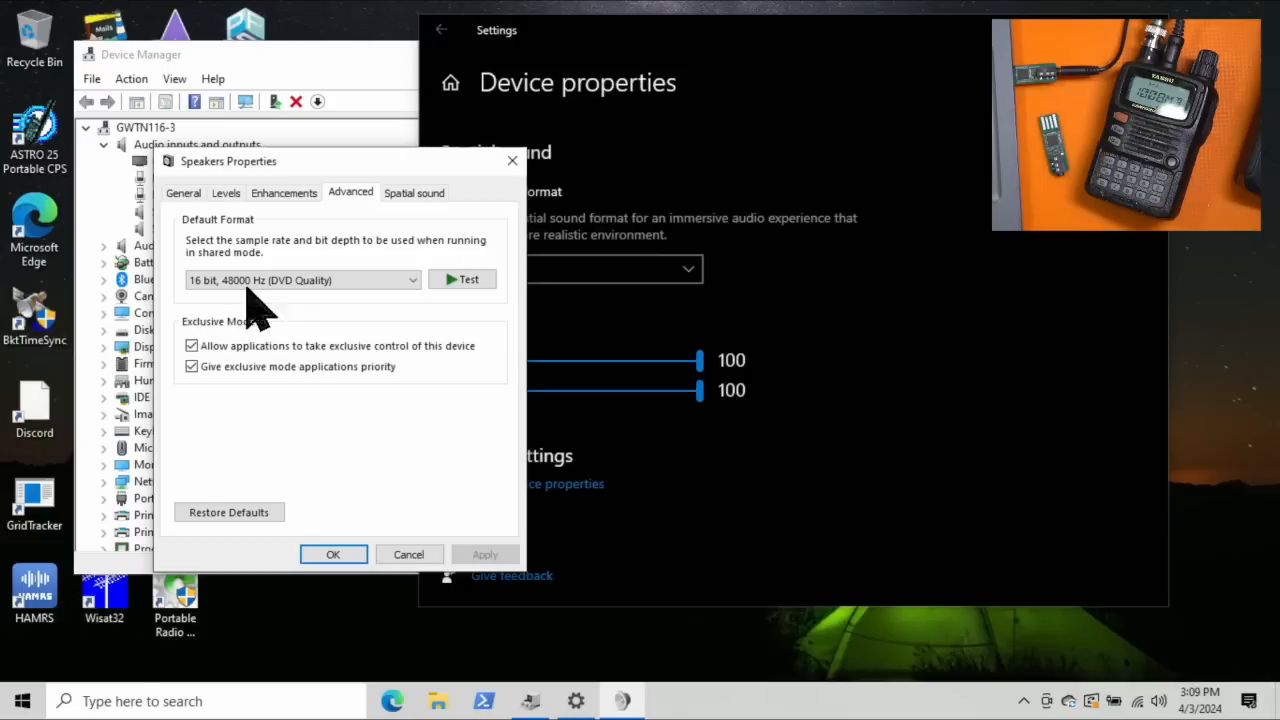
left_click(414, 192)
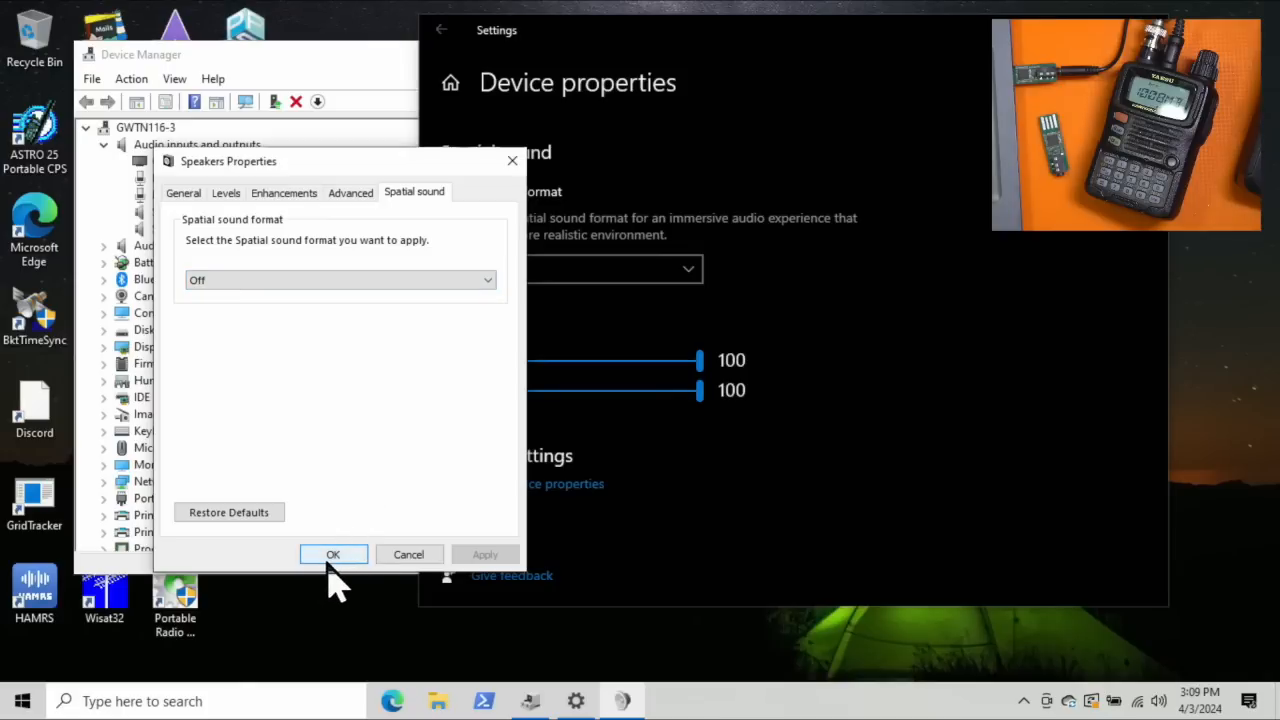
left_click(332, 554)
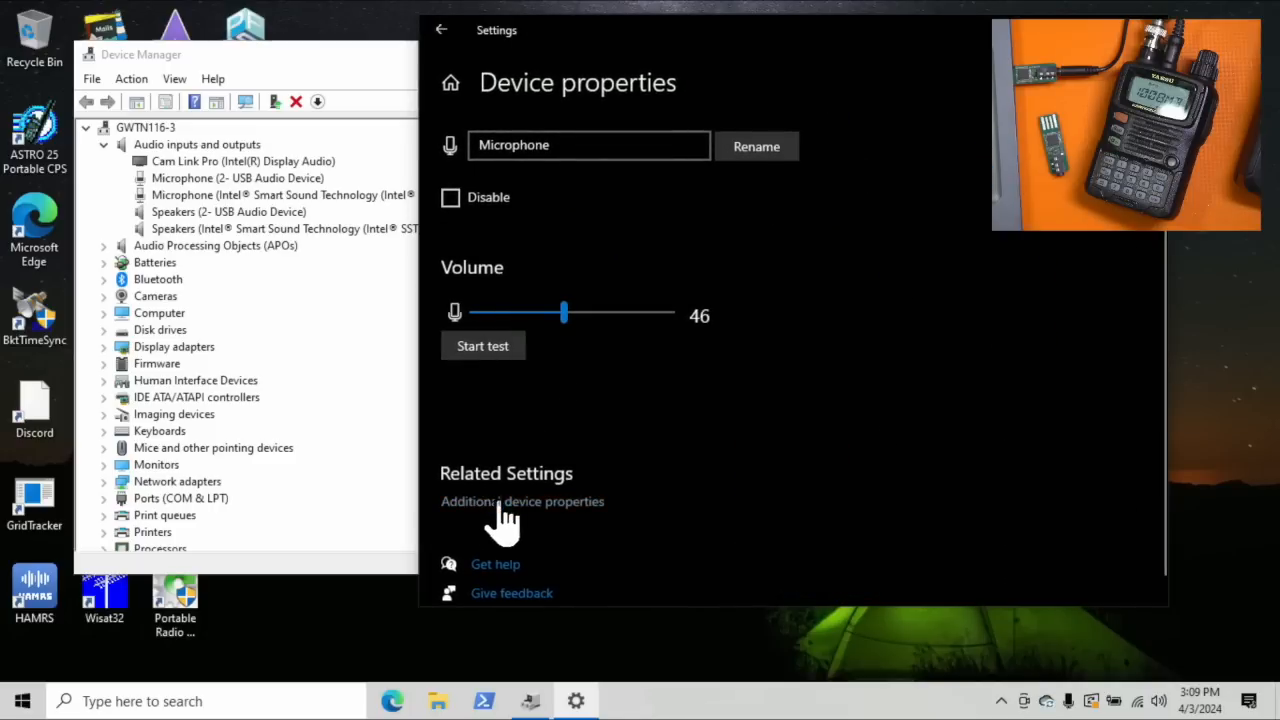
Step: Check the microphone's Listen, AGC off, level 46 and 48000 Hz format, then confirm
left_click(522, 500)
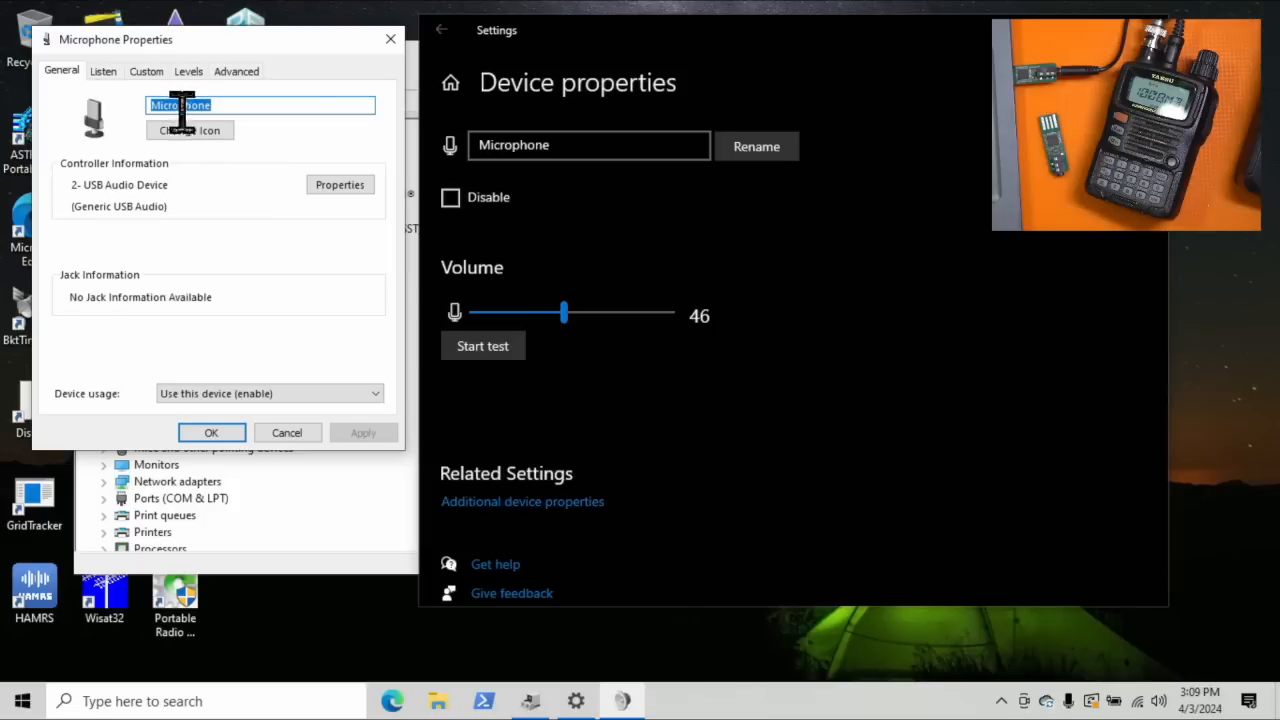
left_click(104, 72)
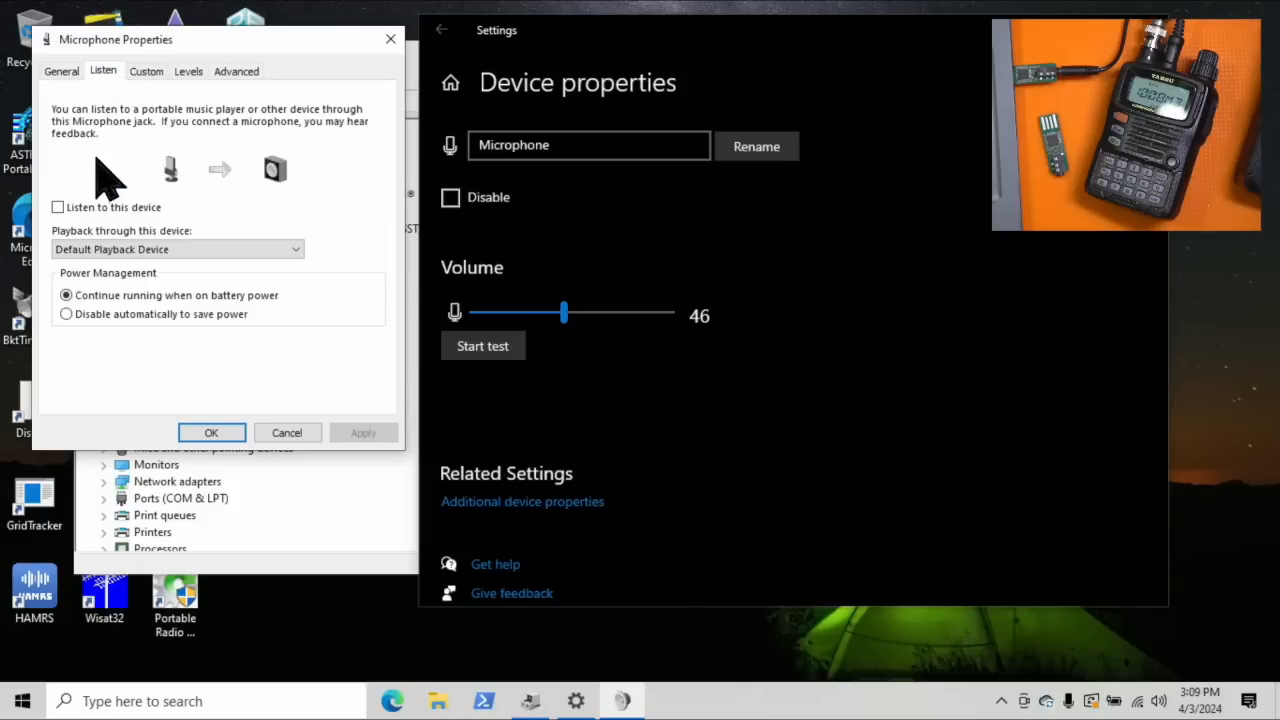
left_click(146, 72)
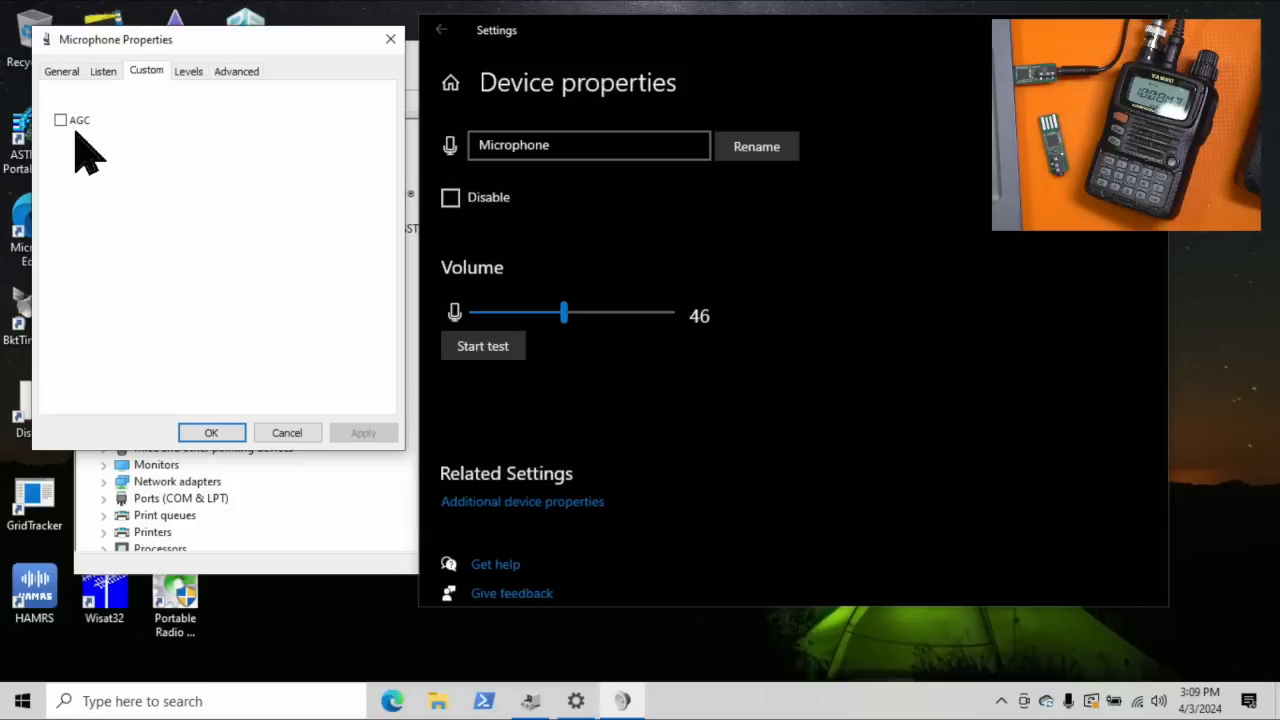
left_click(188, 72)
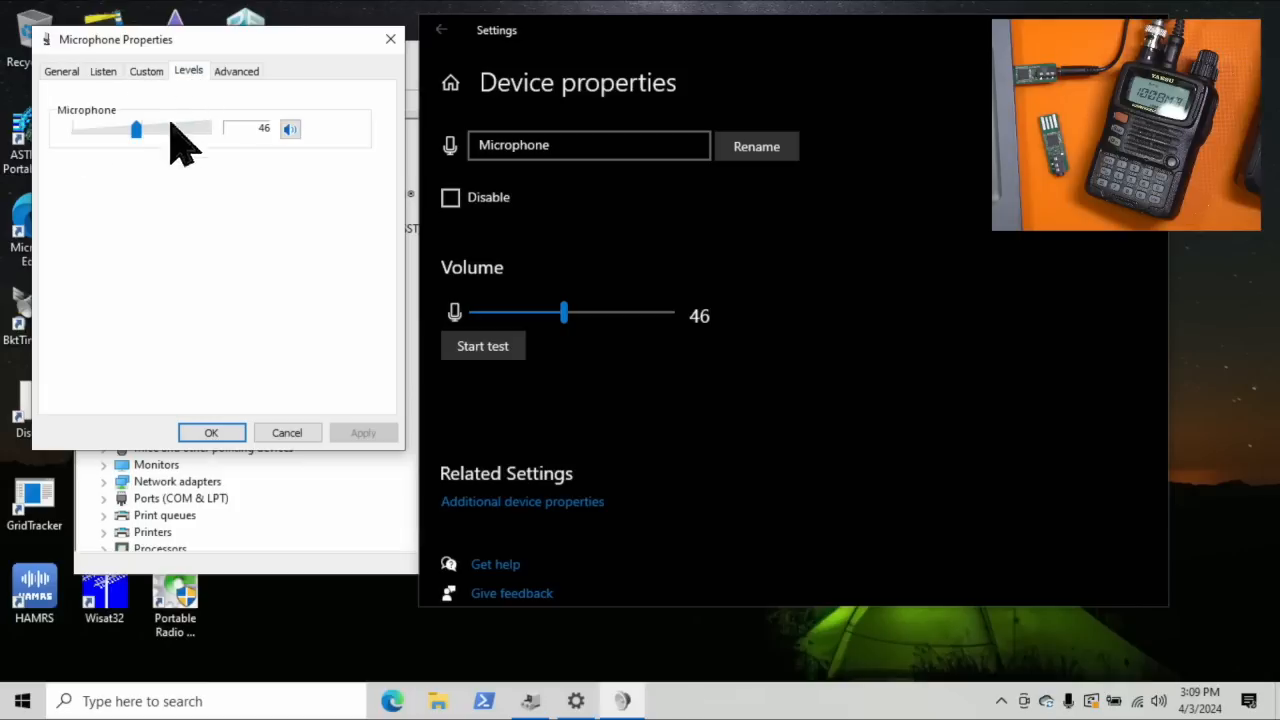
mouse_move(276, 160)
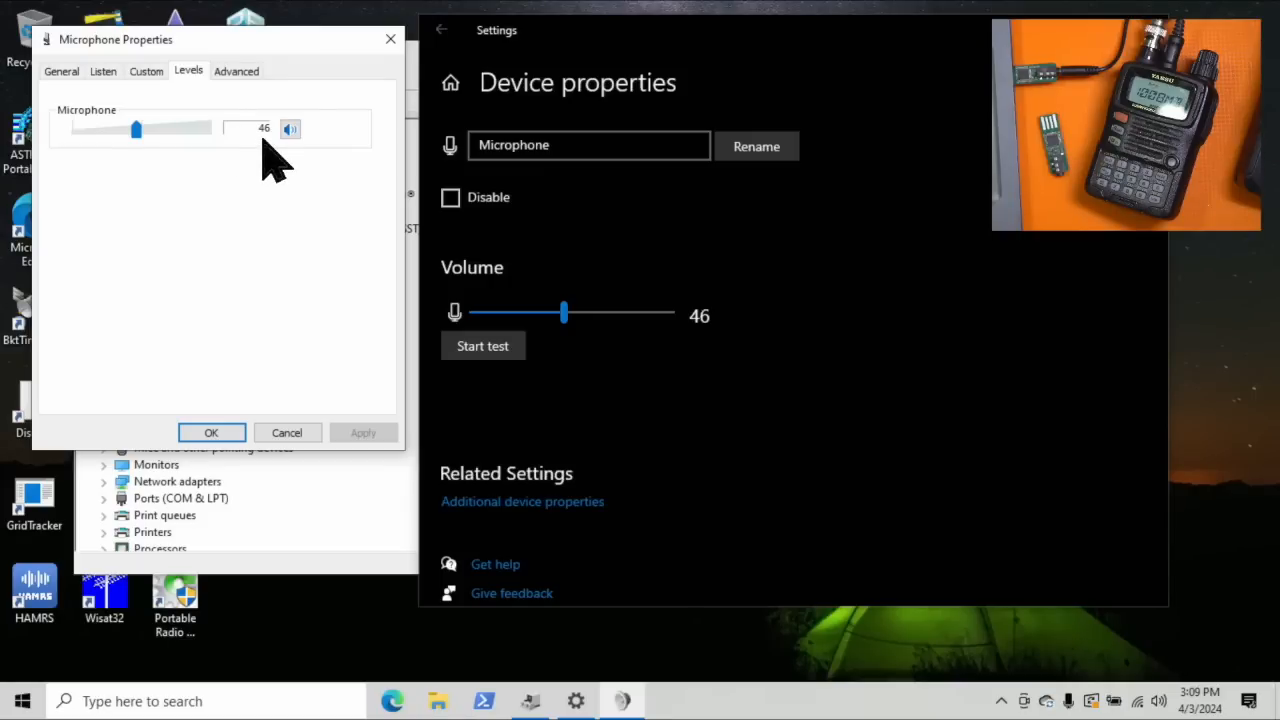
left_click(236, 72)
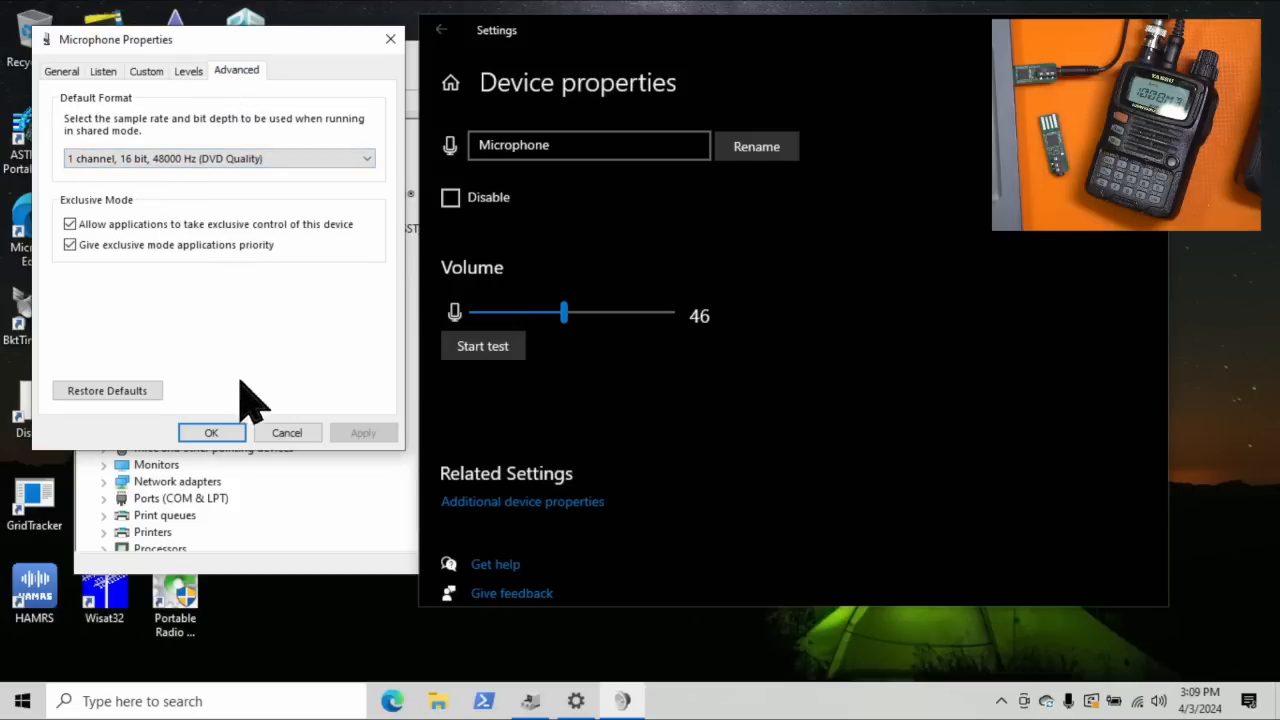
left_click(212, 432)
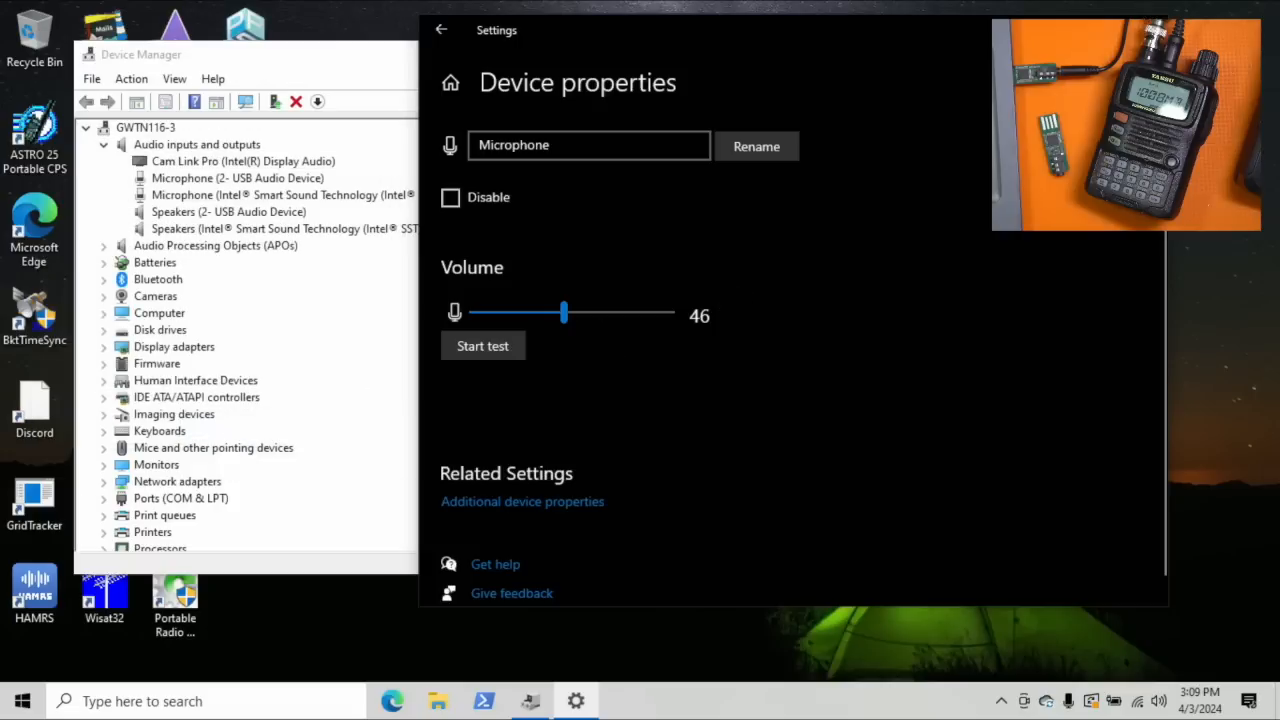
Step: Close Sound settings and Device Manager, returning to the desktop Start menu
left_click(784, 56)
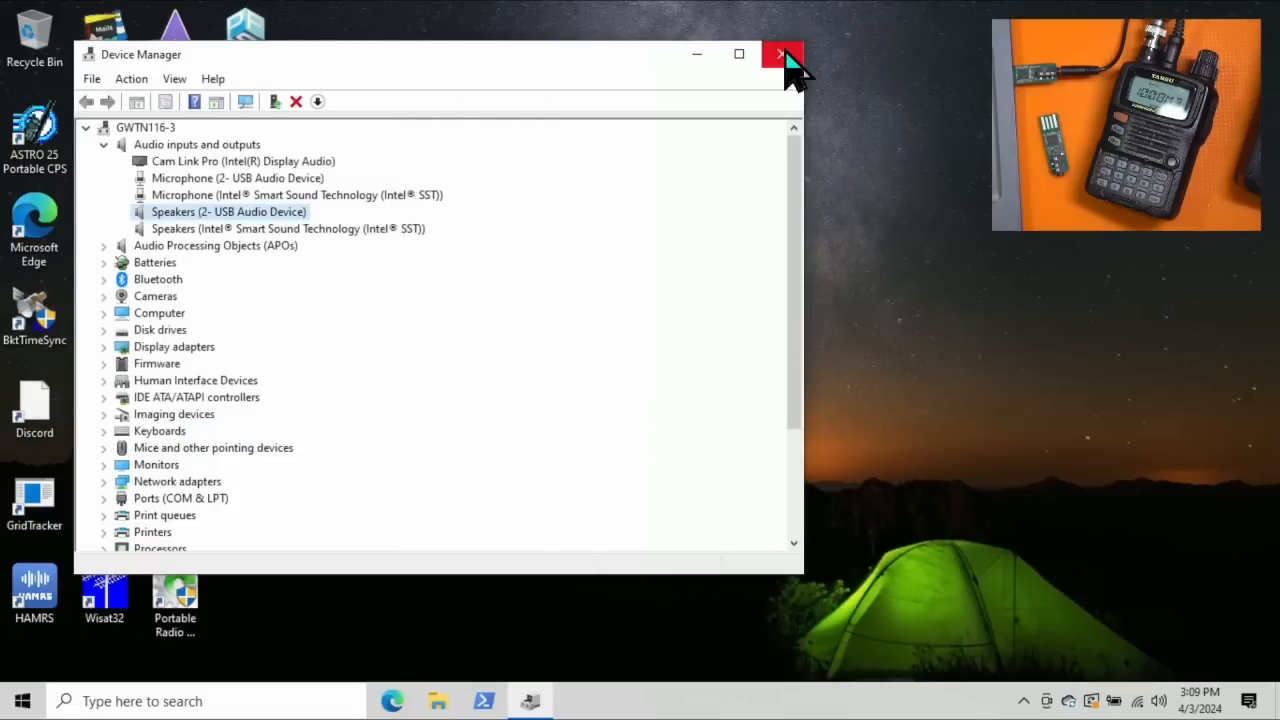
left_click(784, 54)
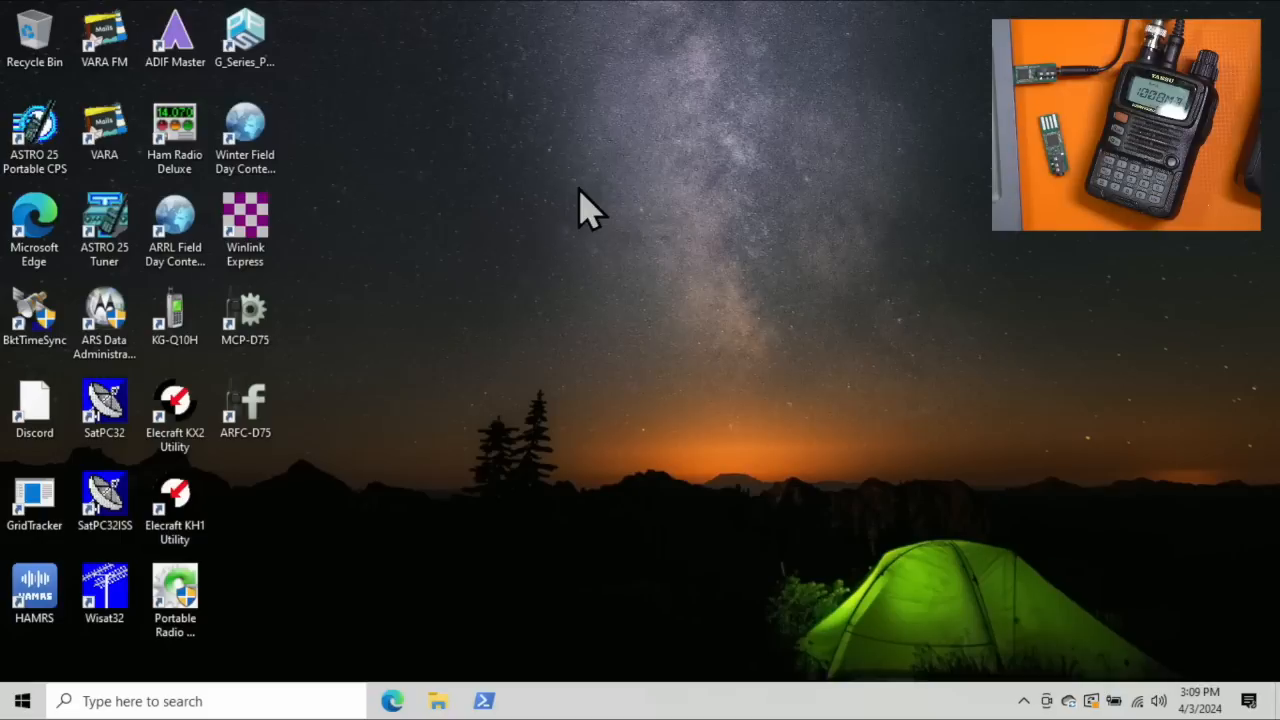
left_click(22, 700)
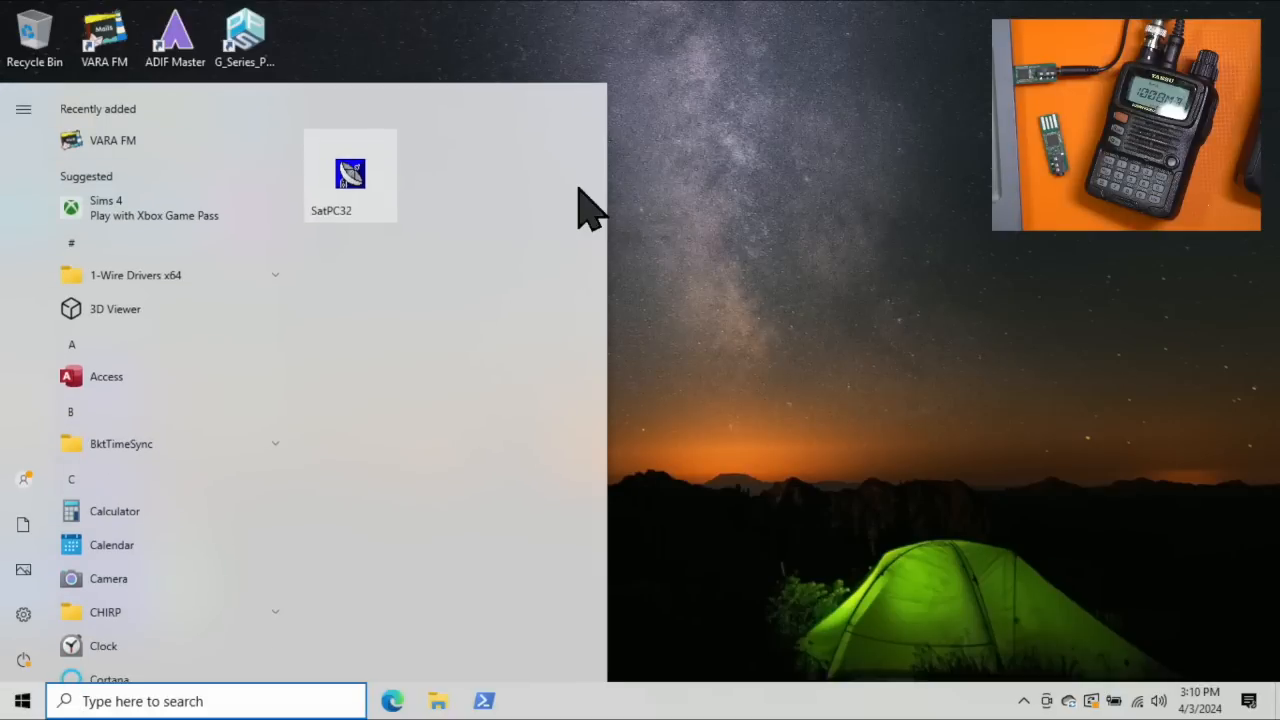
Step: Search 'winlink' and launch Winlink Express, which shows the autoupdate prompt
type("winlink")
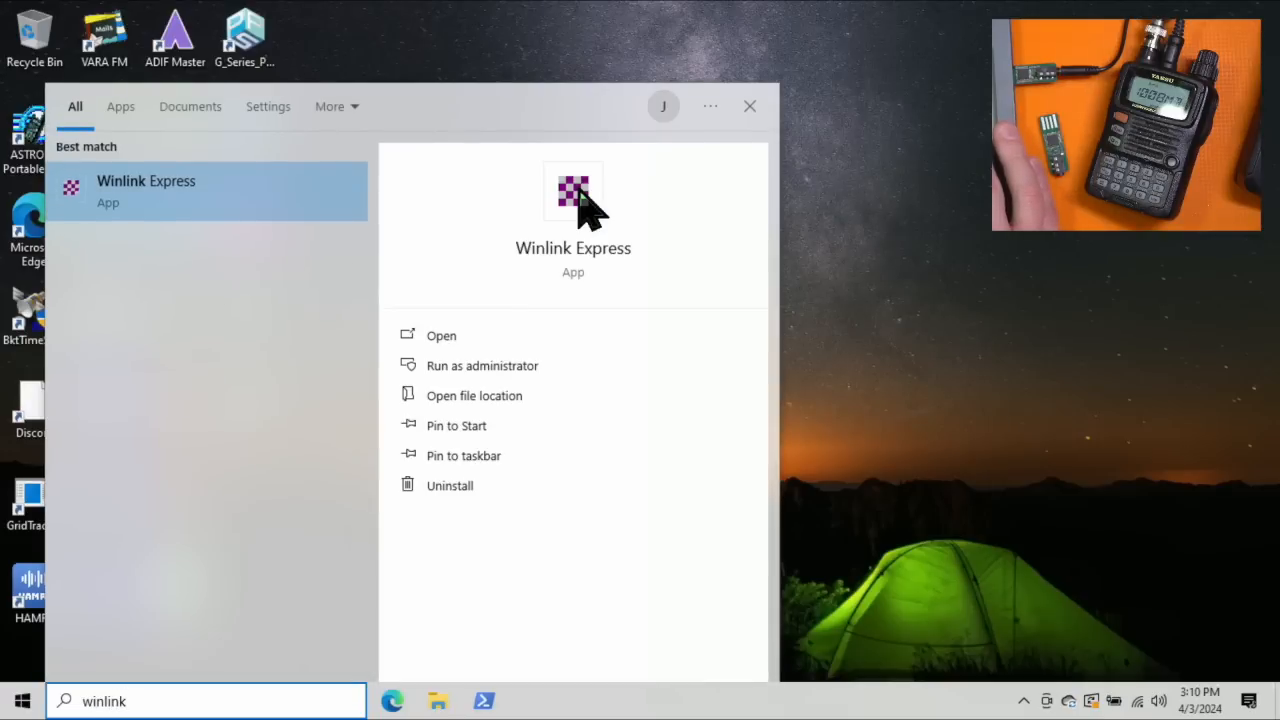
left_click(440, 336)
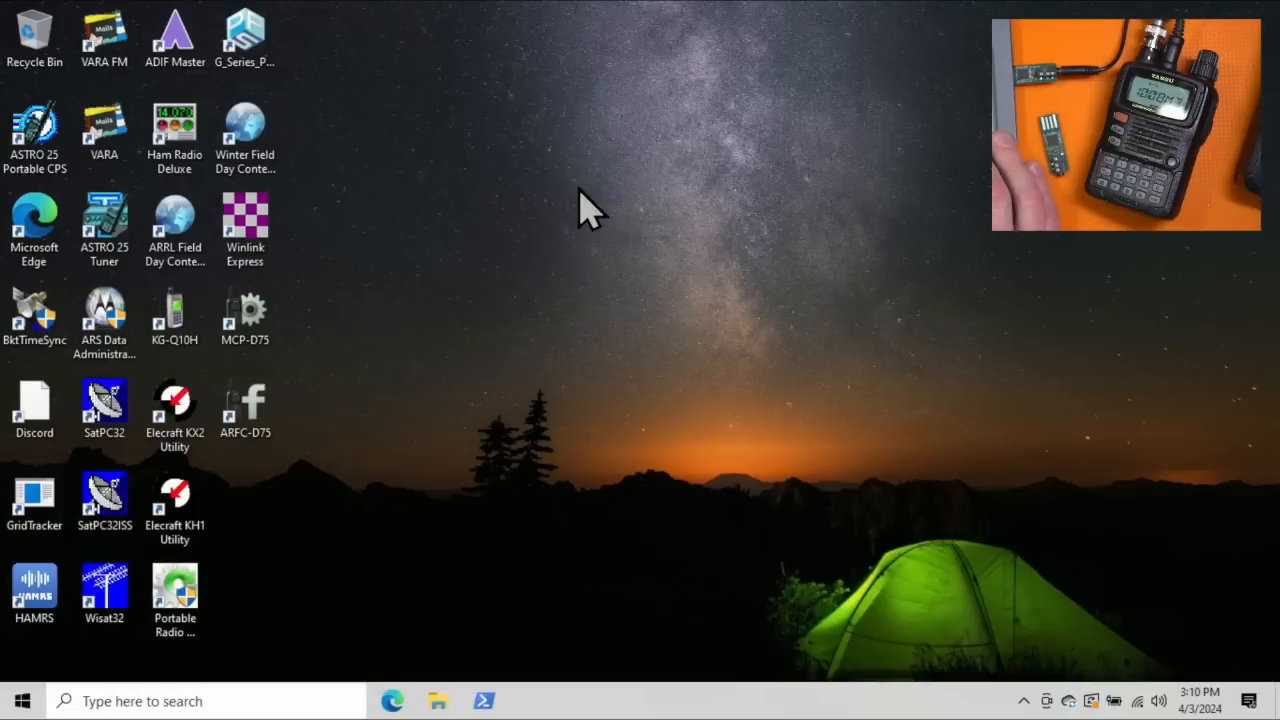
double_click(244, 230)
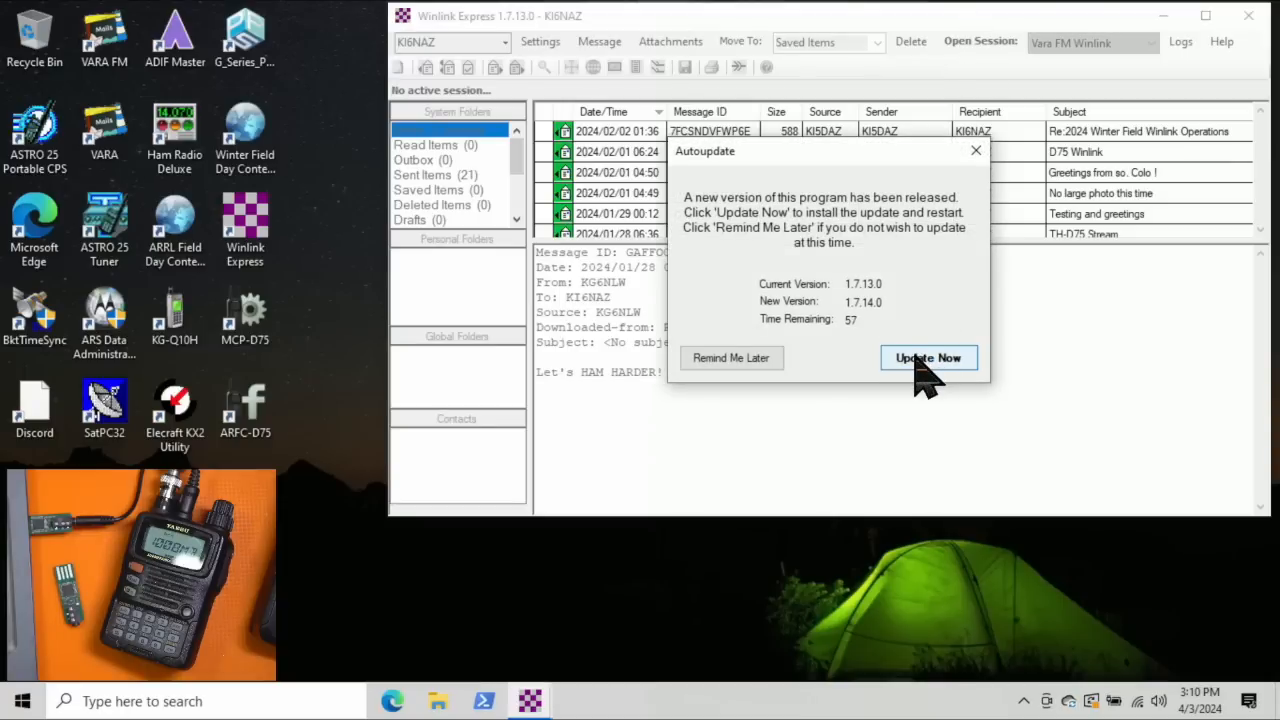
Step: Install Winlink Express 1.7.14.0 and set the session type to Vara FM Winlink
left_click(928, 356)
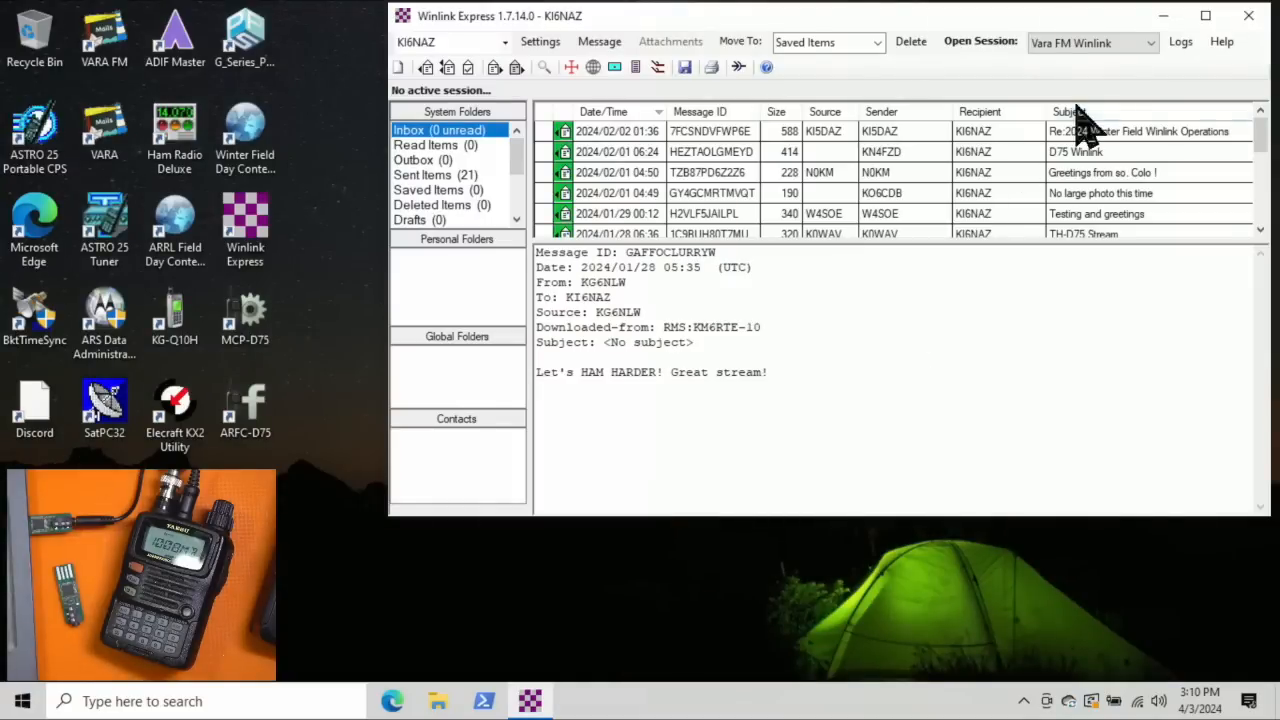
mouse_move(990, 64)
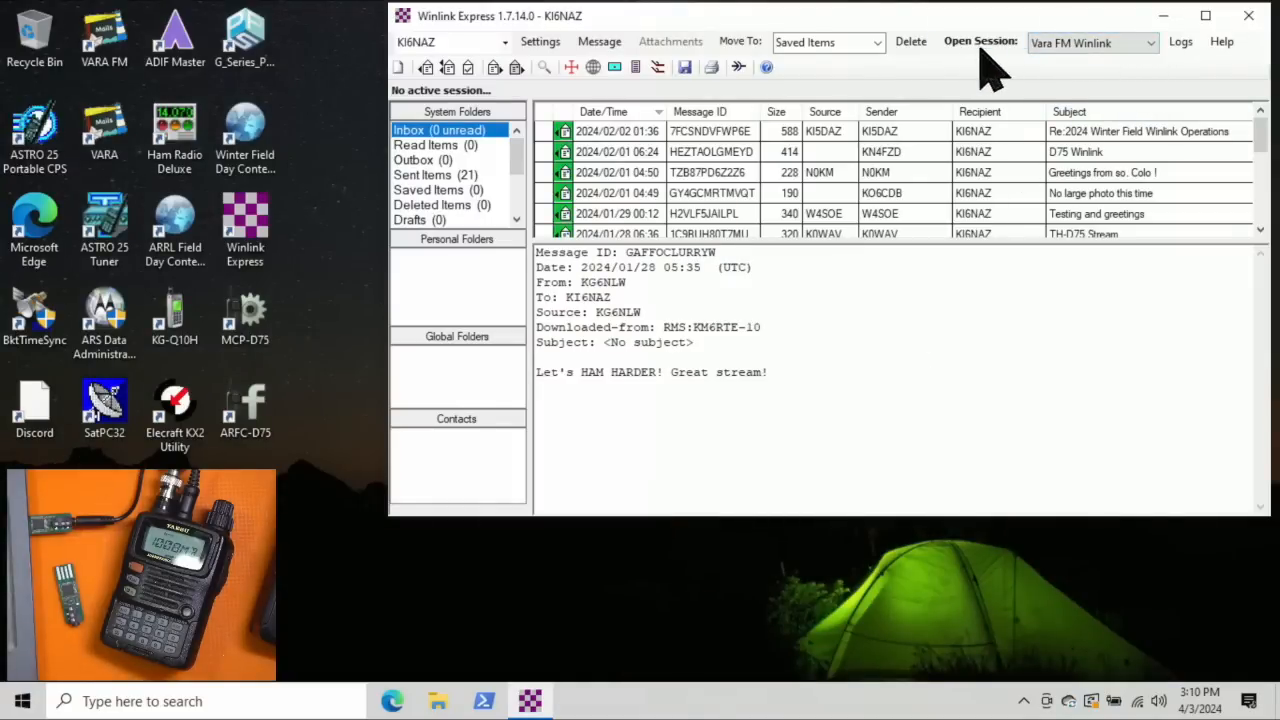
left_click(1150, 42)
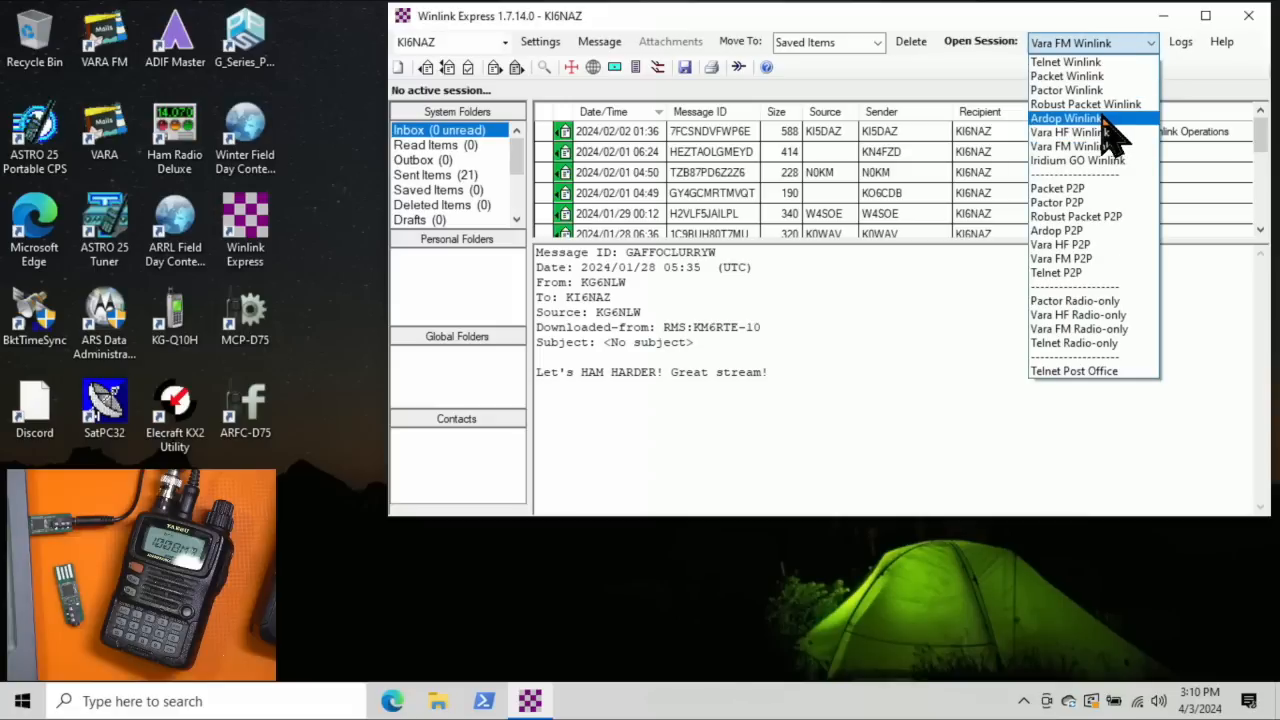
mouse_move(1070, 132)
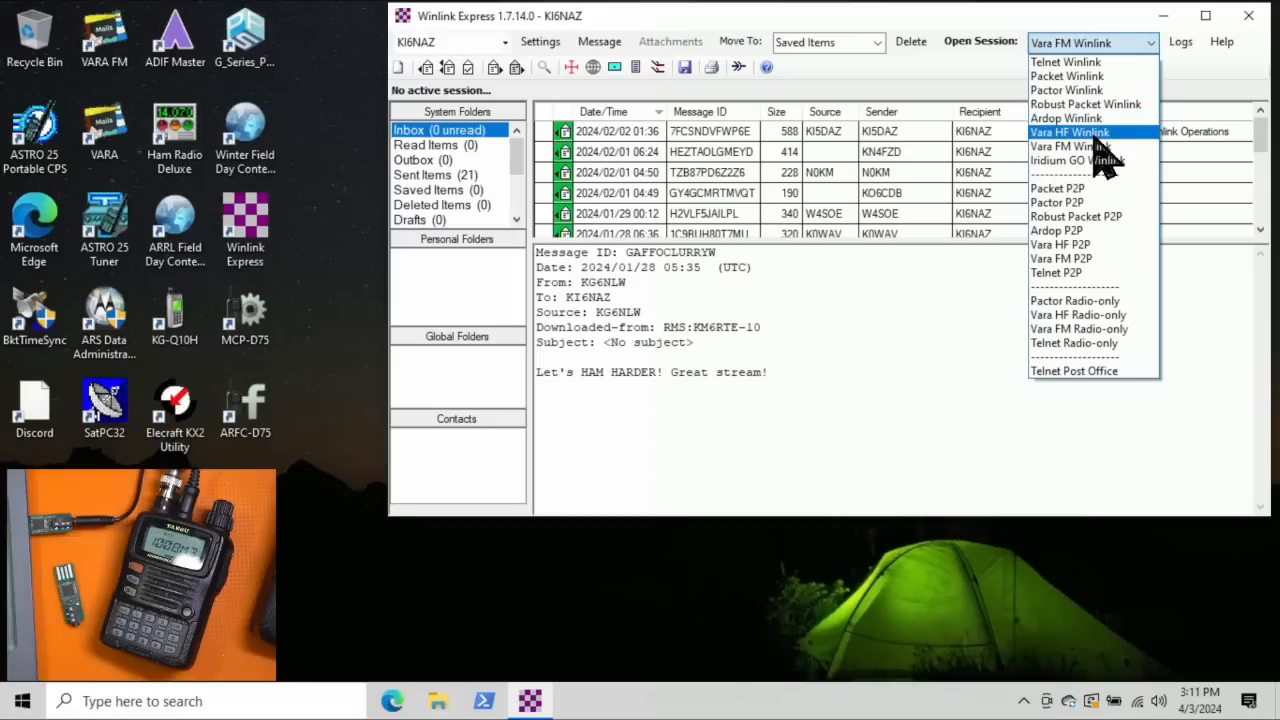
mouse_move(1070, 146)
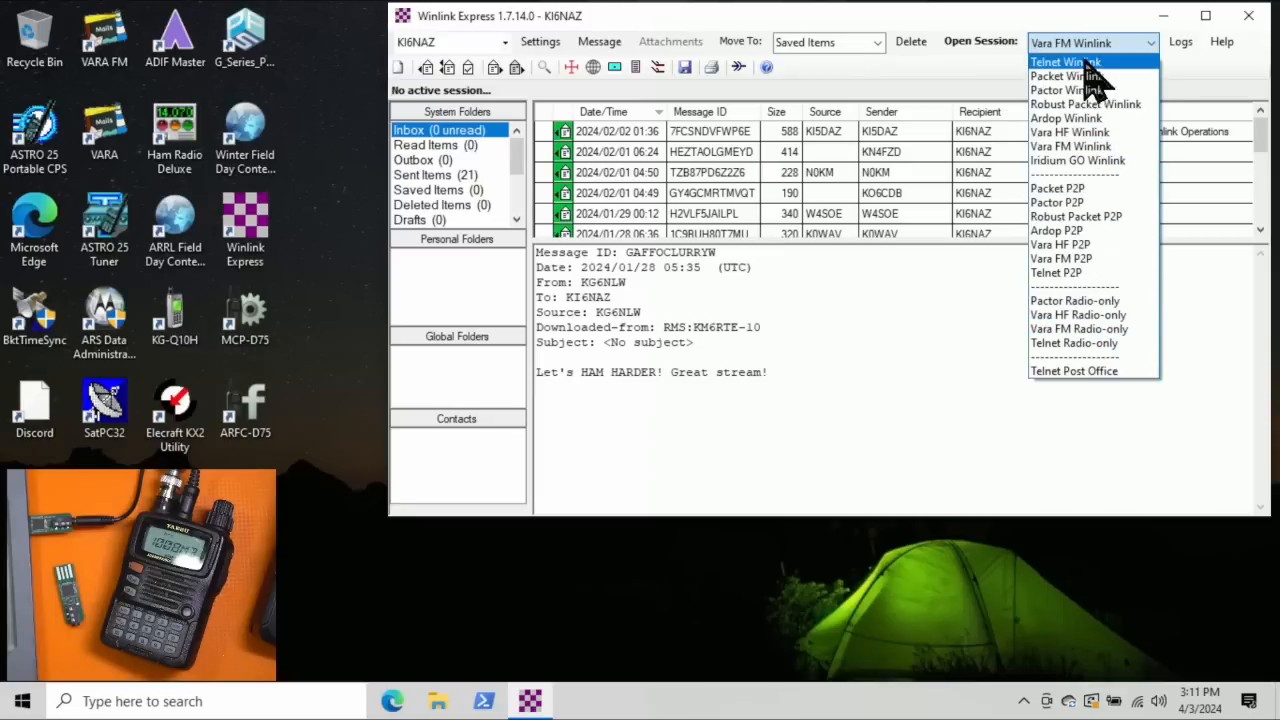
mouse_move(1064, 90)
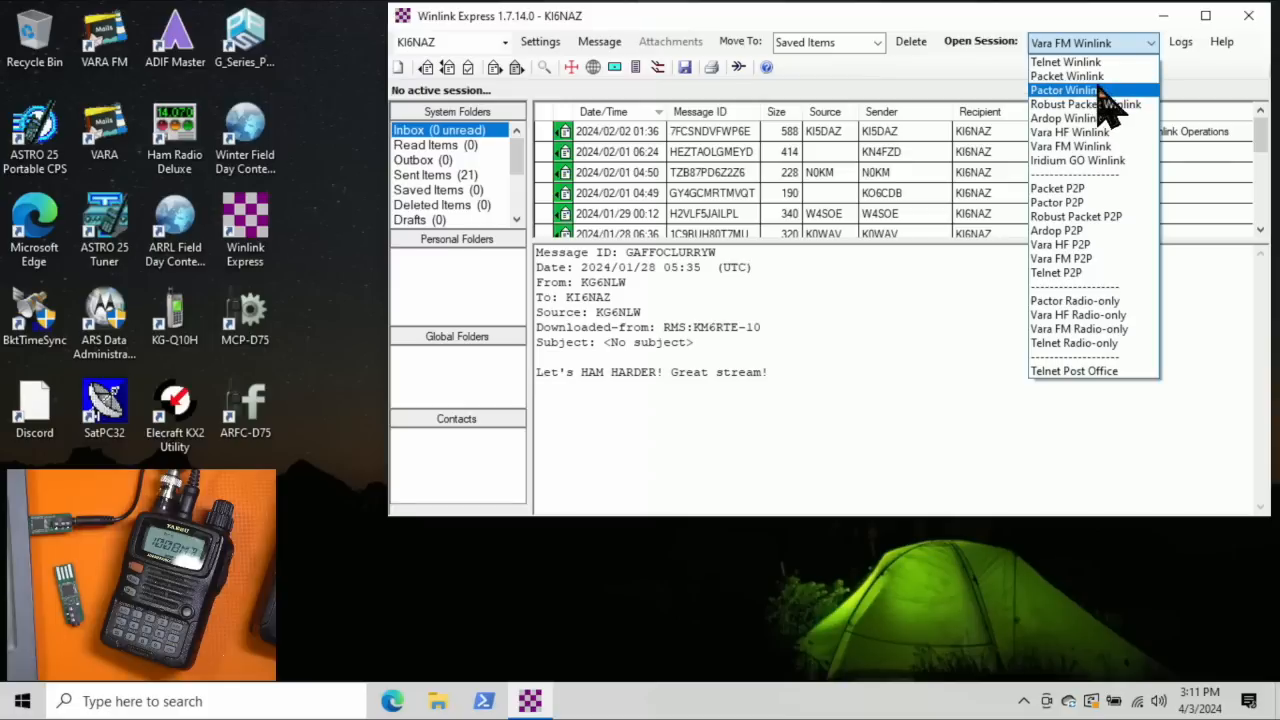
mouse_move(1090, 146)
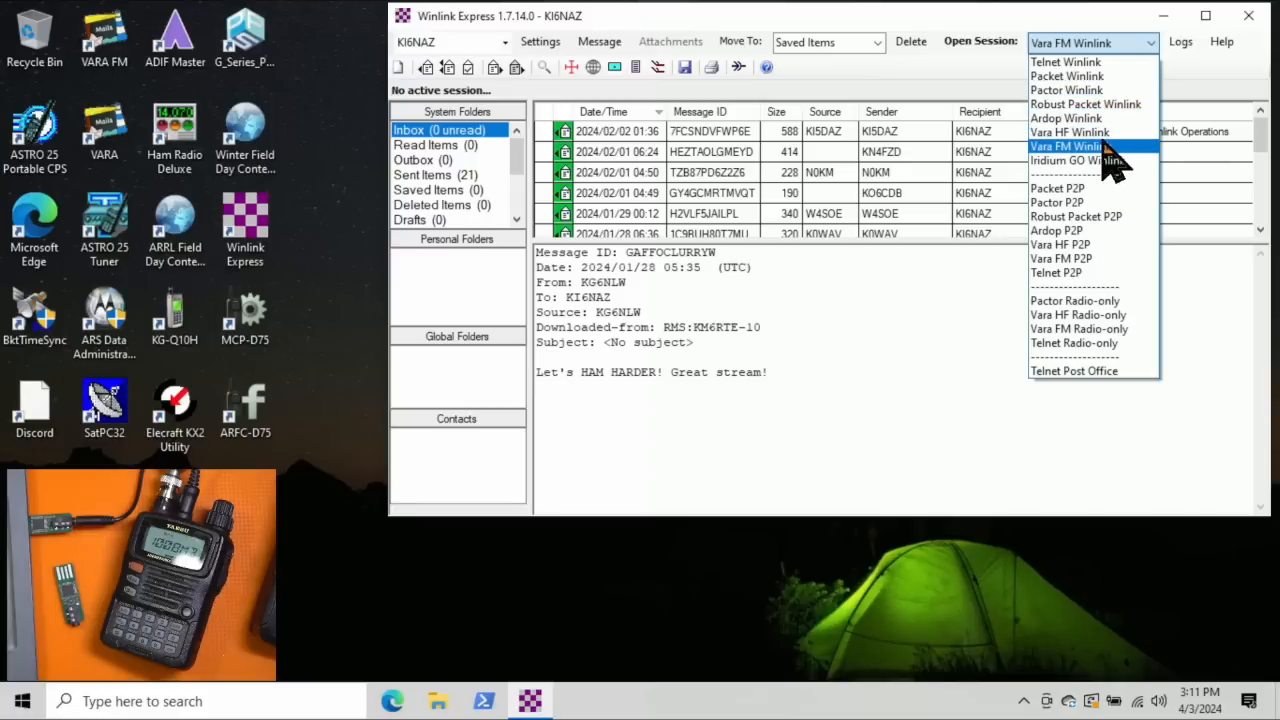
left_click(1064, 146)
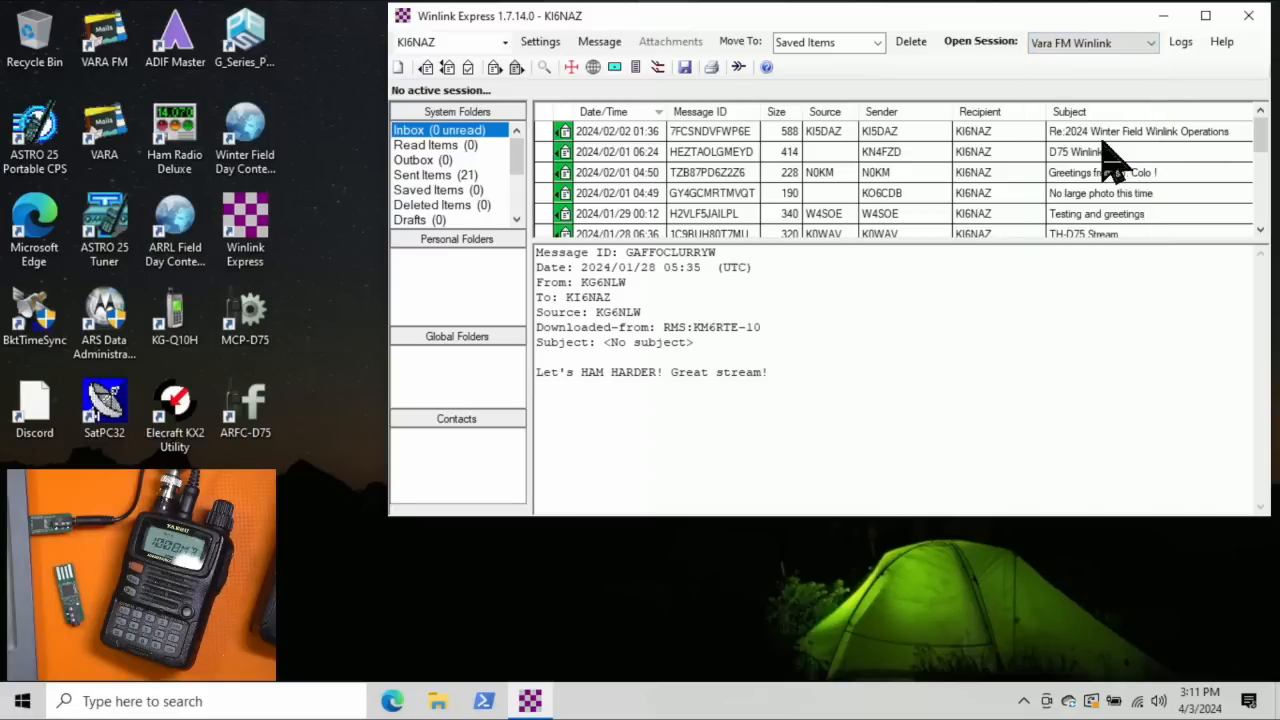
Step: Start the Vara FM session, and in VARA Setup set FM System to WIDE with adjusted Retries
left_click(980, 40)
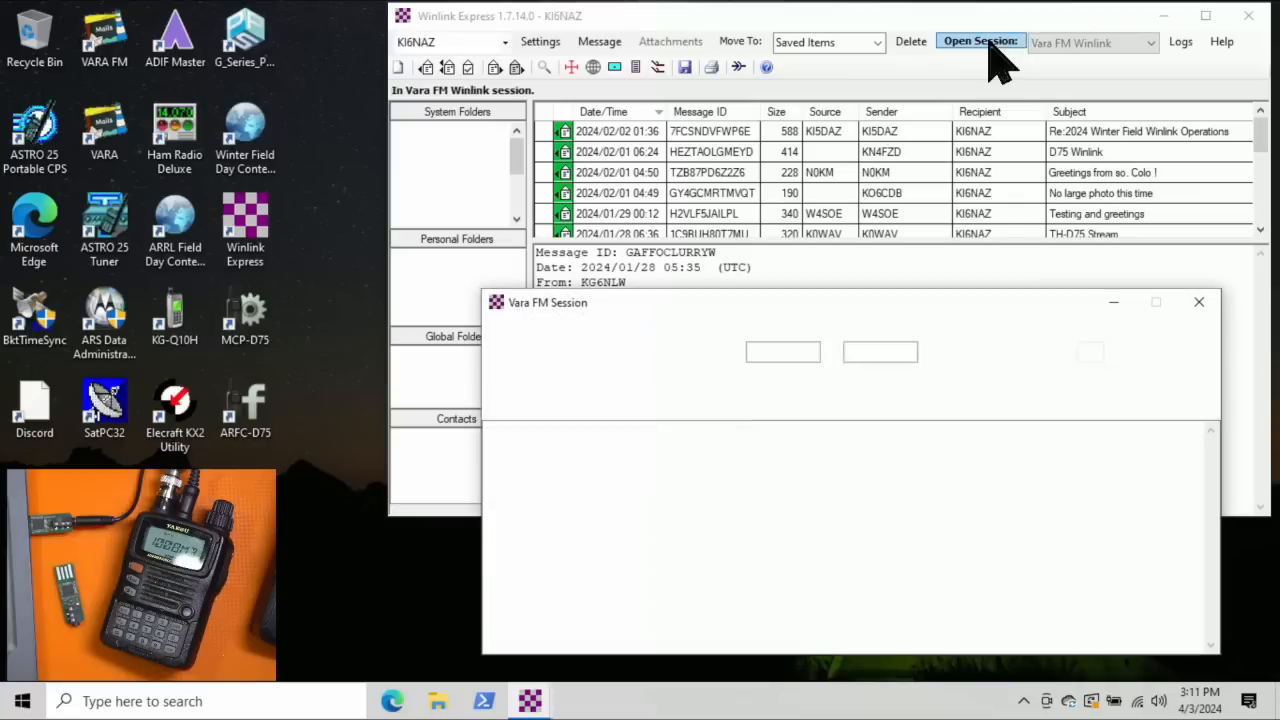
left_click(980, 40)
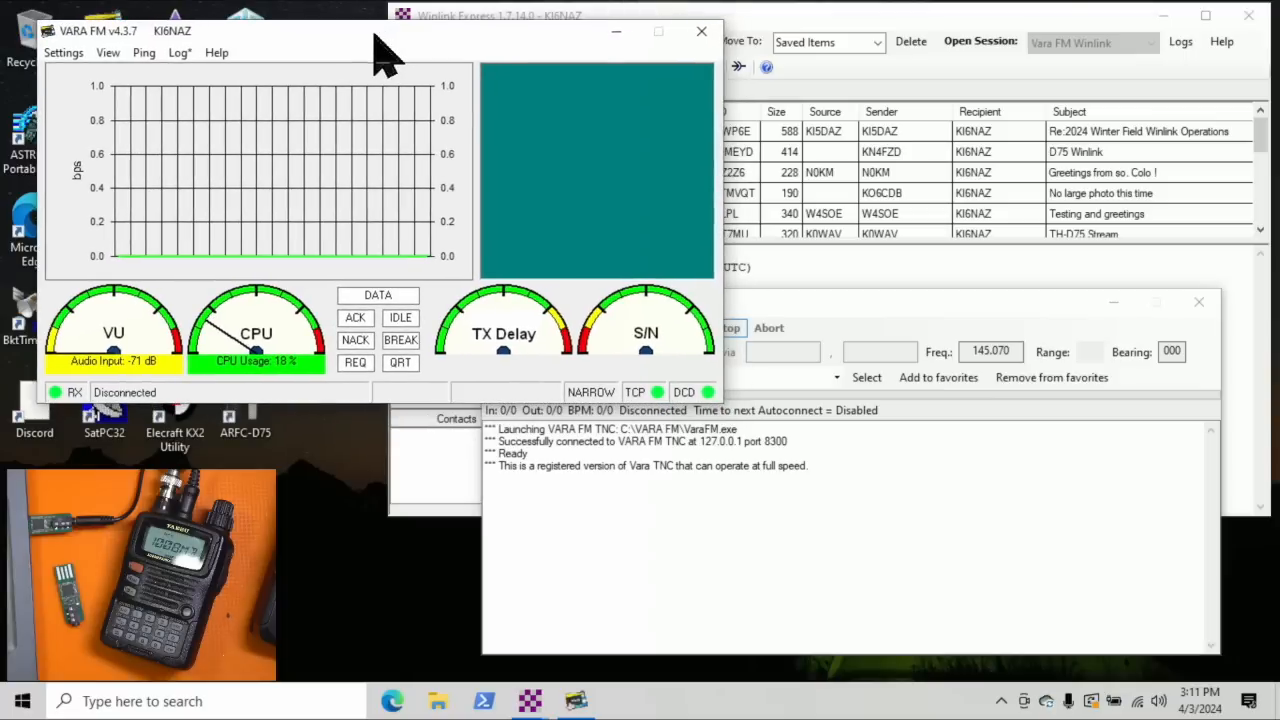
left_click(64, 52)
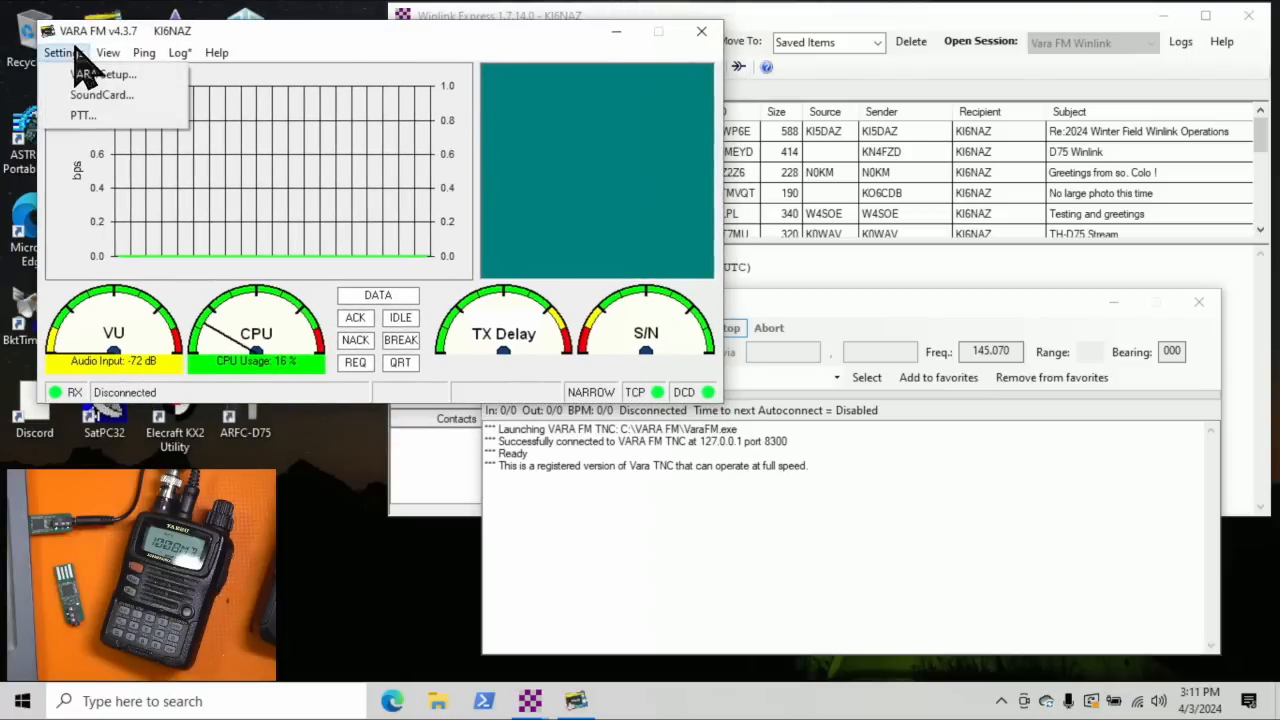
left_click(104, 72)
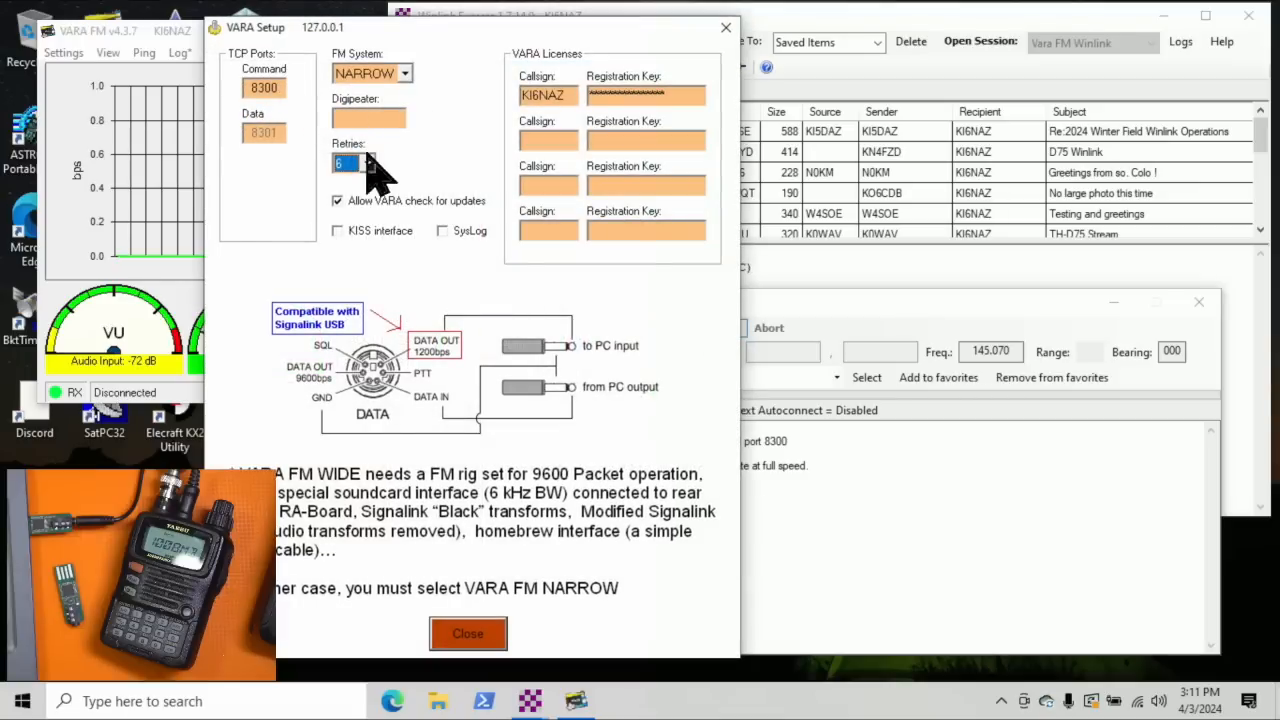
mouse_move(360, 164)
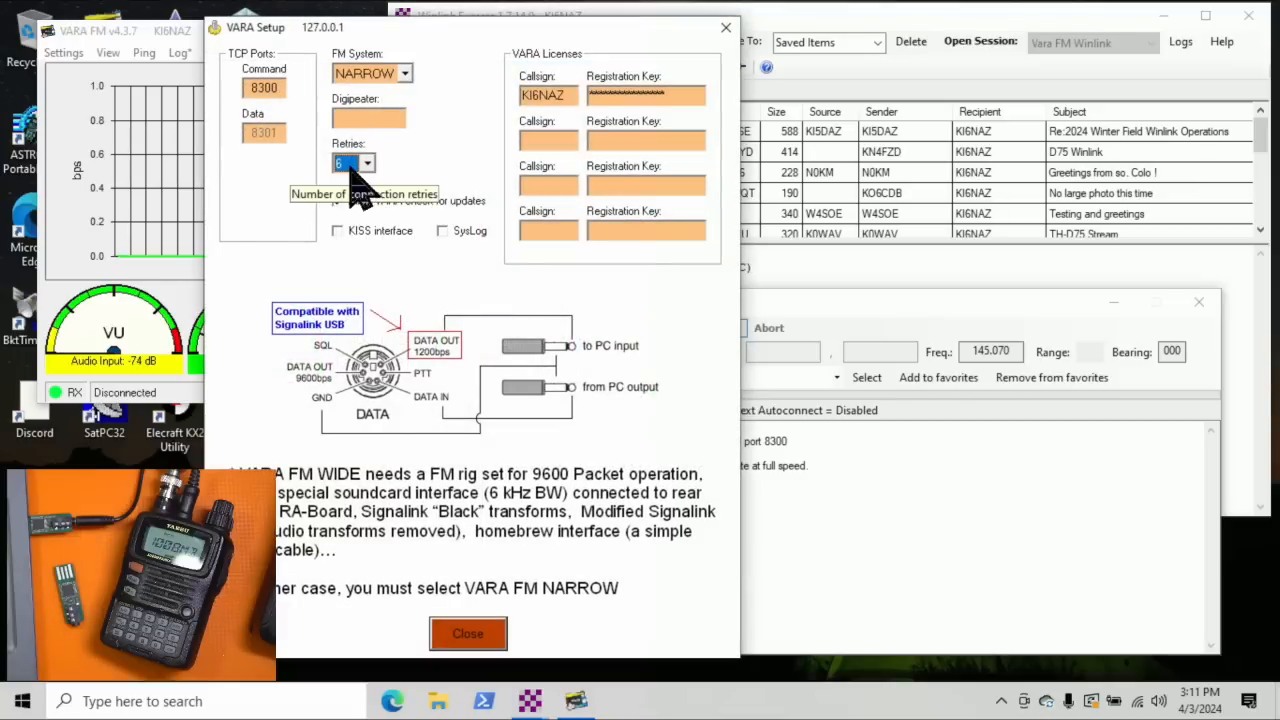
left_click(404, 72)
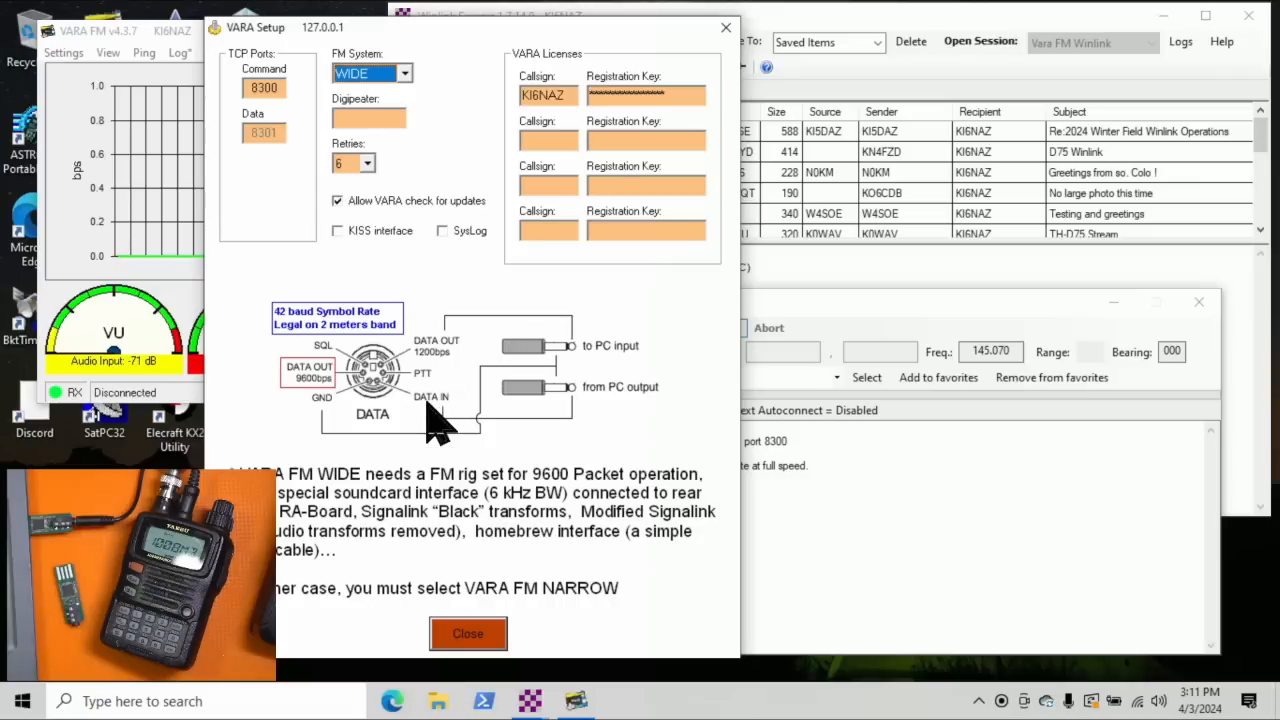
mouse_move(530, 70)
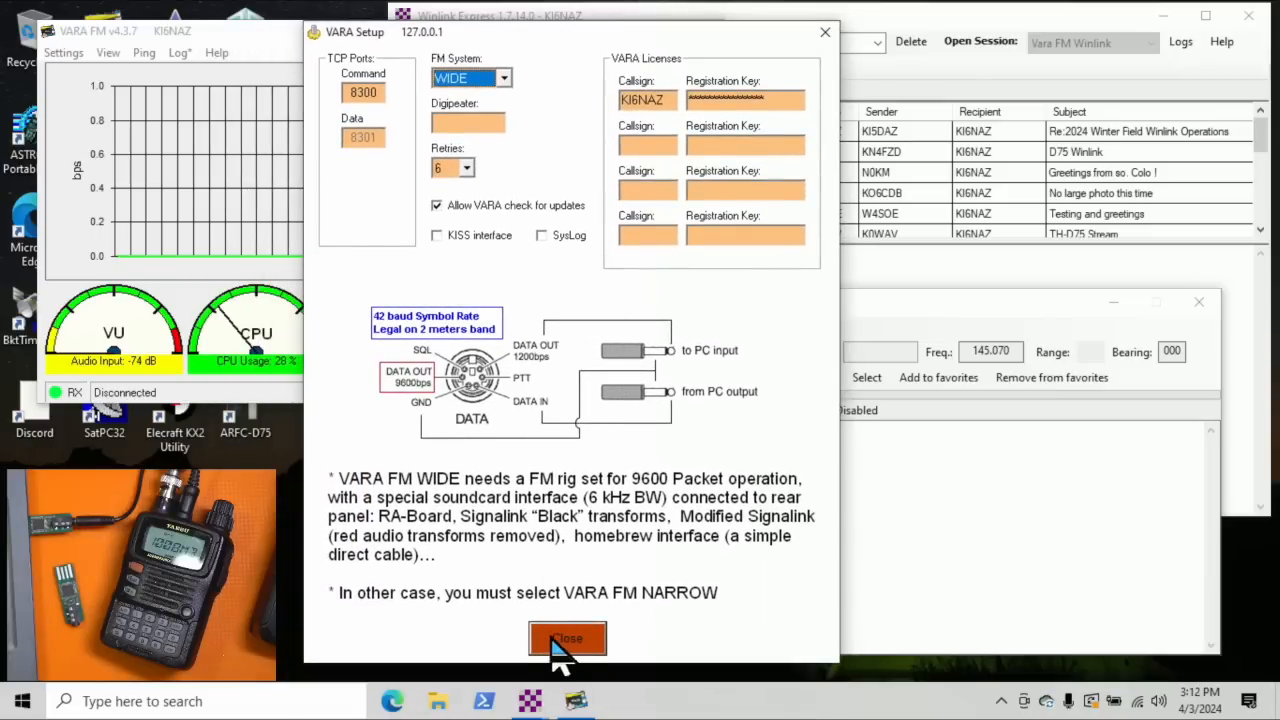
Step: Close VARA Setup, check PTT via RA-Board, and set SoundCard input/output to the USB Audio Device
left_click(568, 638)
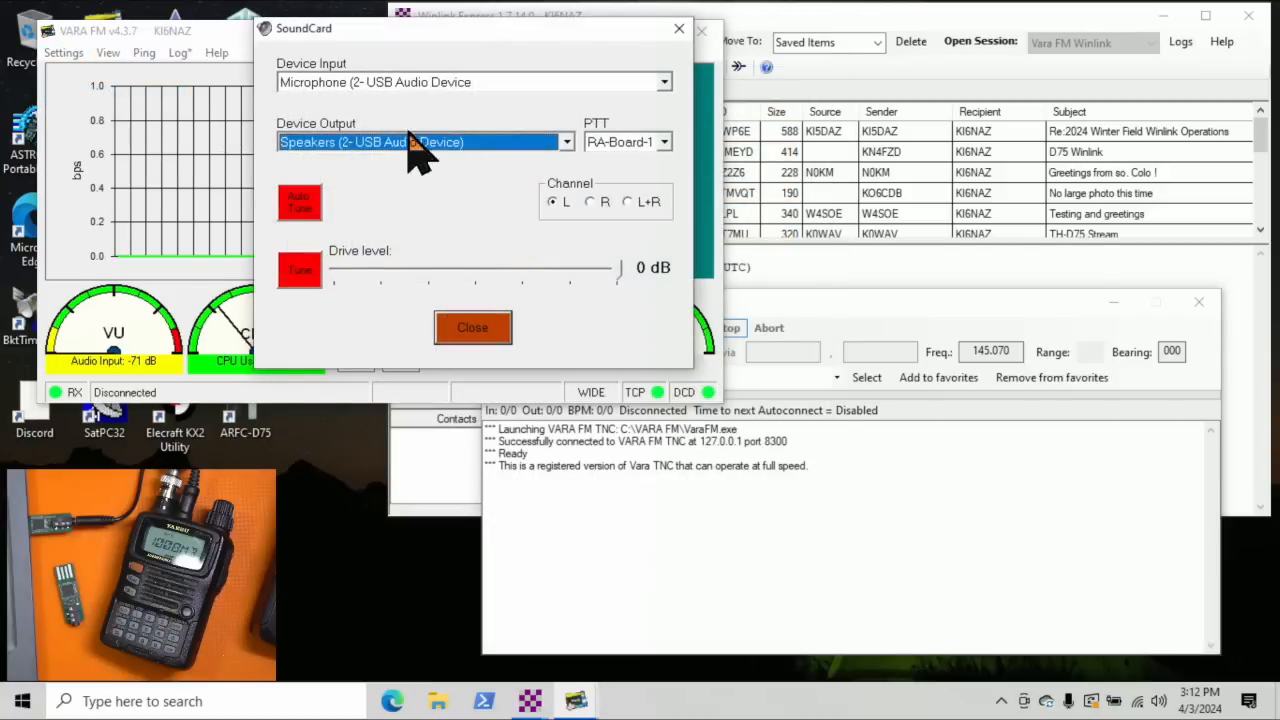
mouse_move(388, 110)
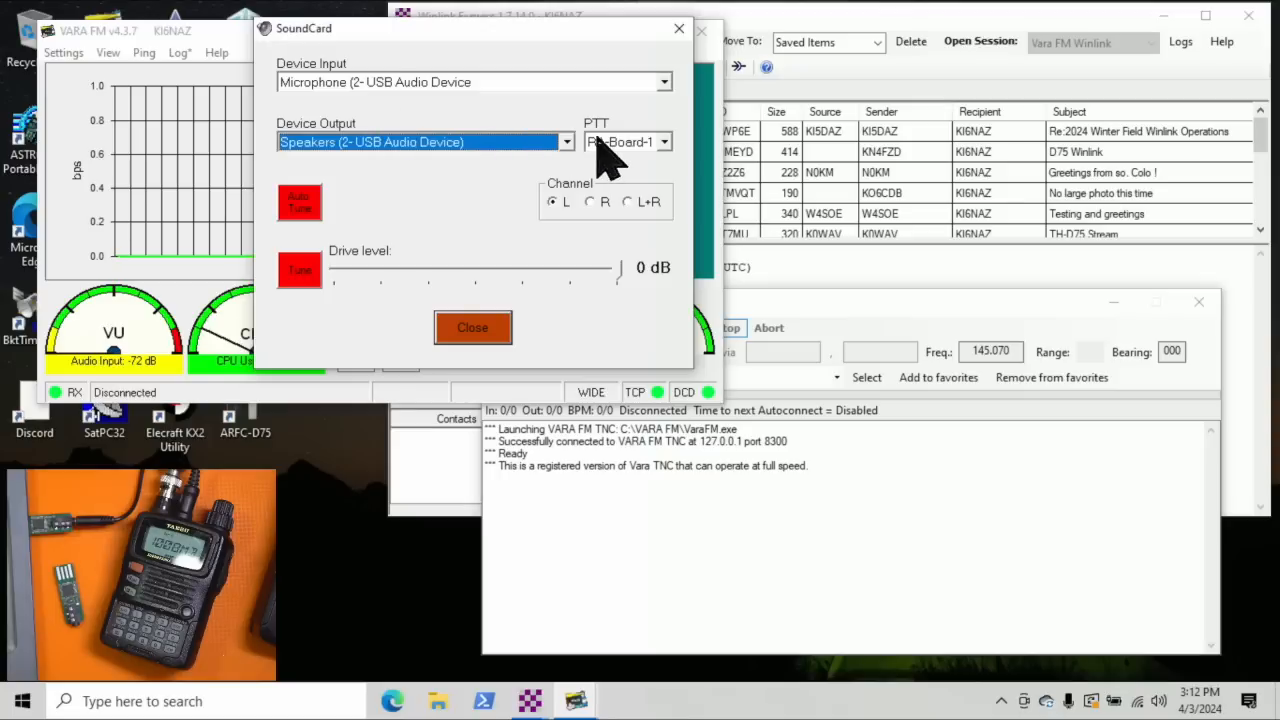
mouse_move(620, 184)
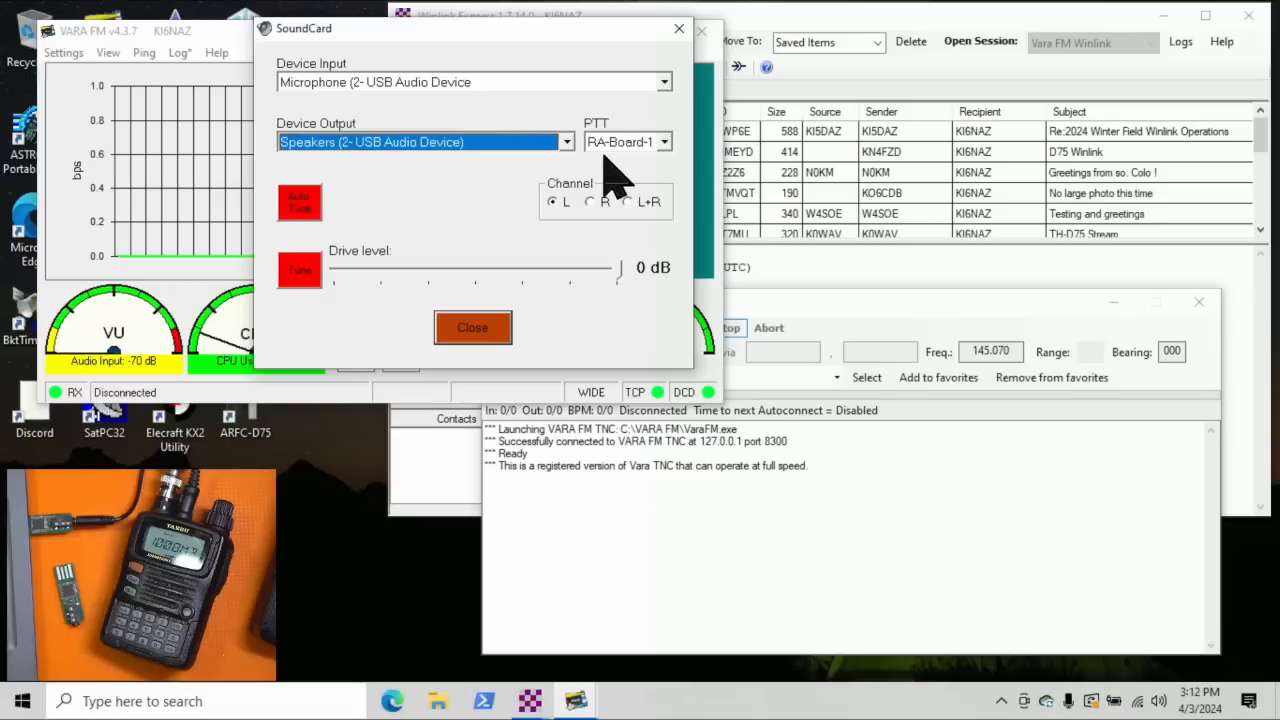
mouse_move(616, 184)
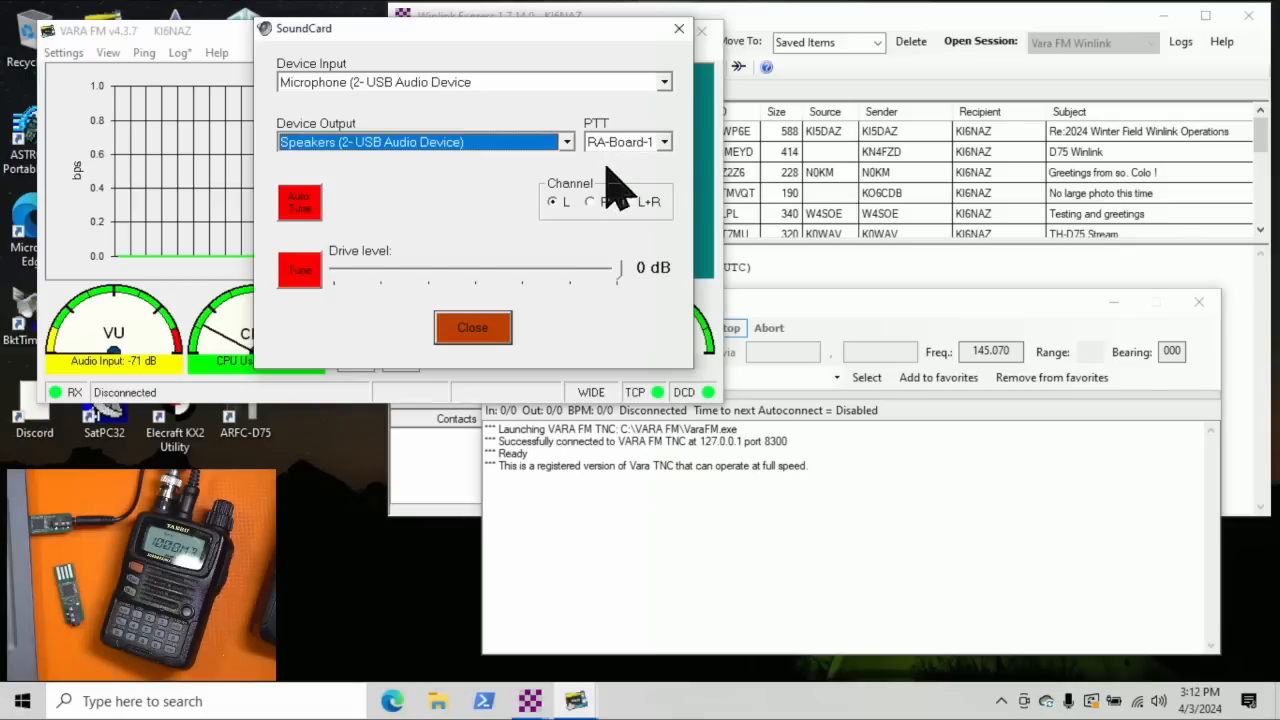
mouse_move(560, 240)
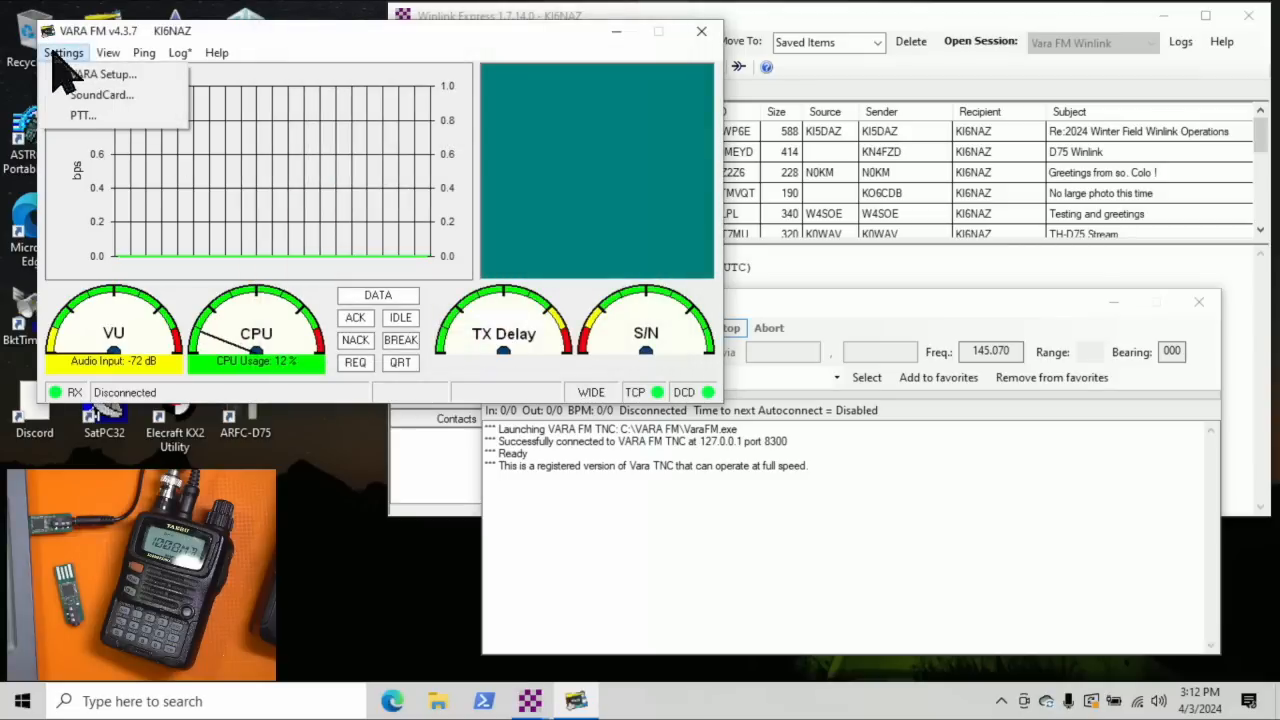
left_click(82, 114)
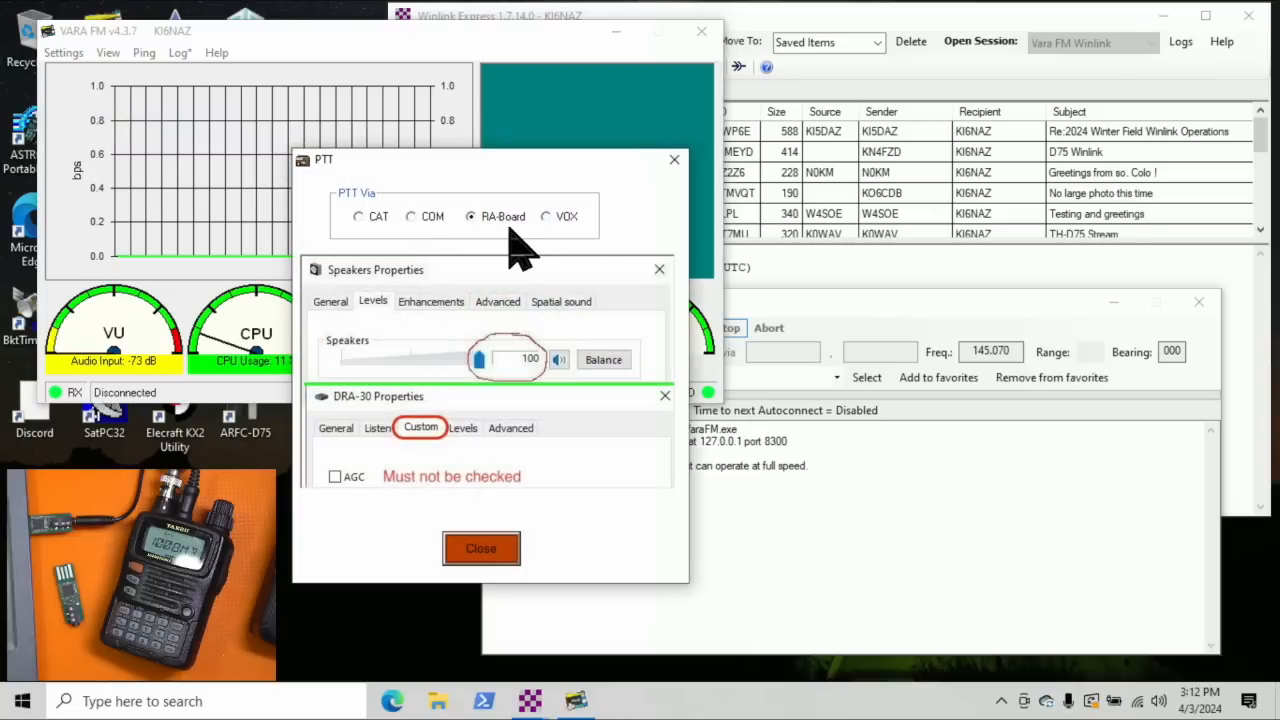
mouse_move(330, 520)
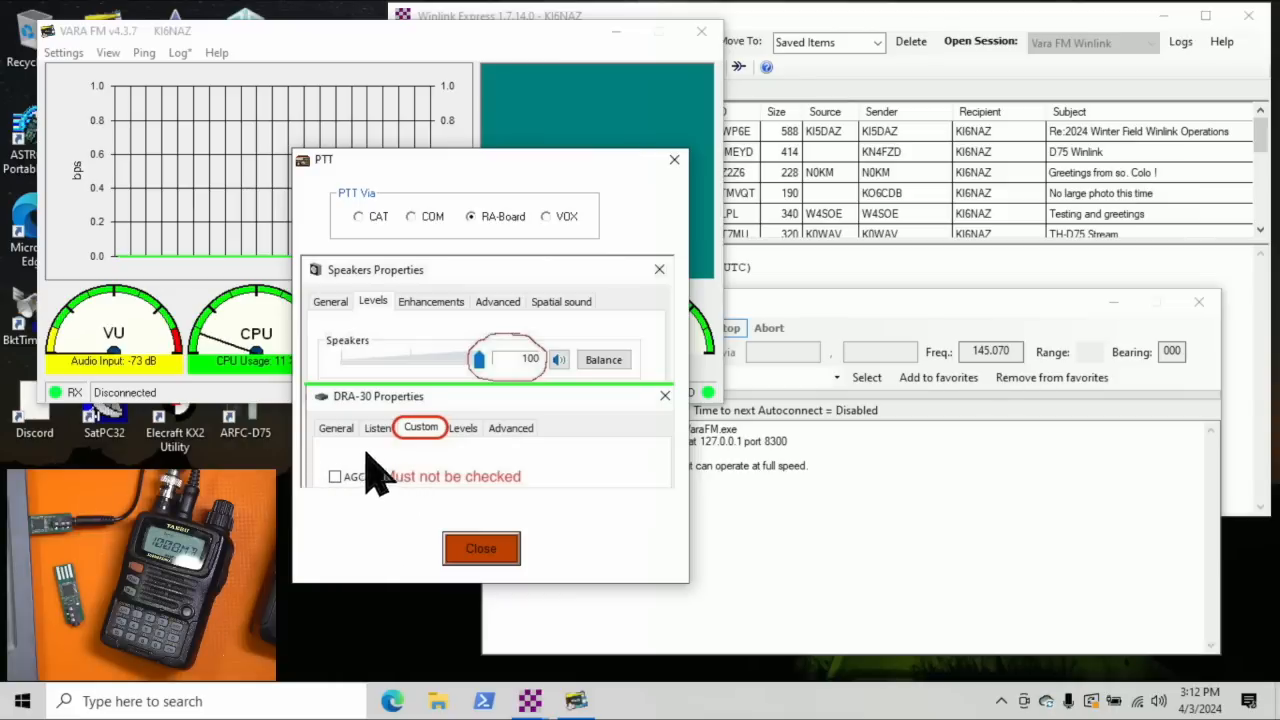
mouse_move(504, 584)
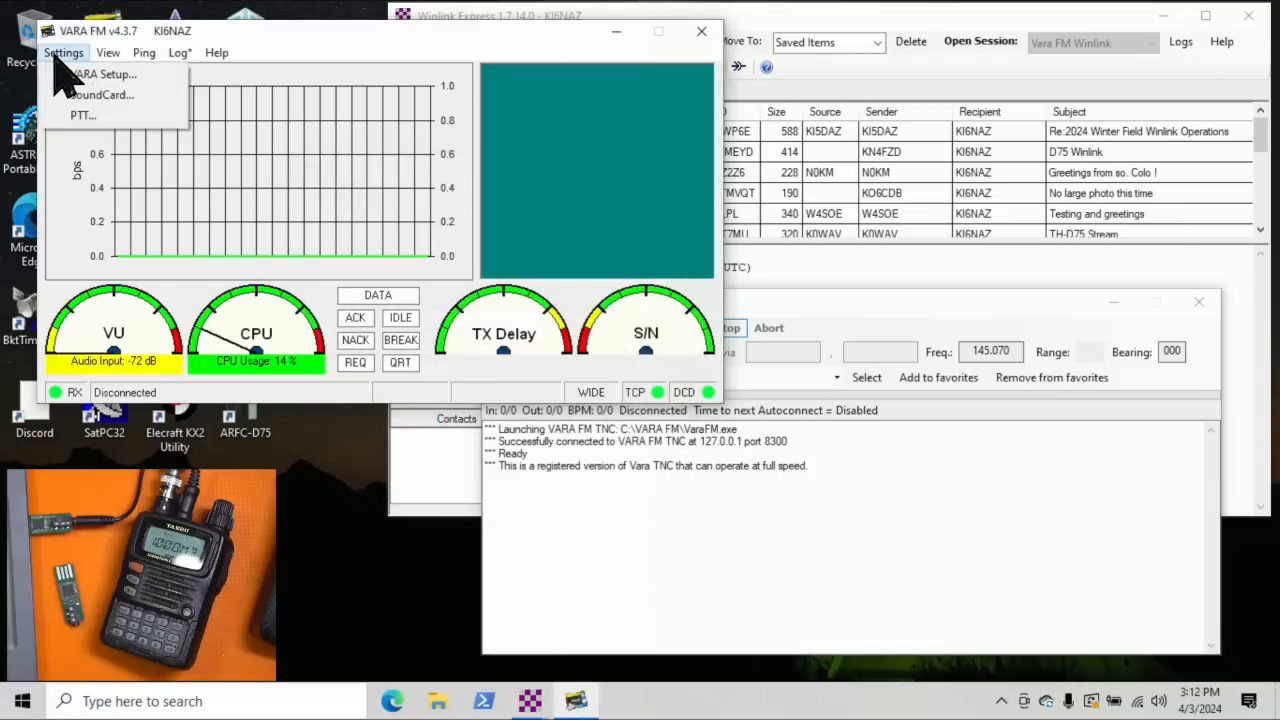
left_click(104, 94)
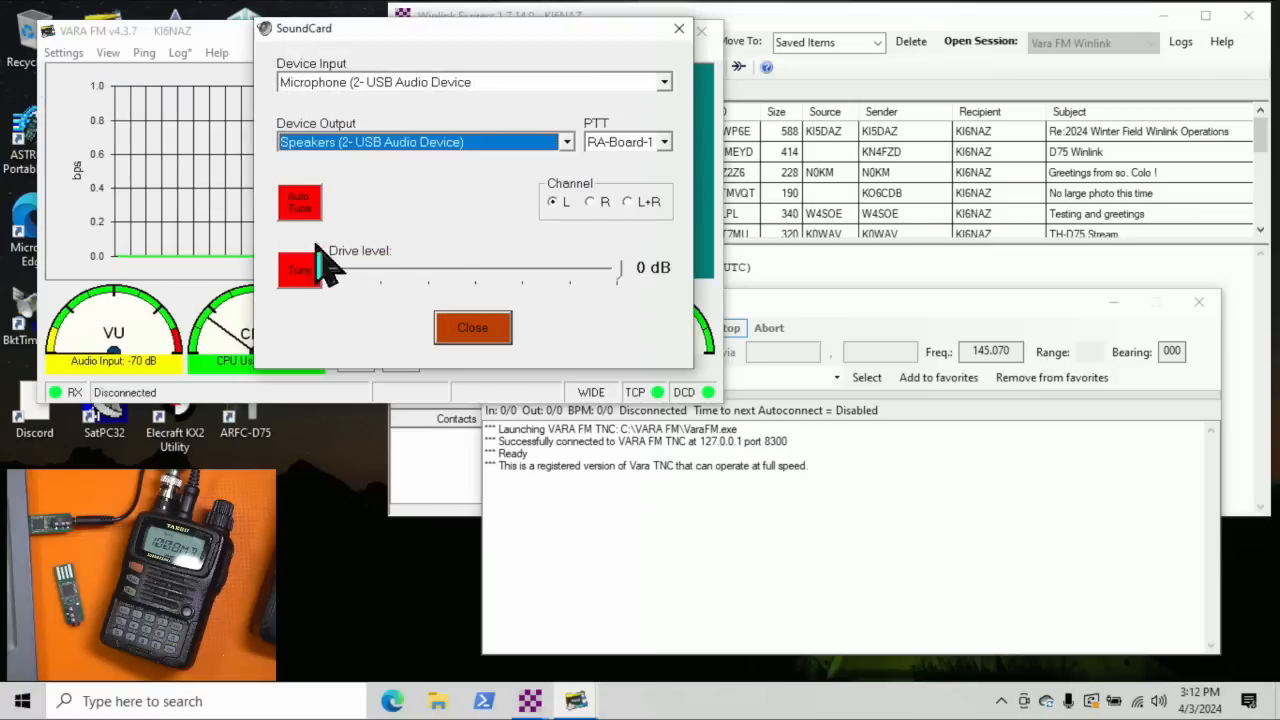
mouse_move(300, 270)
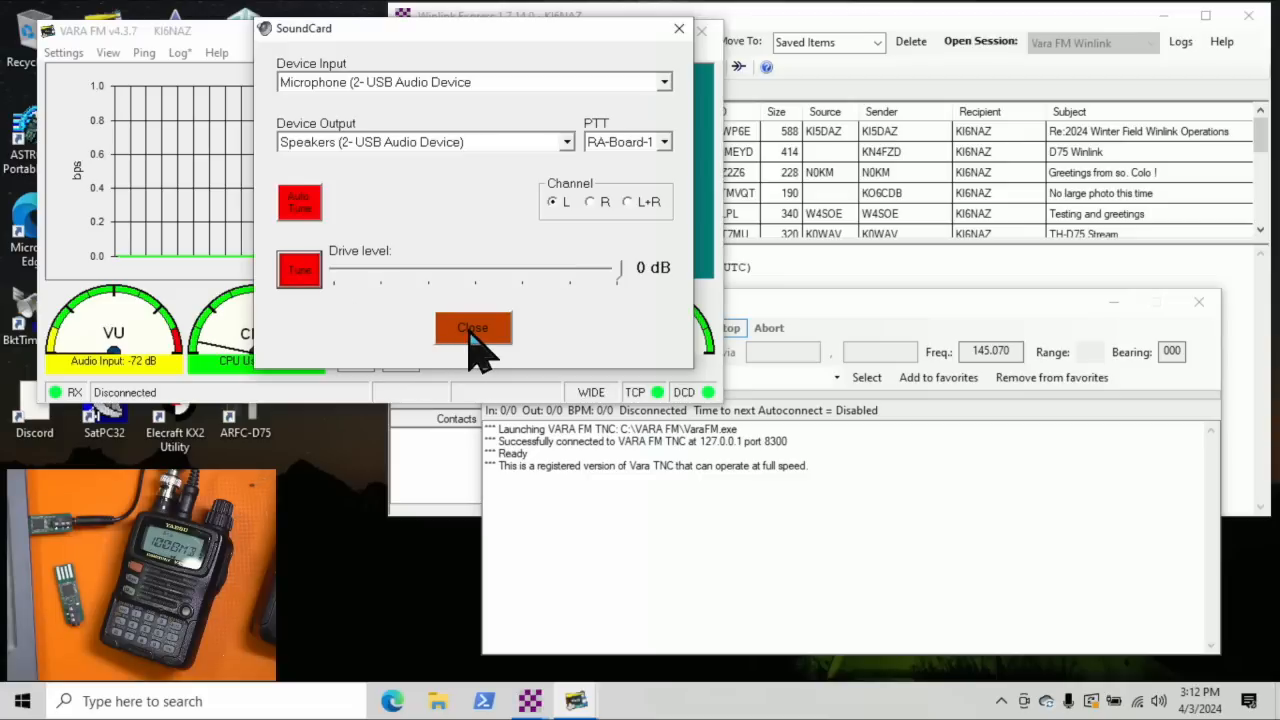
left_click(472, 328)
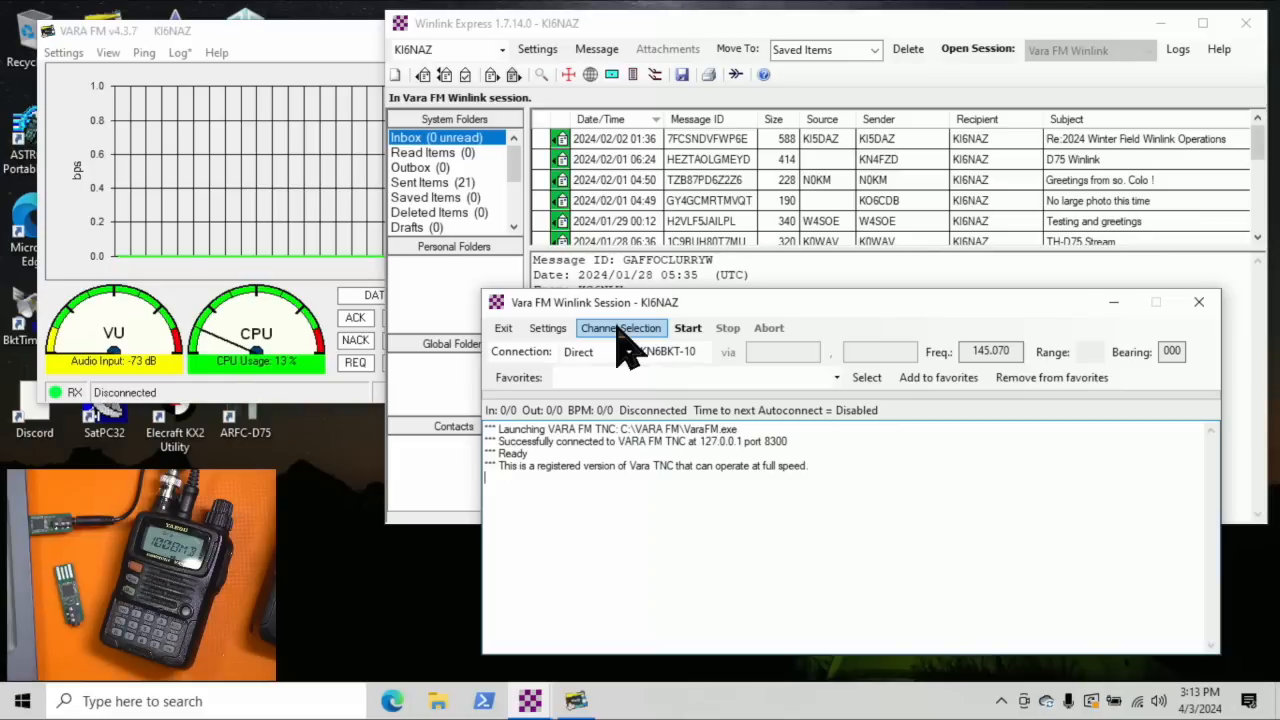
left_click(620, 328)
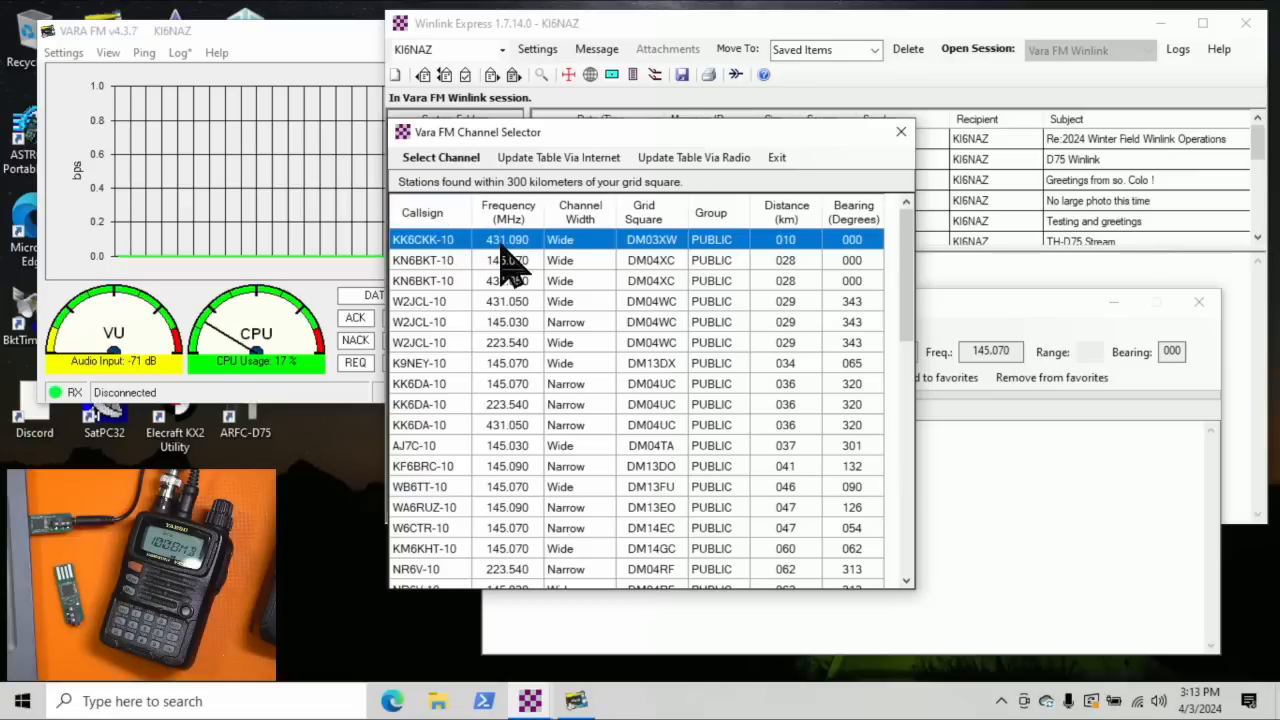
mouse_move(470, 258)
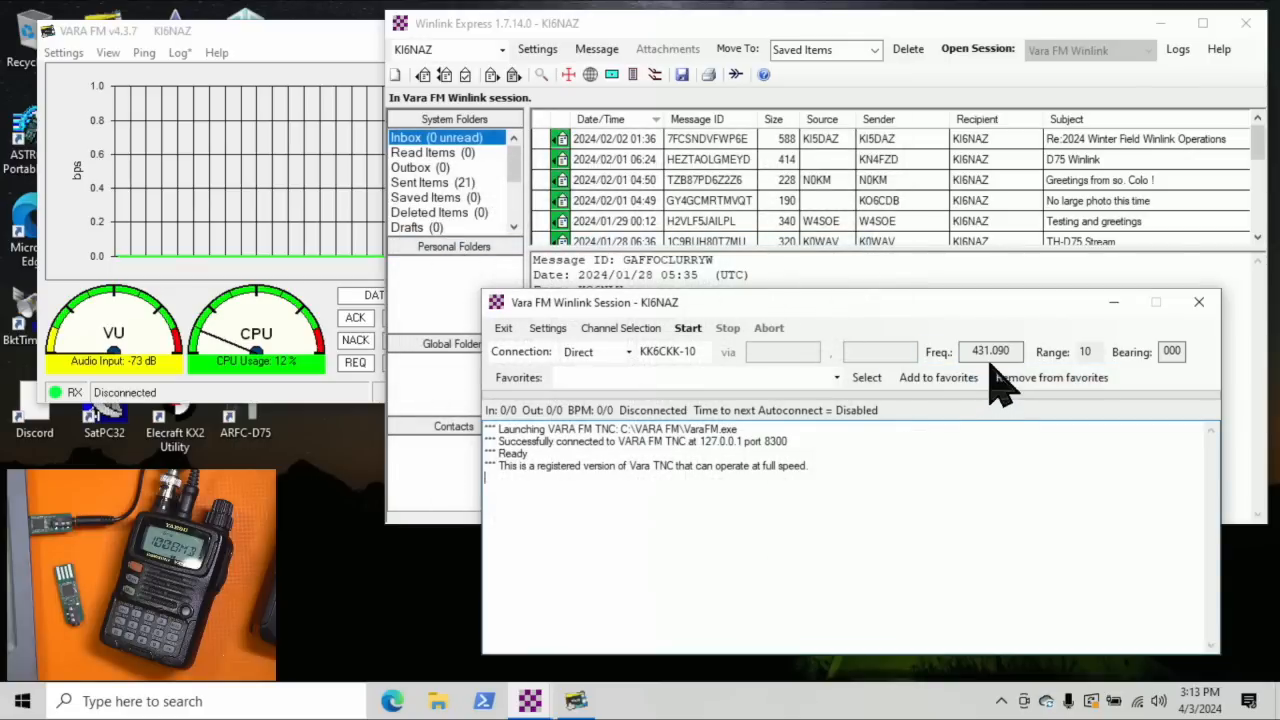
left_click(670, 352)
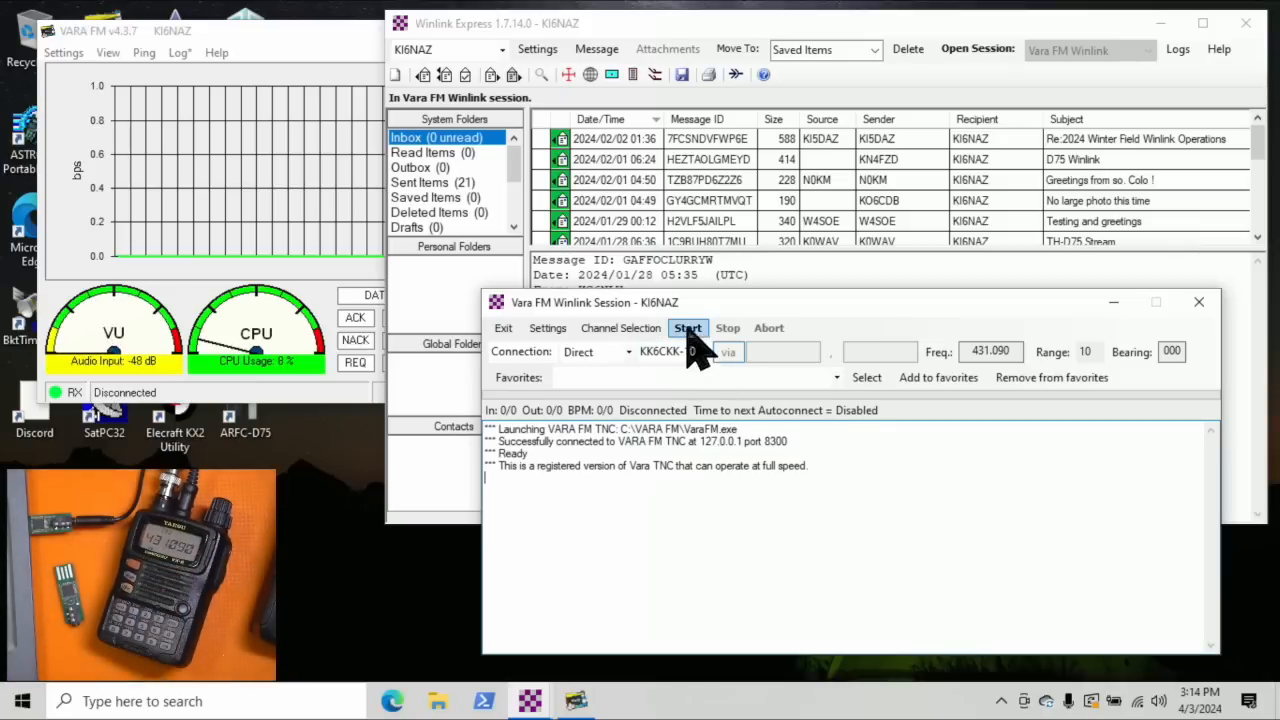
left_click(688, 328)
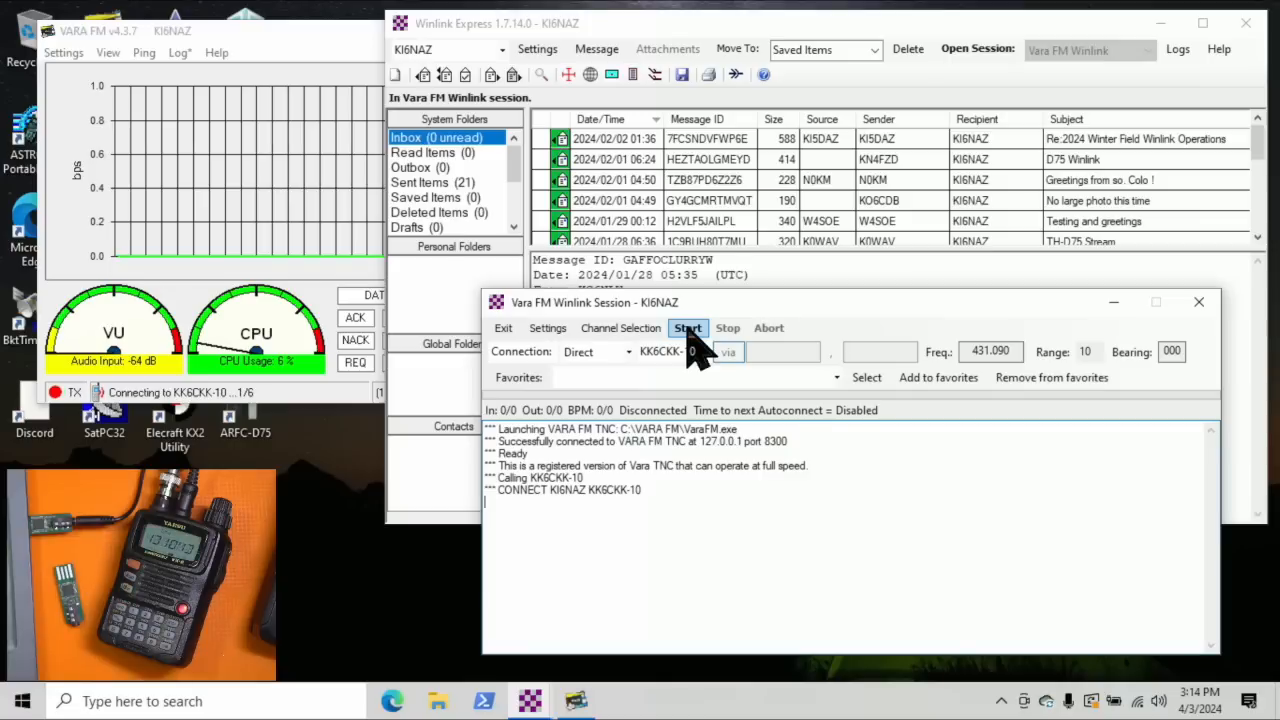
left_click(688, 328)
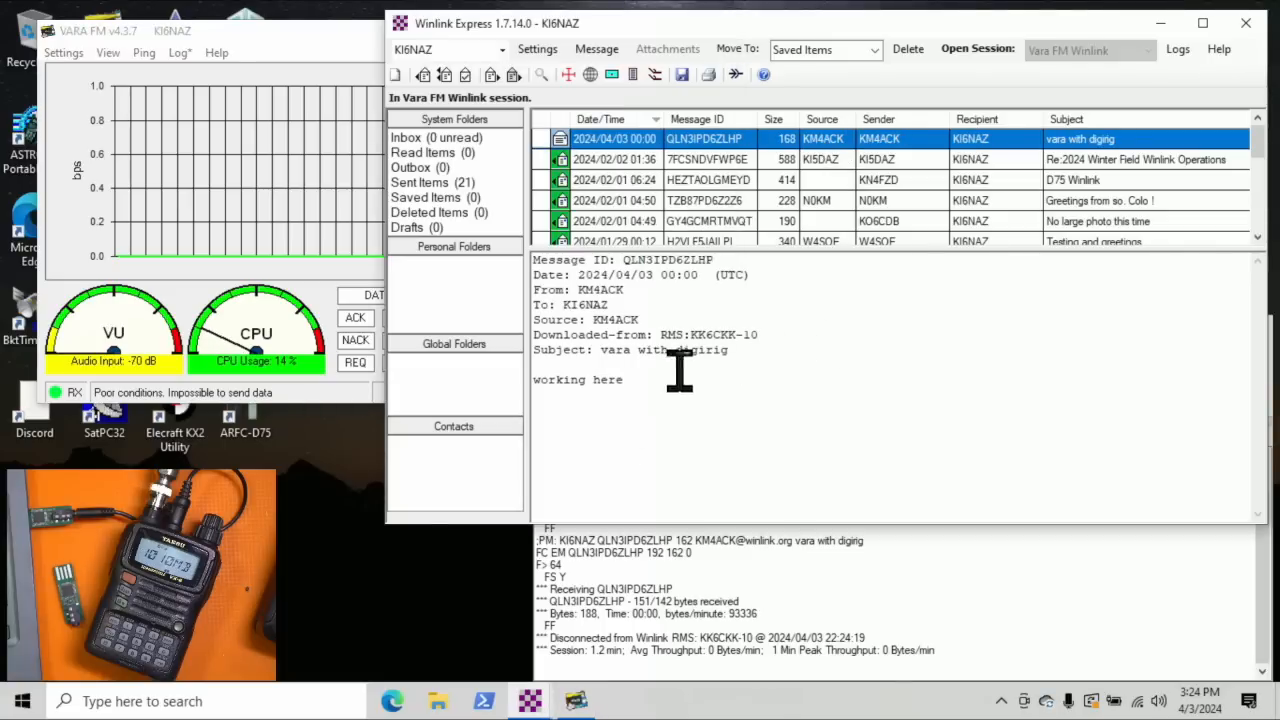
mouse_move(630, 390)
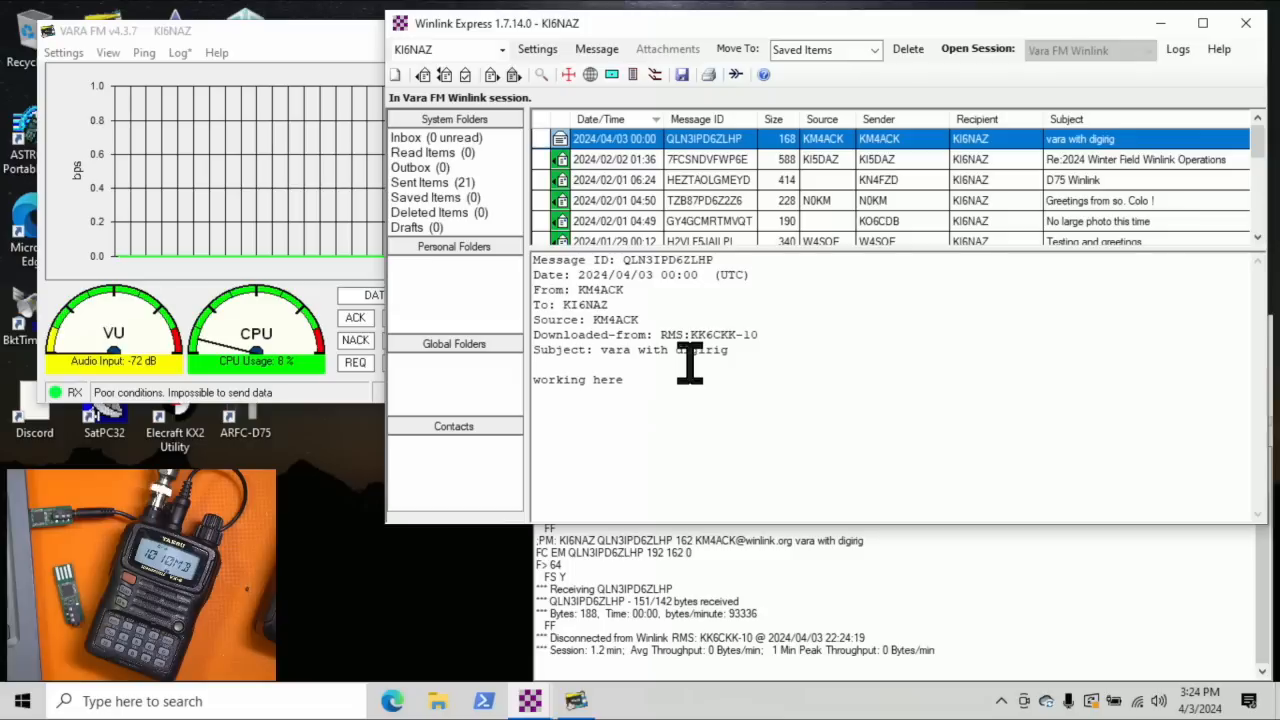
mouse_move(630, 216)
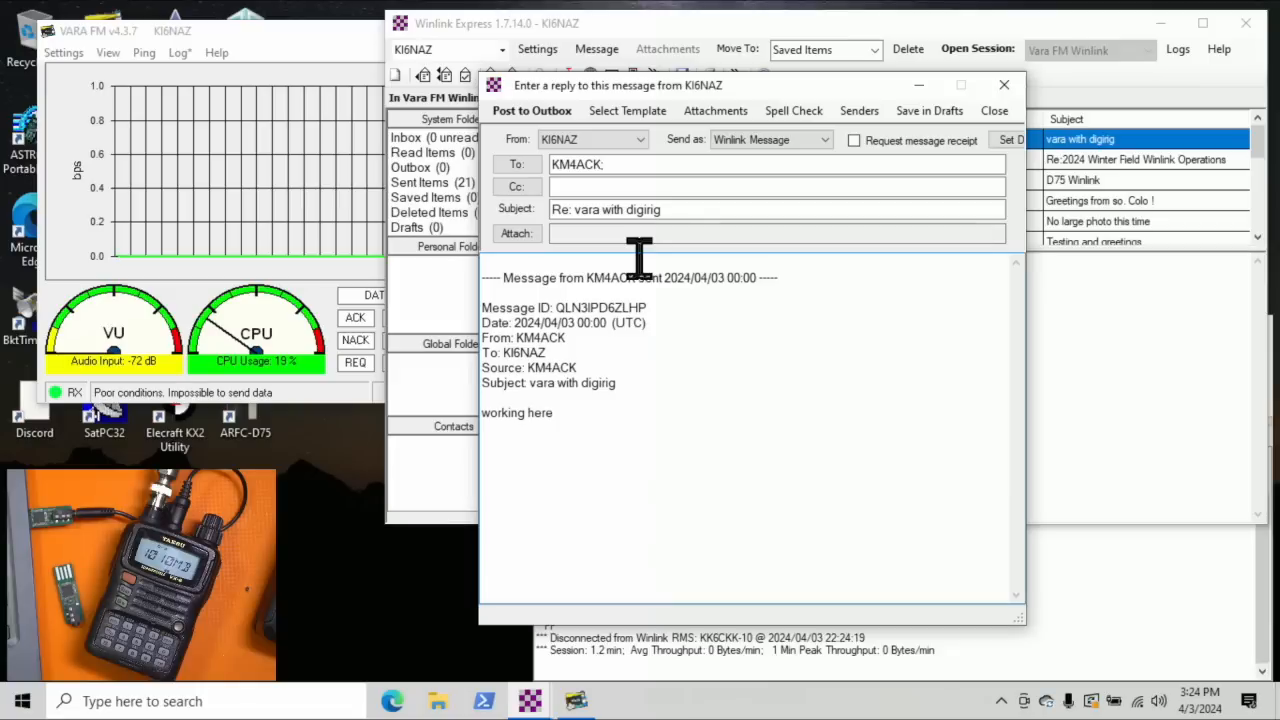
type("Here as well")
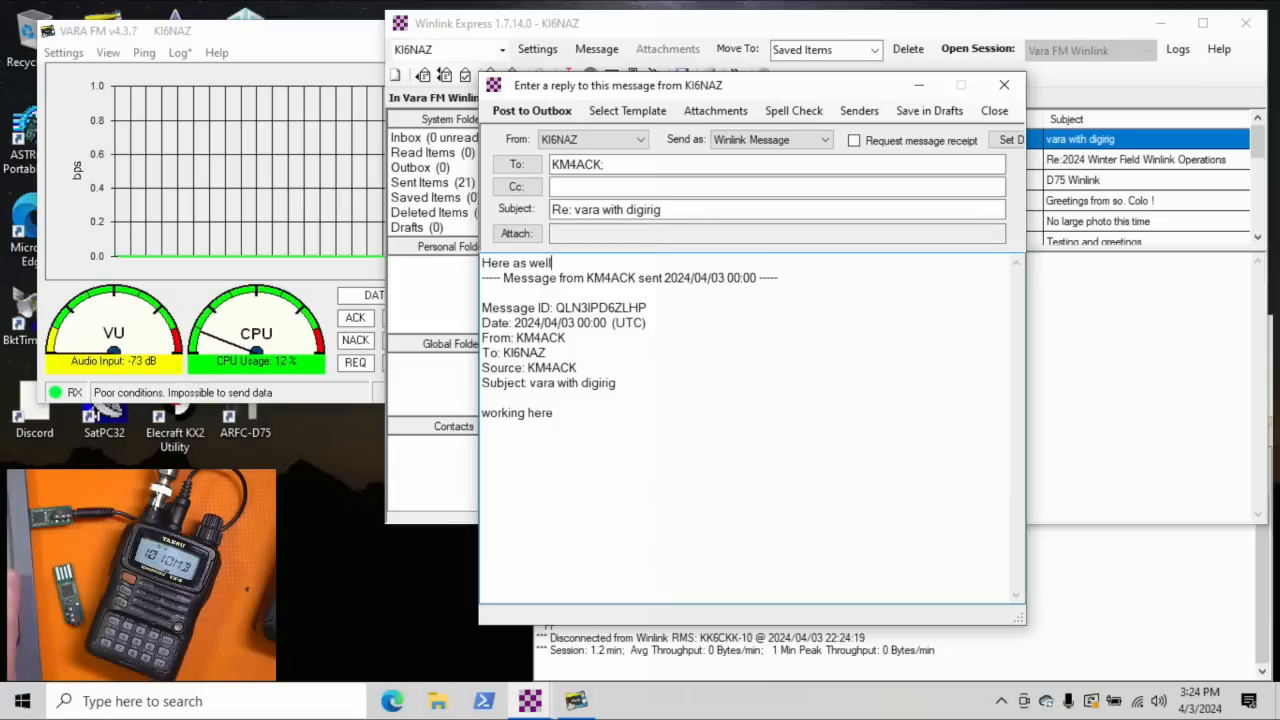
type("73,")
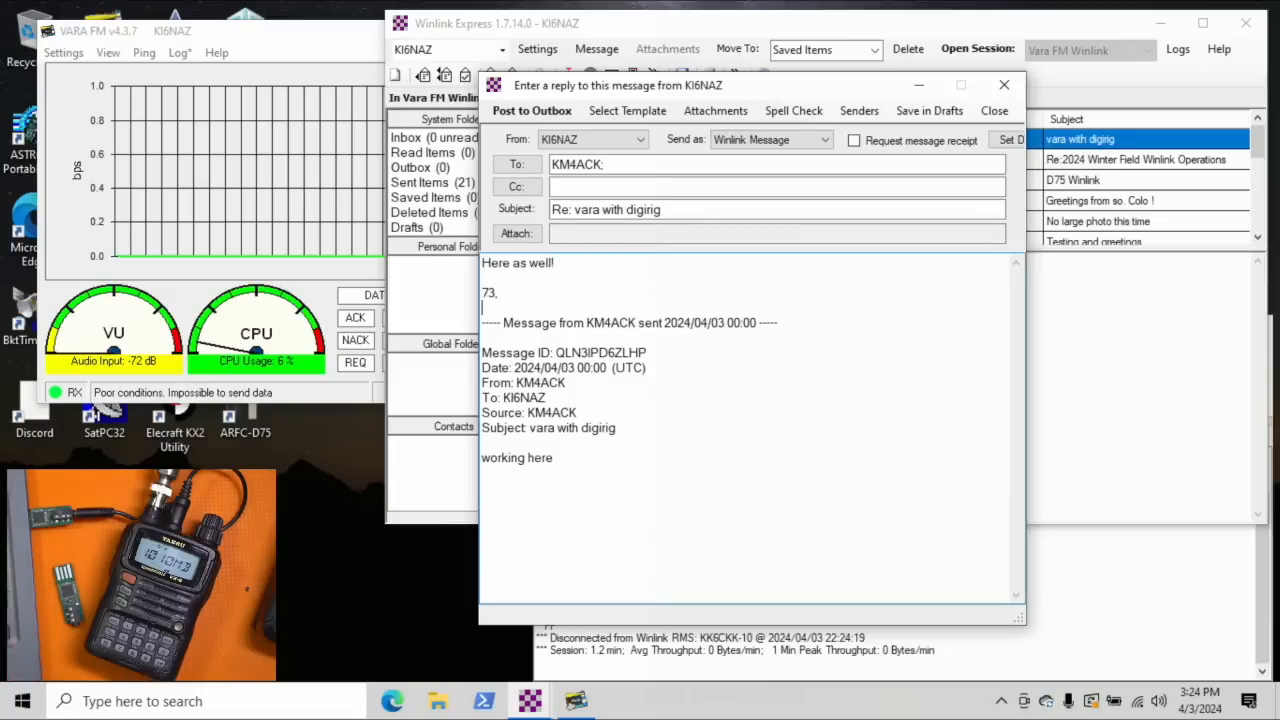
left_click(532, 110)
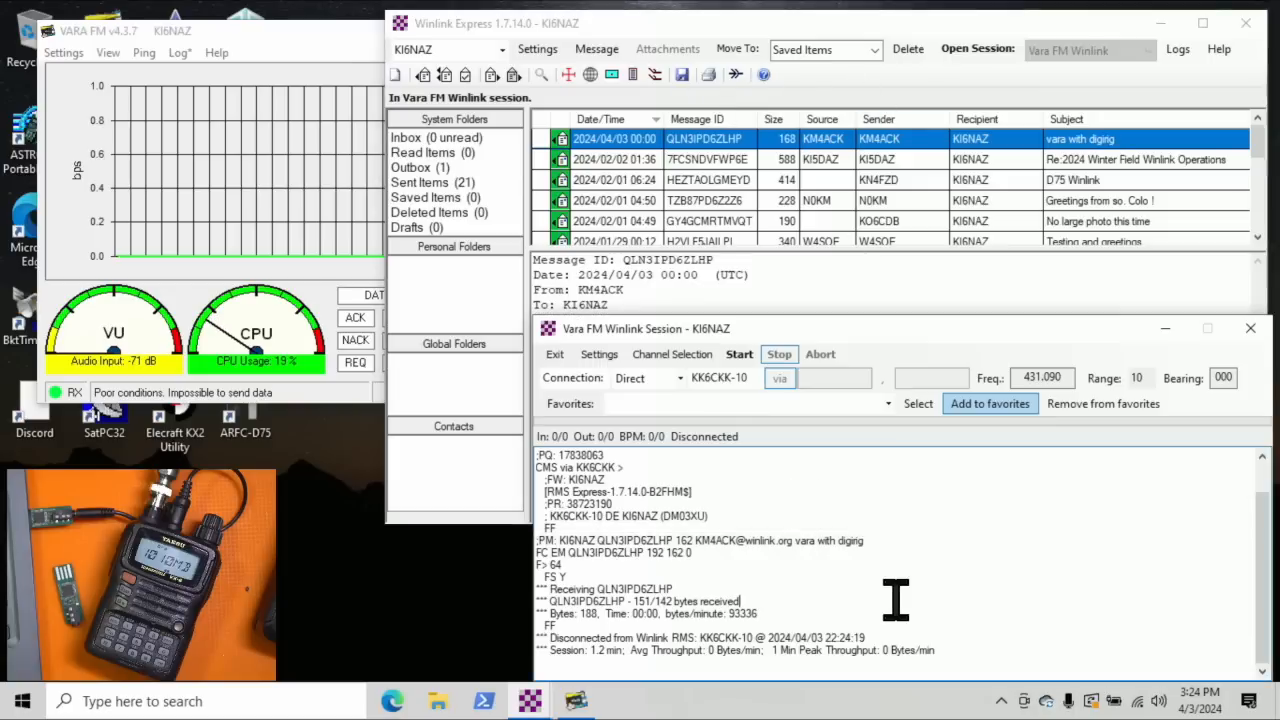
left_click(738, 354)
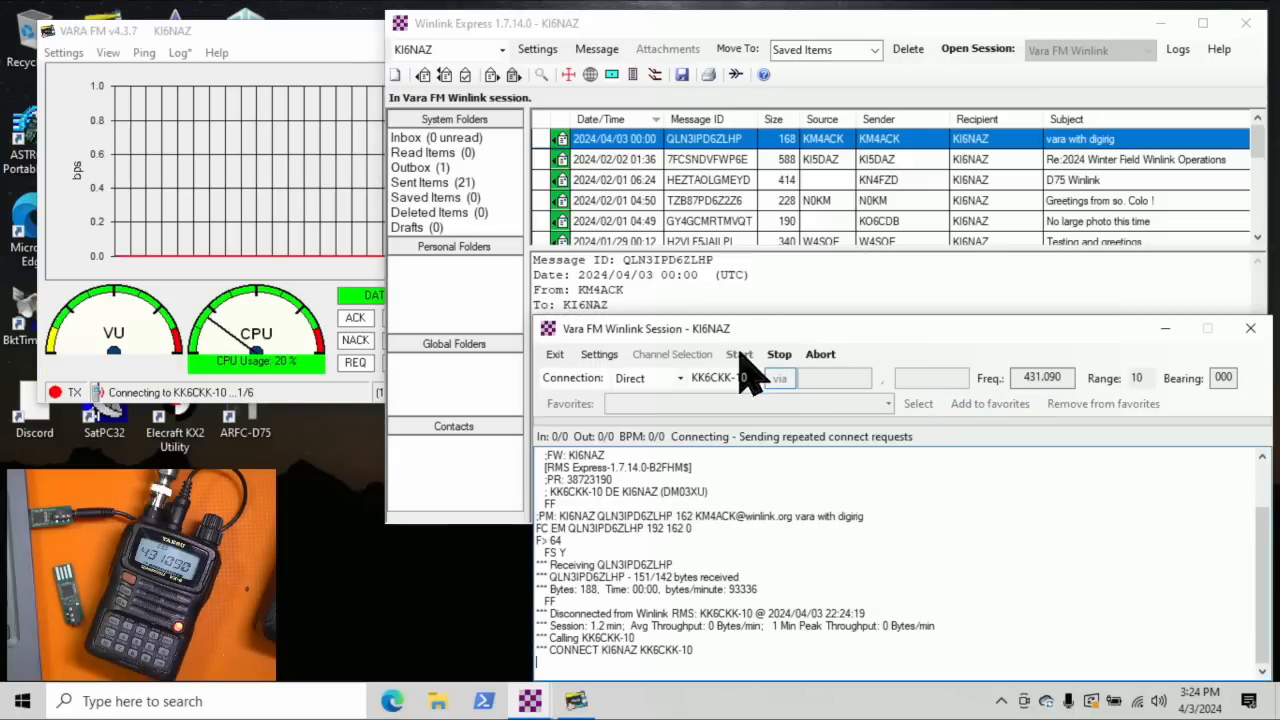